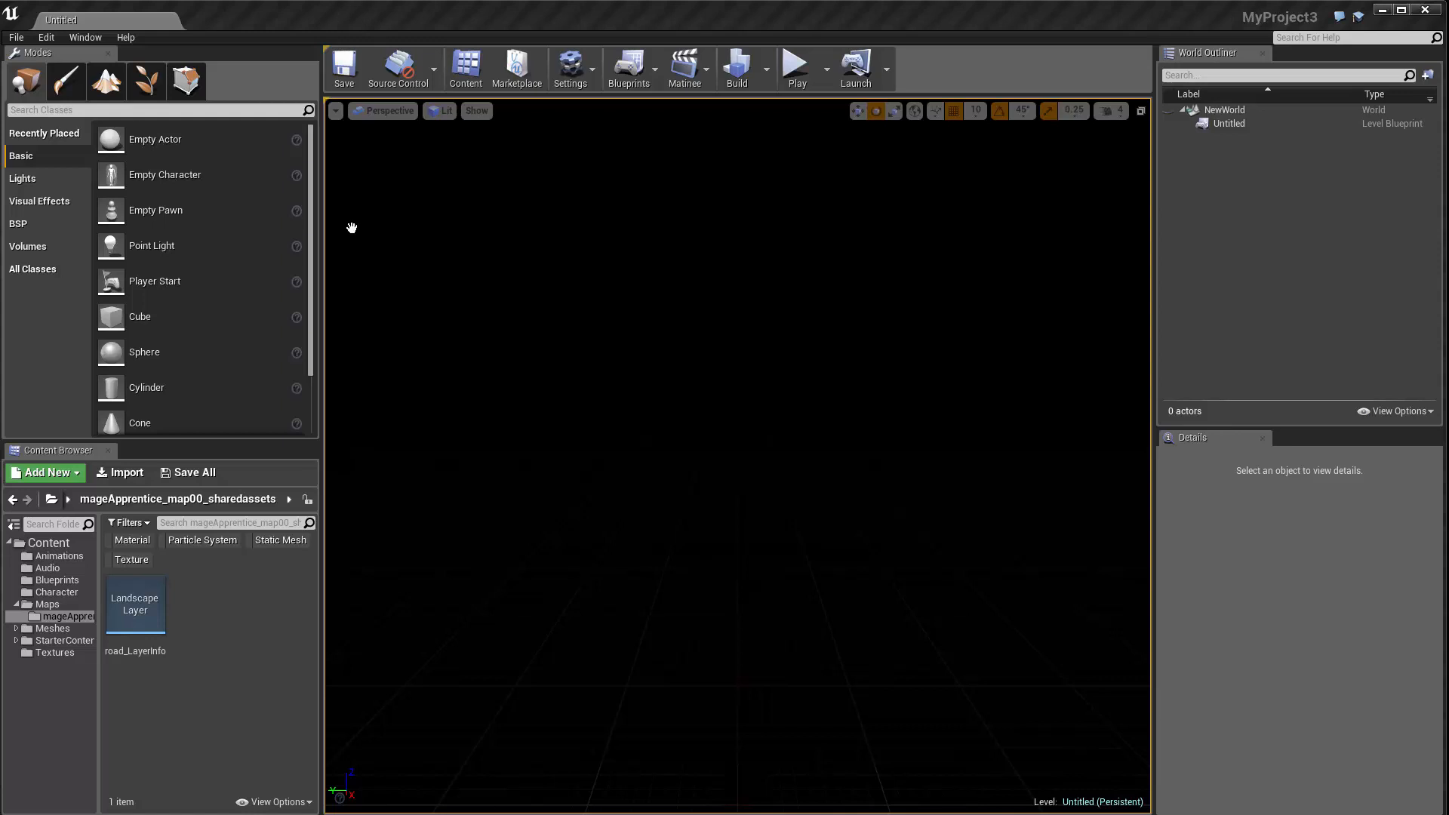
mouse_move(104, 81)
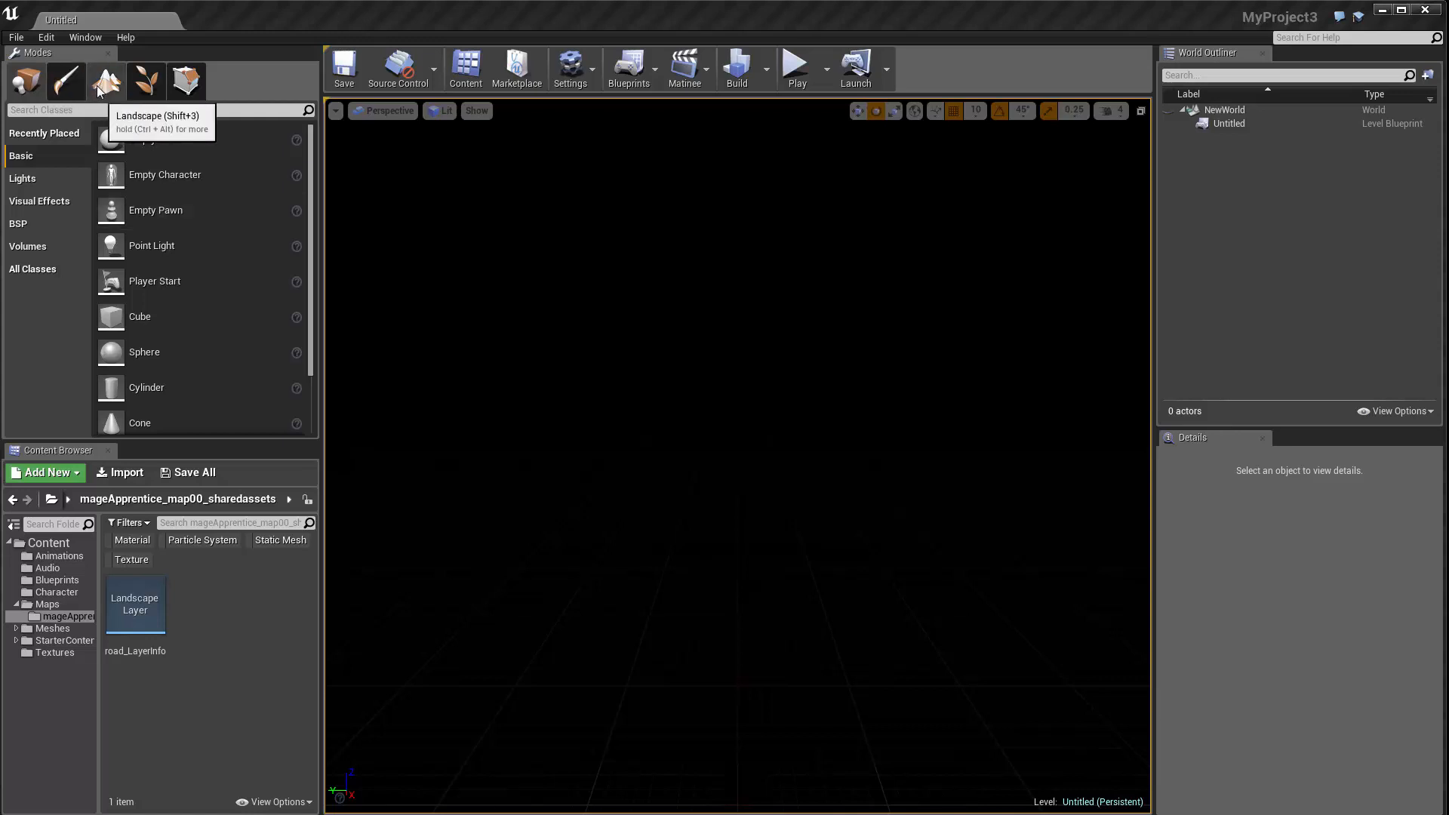
Open Landscape mode to preview a default 505×505 new landscape.
left_click(104, 81)
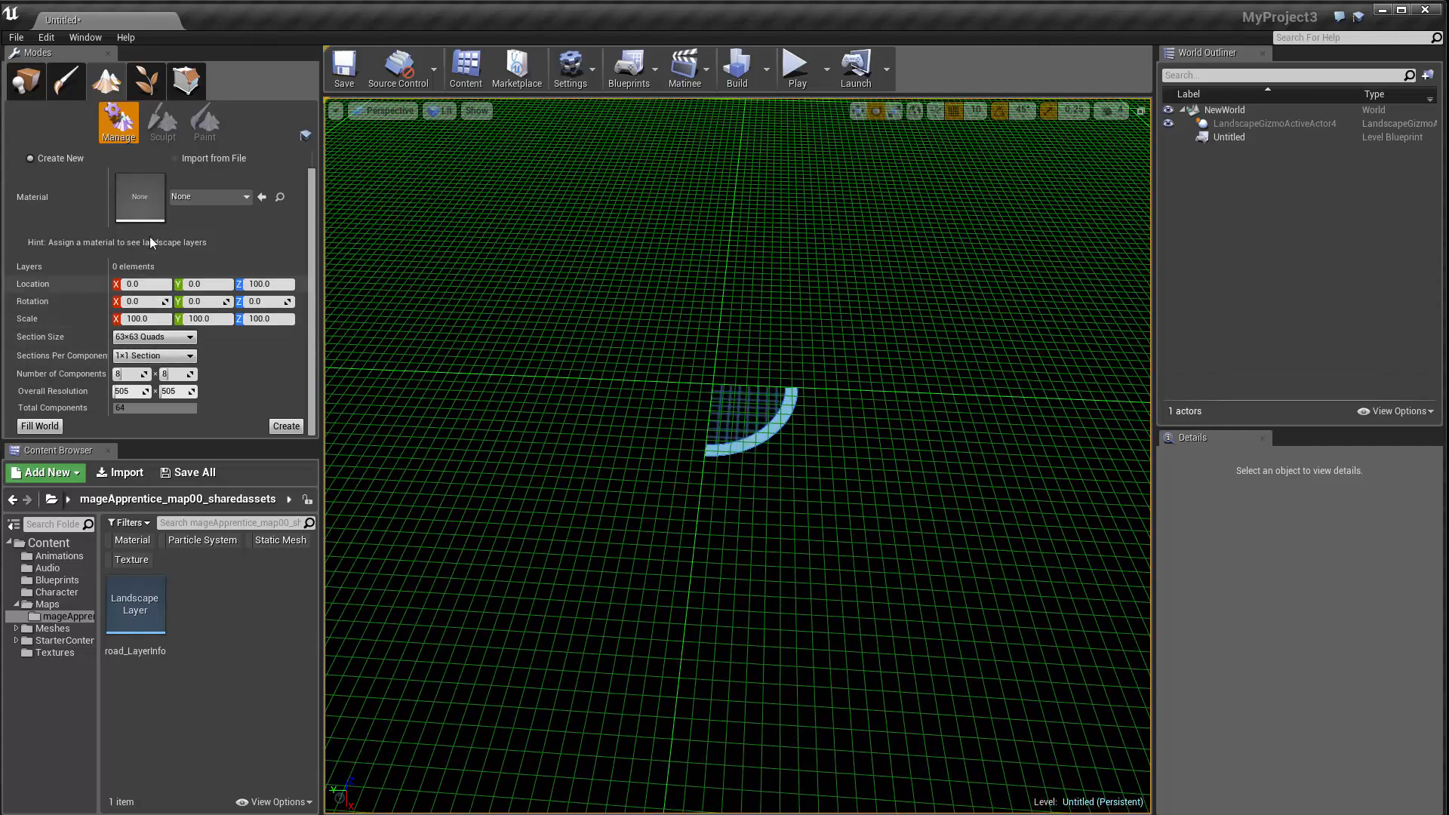
Set the landscape Section Size to 7×7 Quads.
left_click(154, 337)
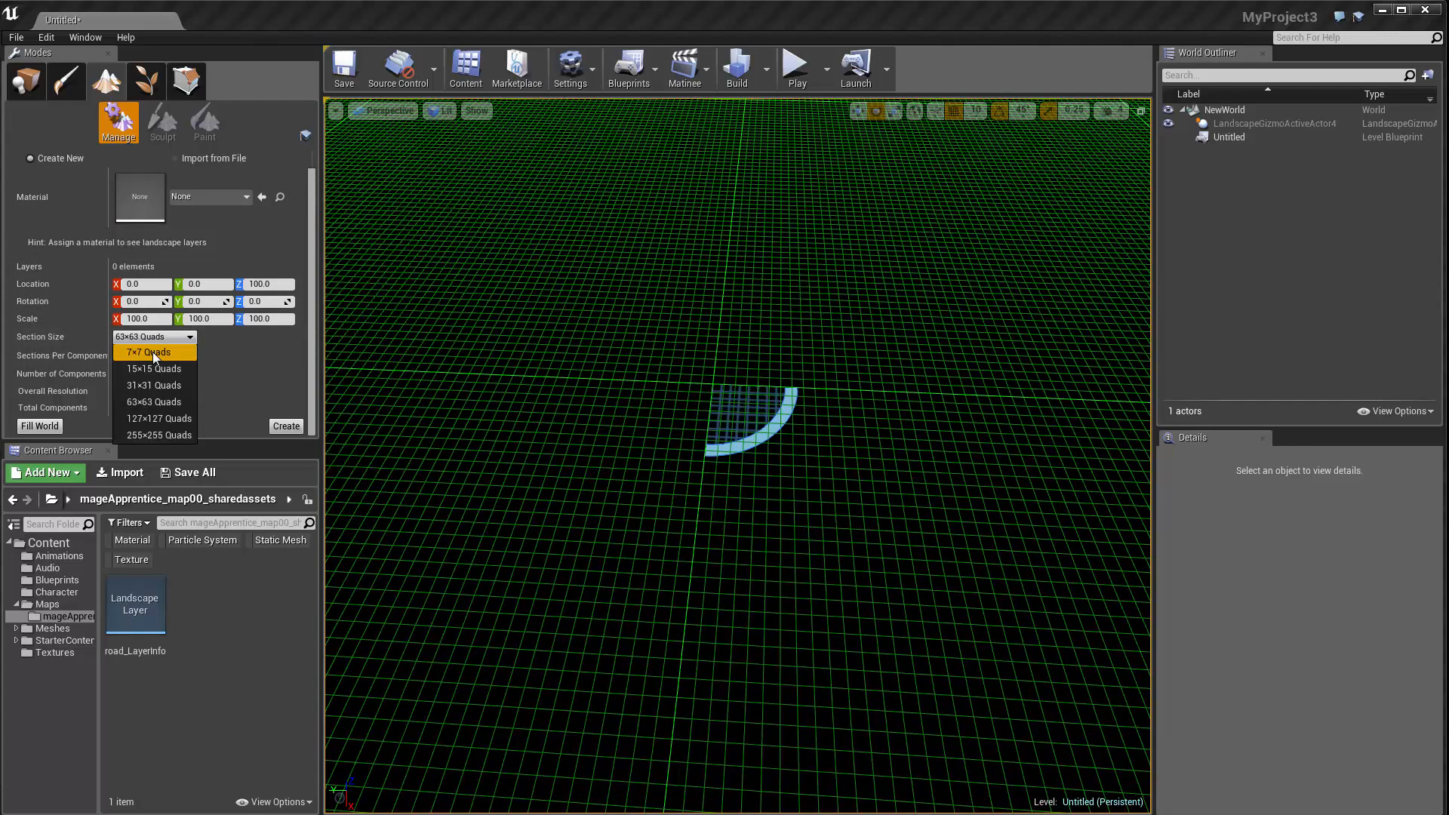
left_click(153, 353)
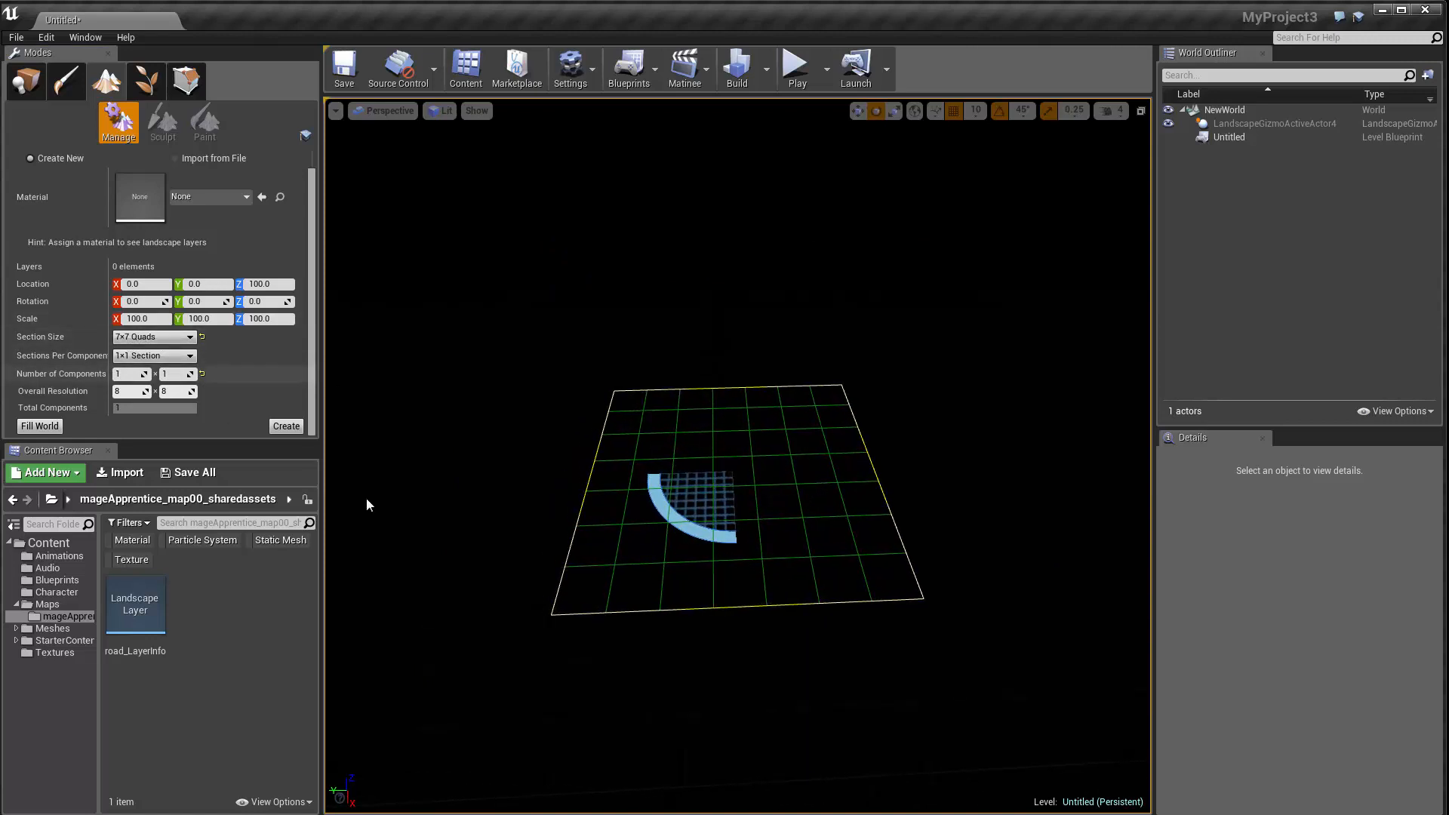
mouse_move(701, 581)
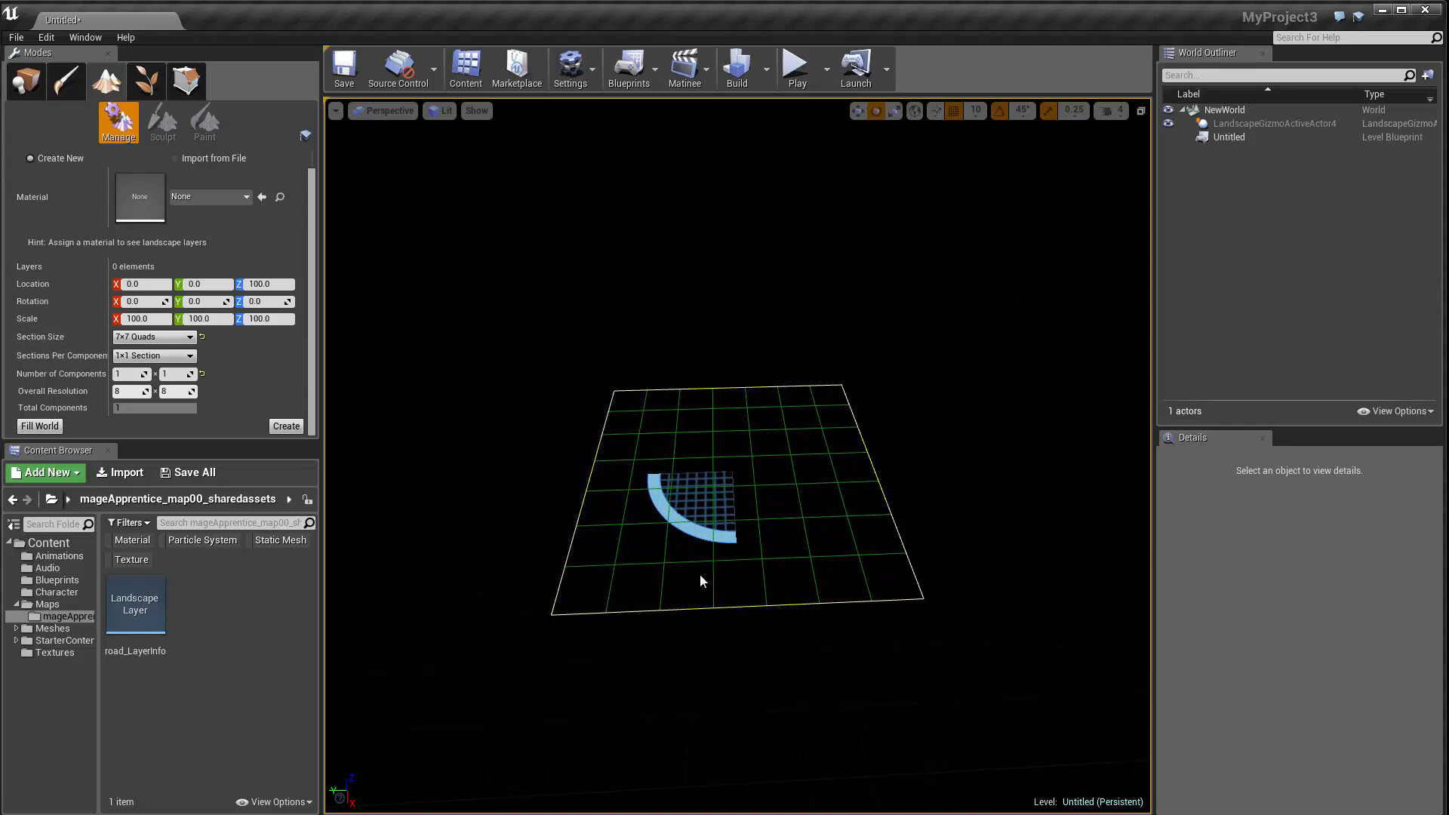
mouse_move(806, 647)
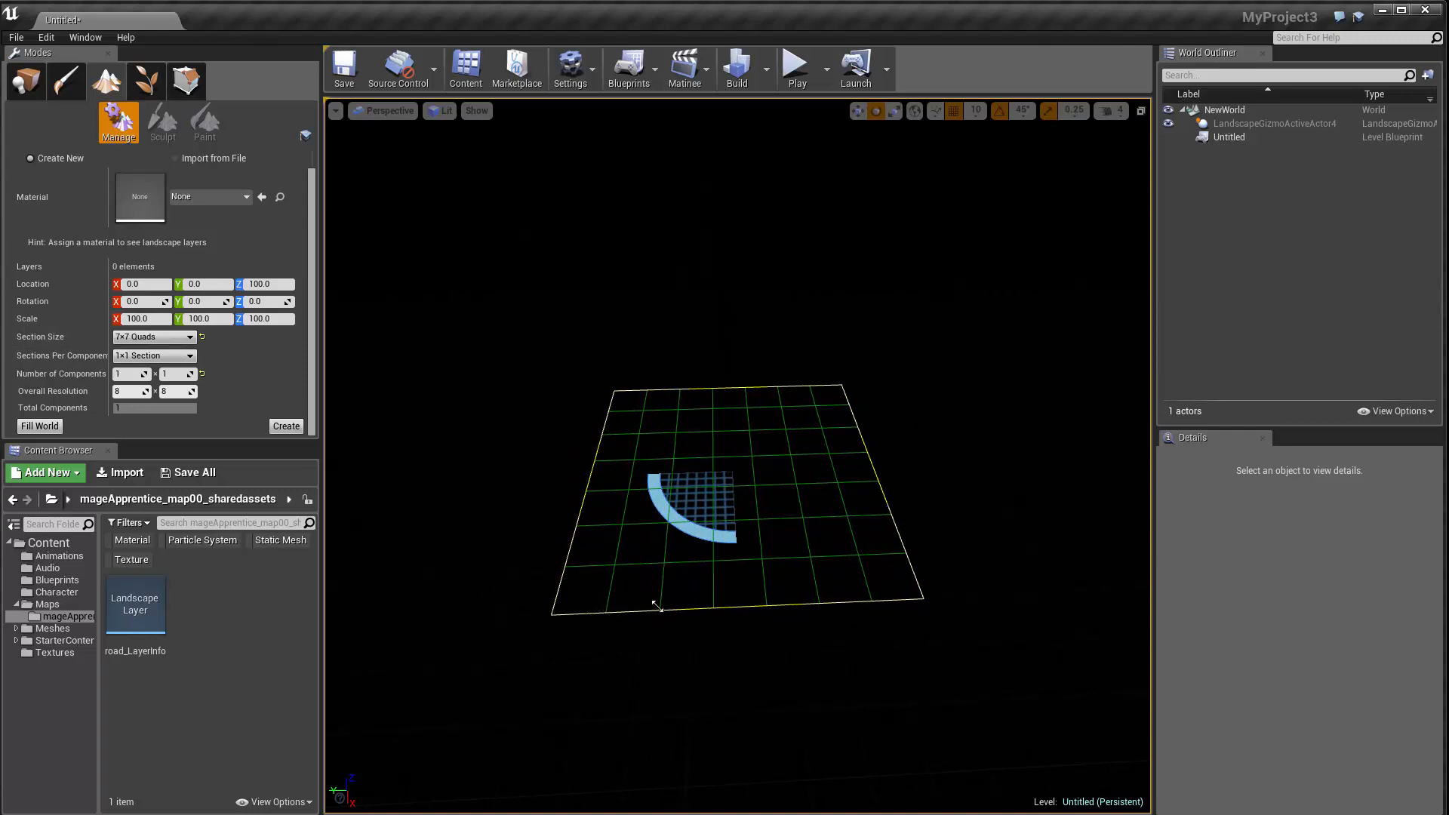
mouse_move(866, 606)
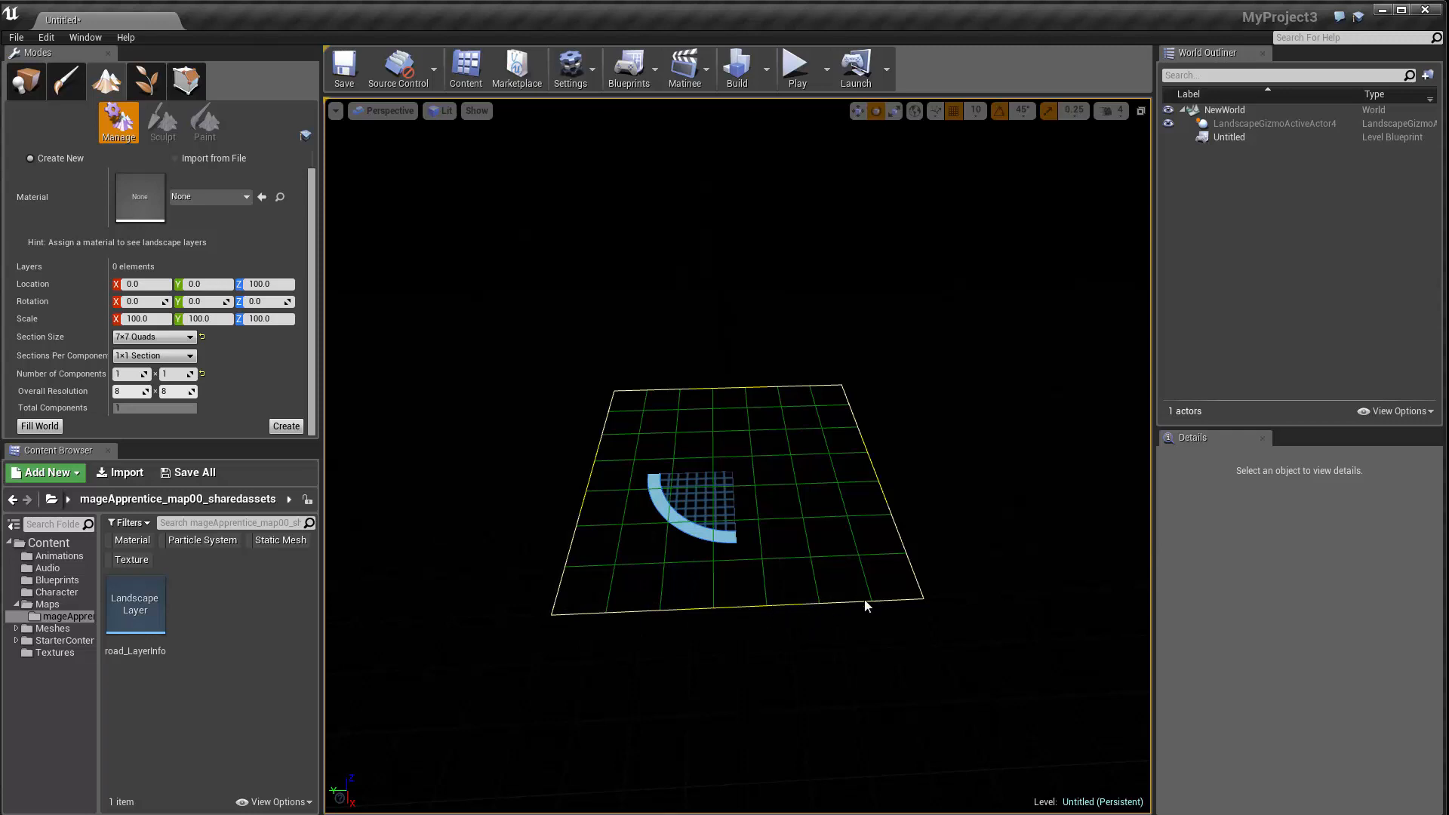
mouse_move(983, 561)
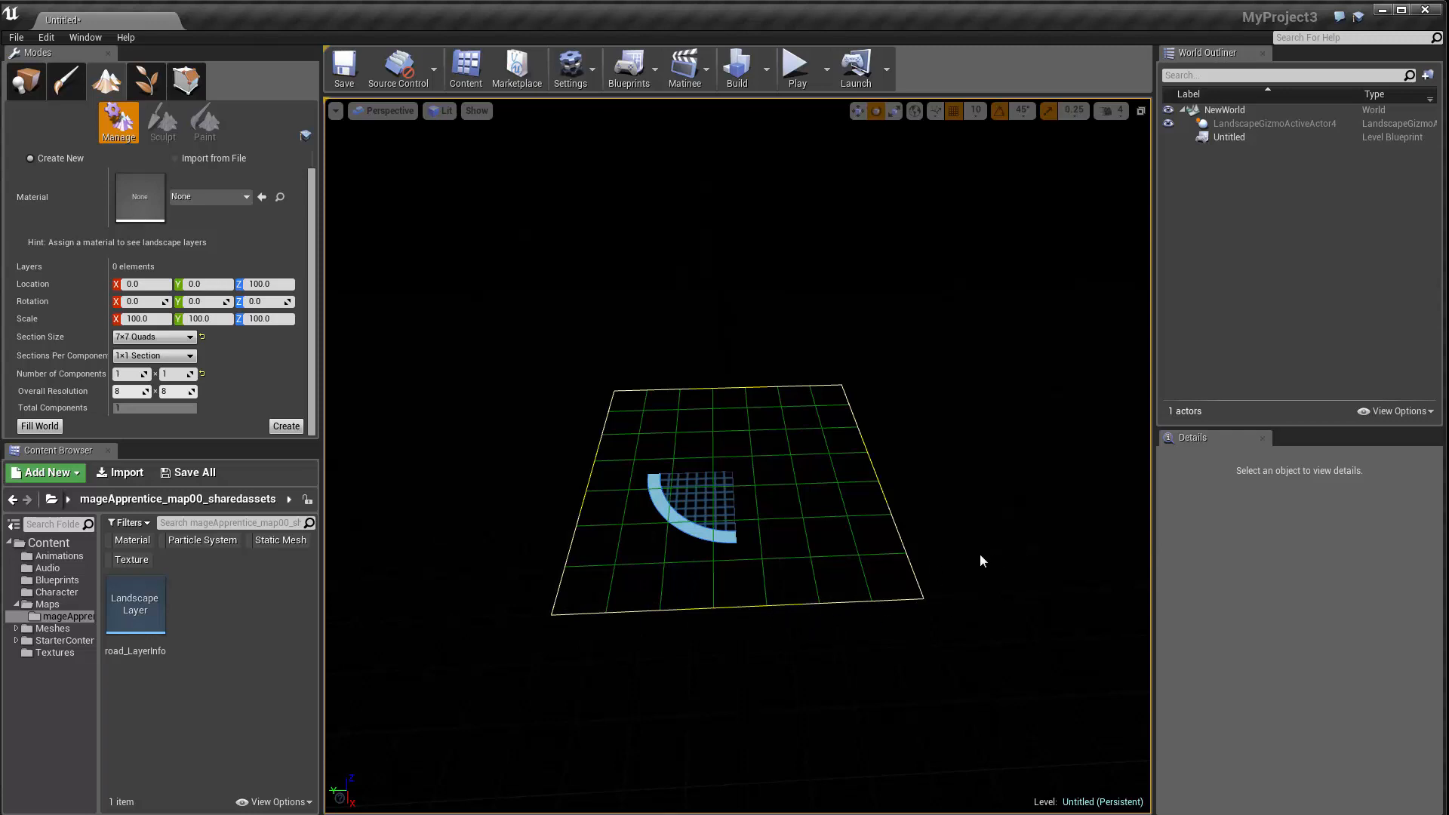
mouse_move(545, 621)
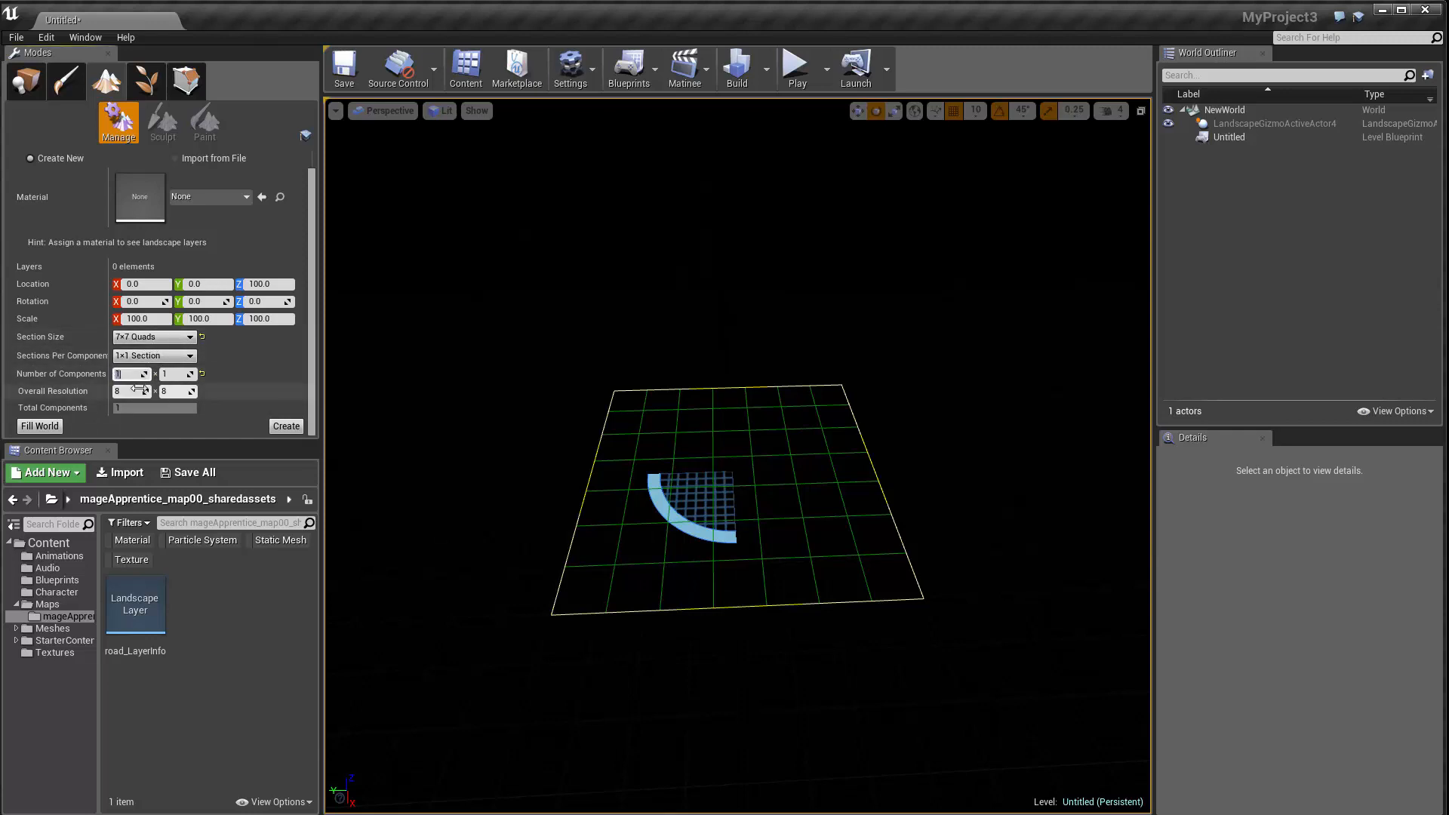
mouse_move(124, 390)
type("2")
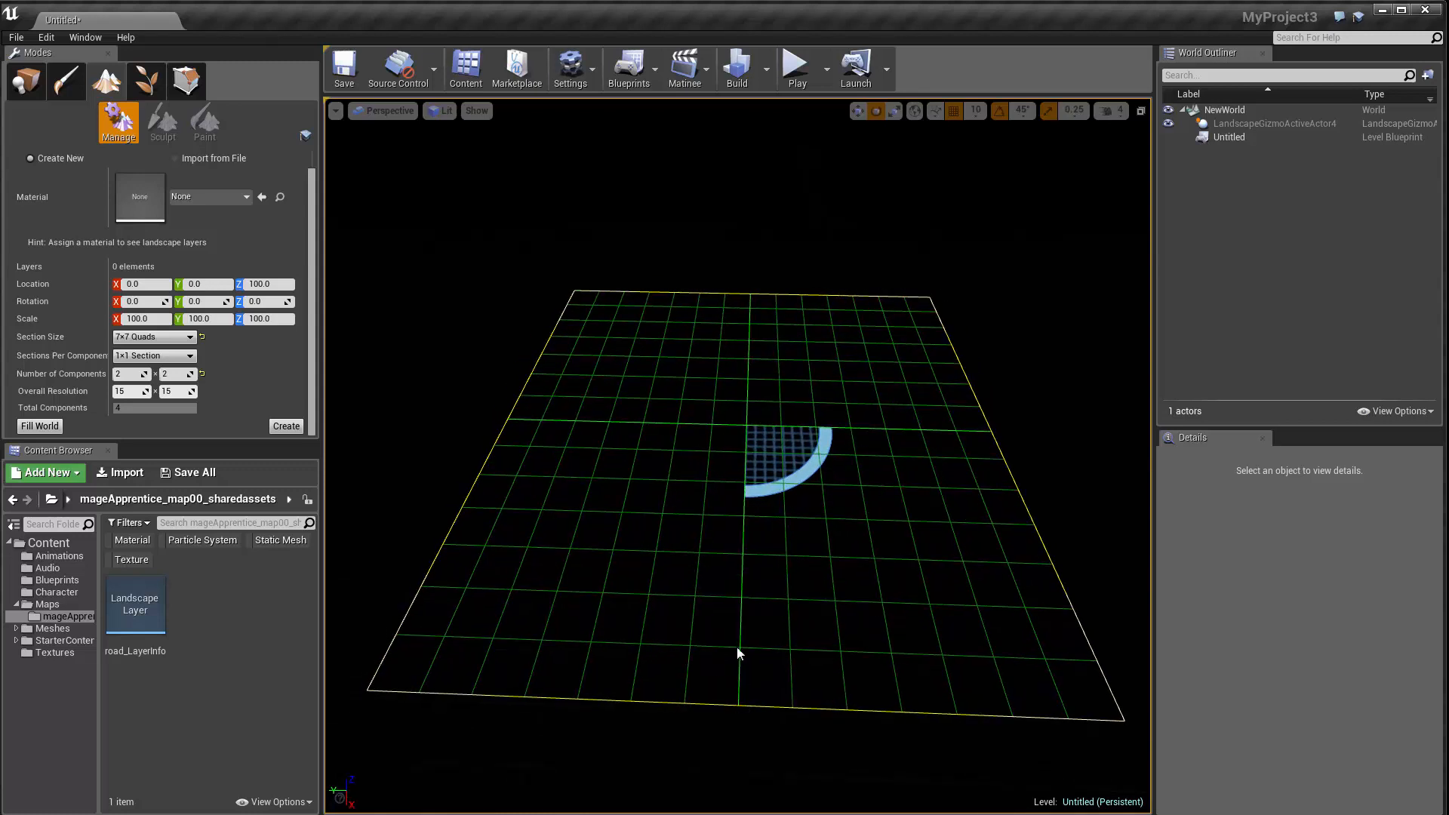
mouse_move(506, 690)
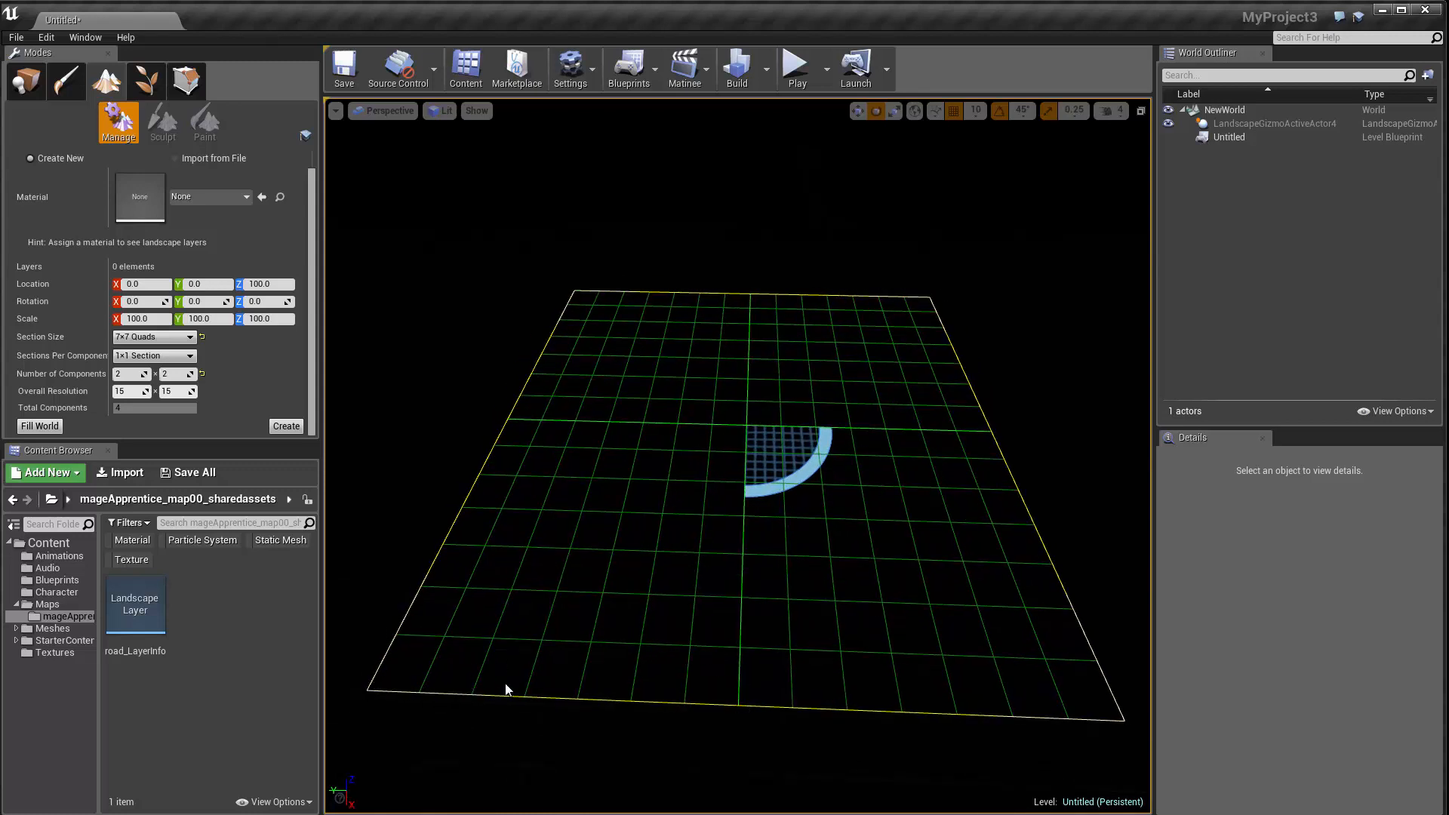
mouse_move(740, 683)
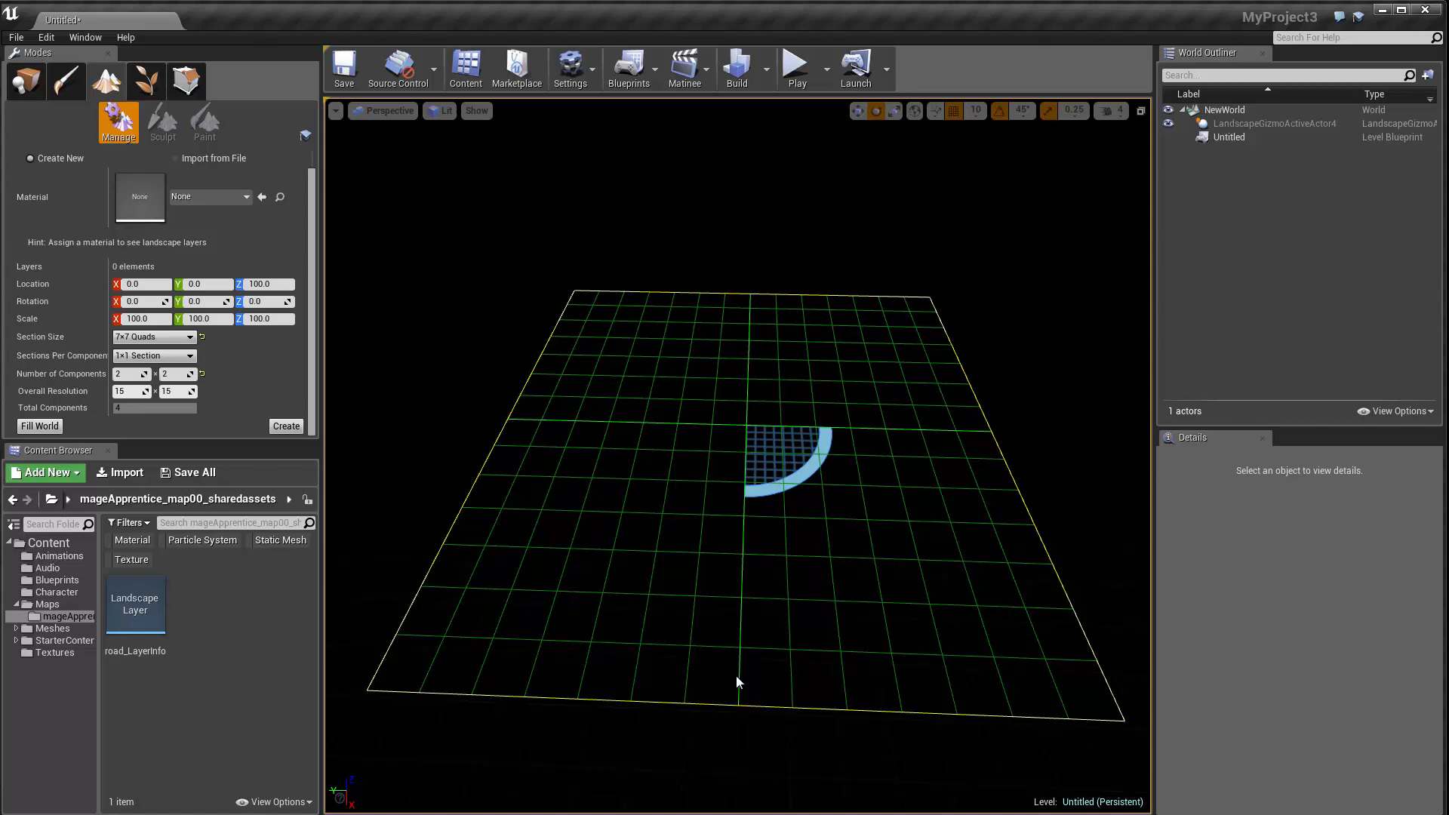
mouse_move(745, 673)
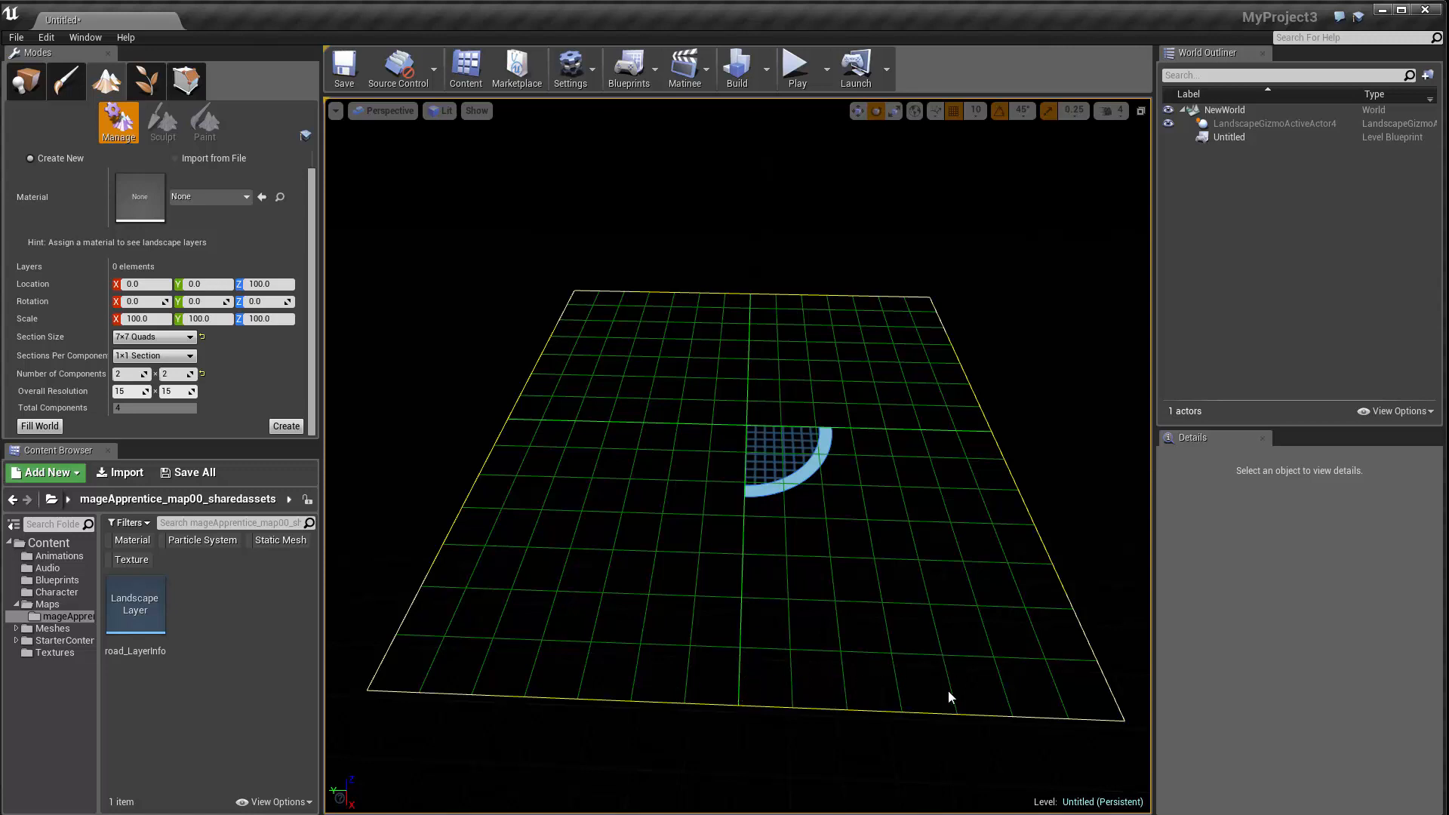
mouse_move(767, 703)
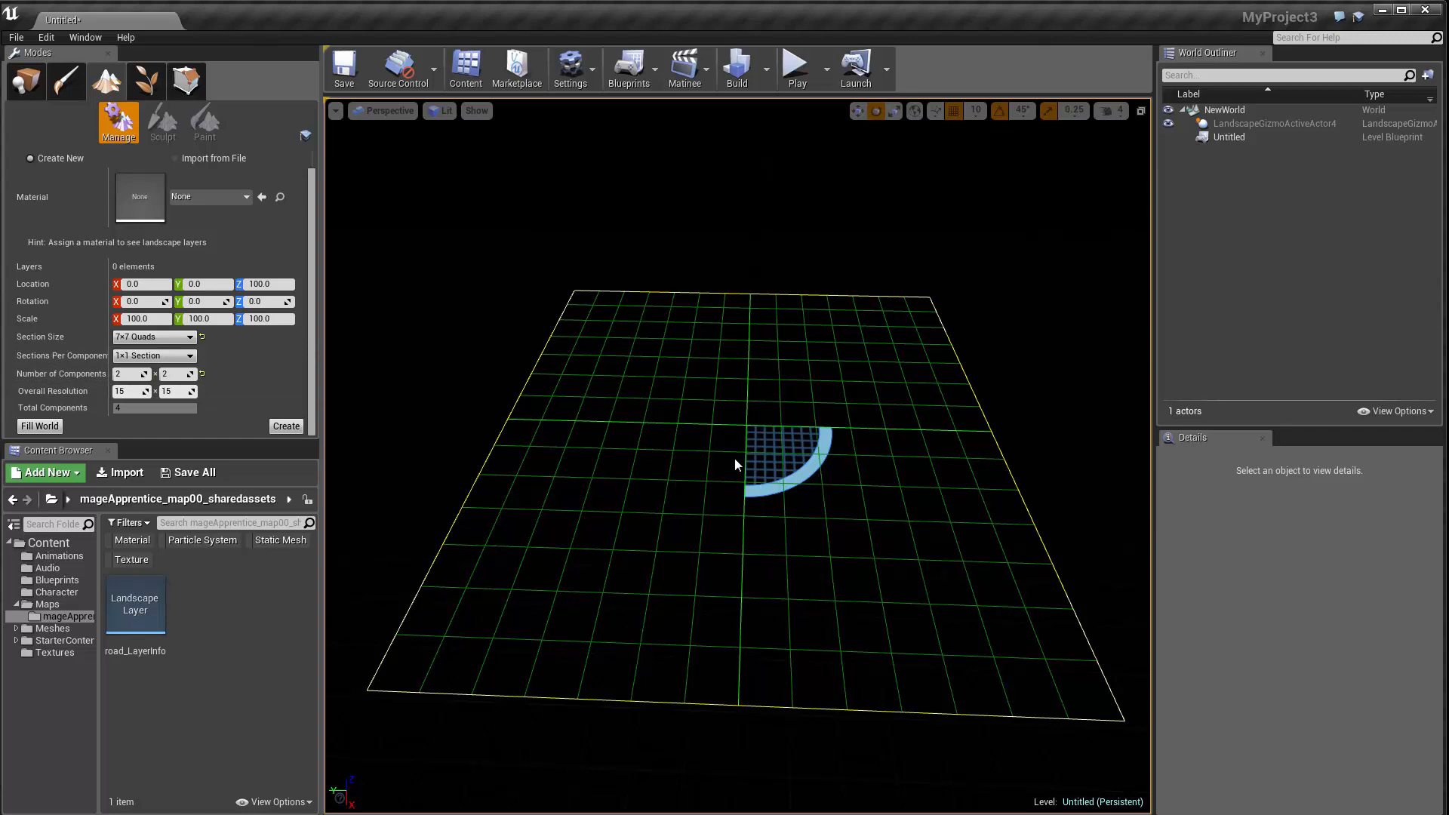
mouse_move(837, 223)
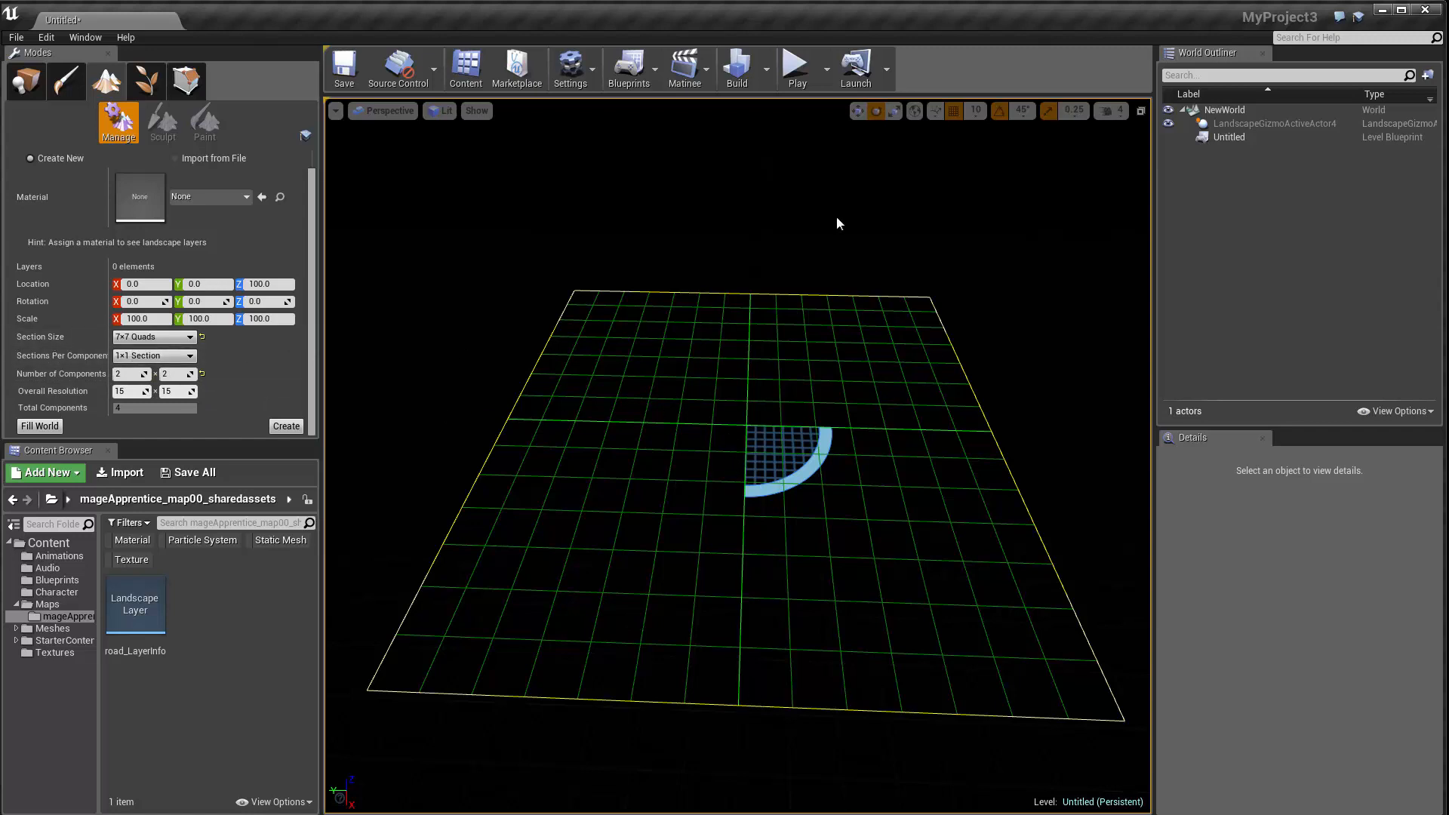
mouse_move(111, 391)
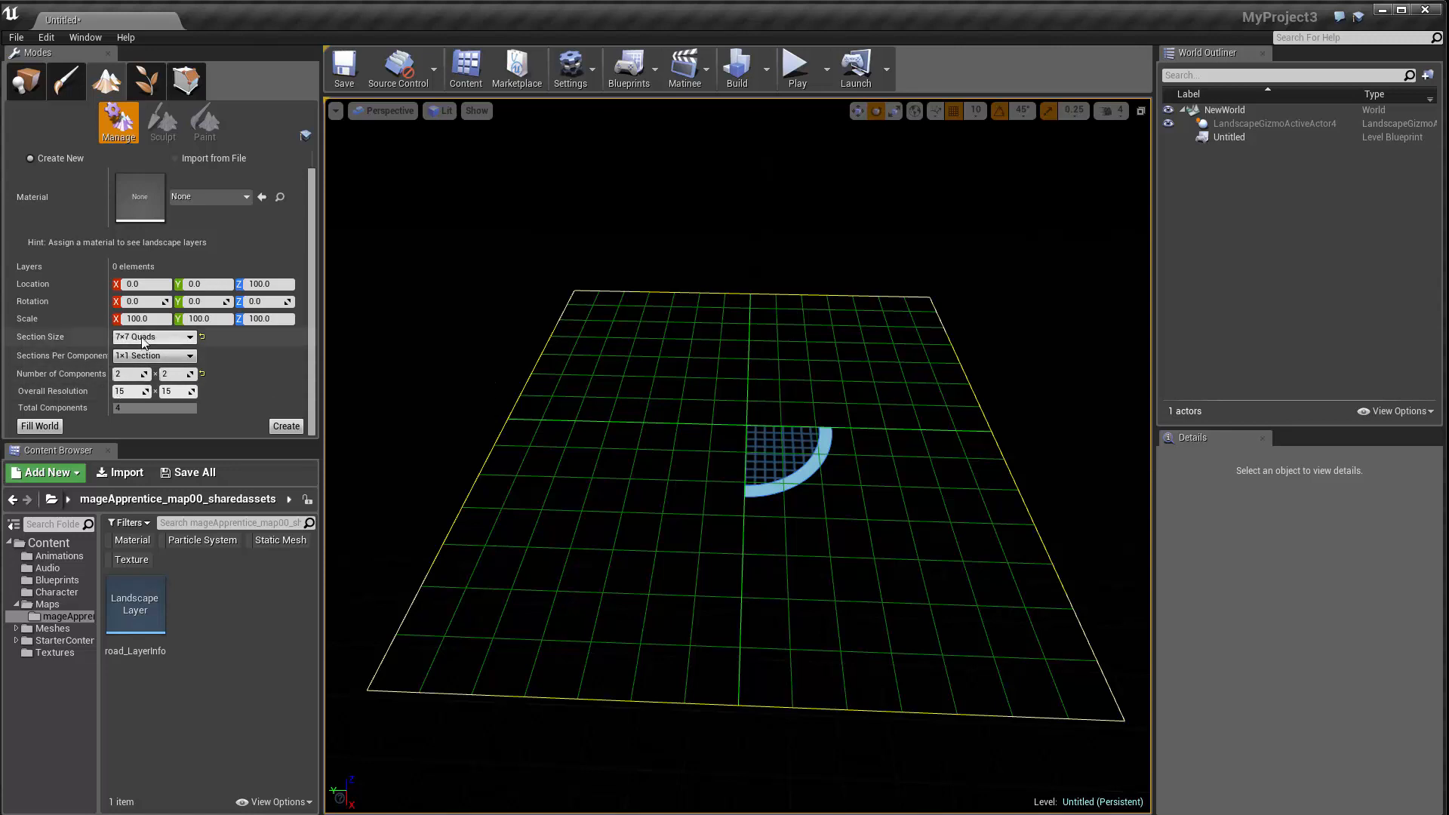
mouse_move(404, 682)
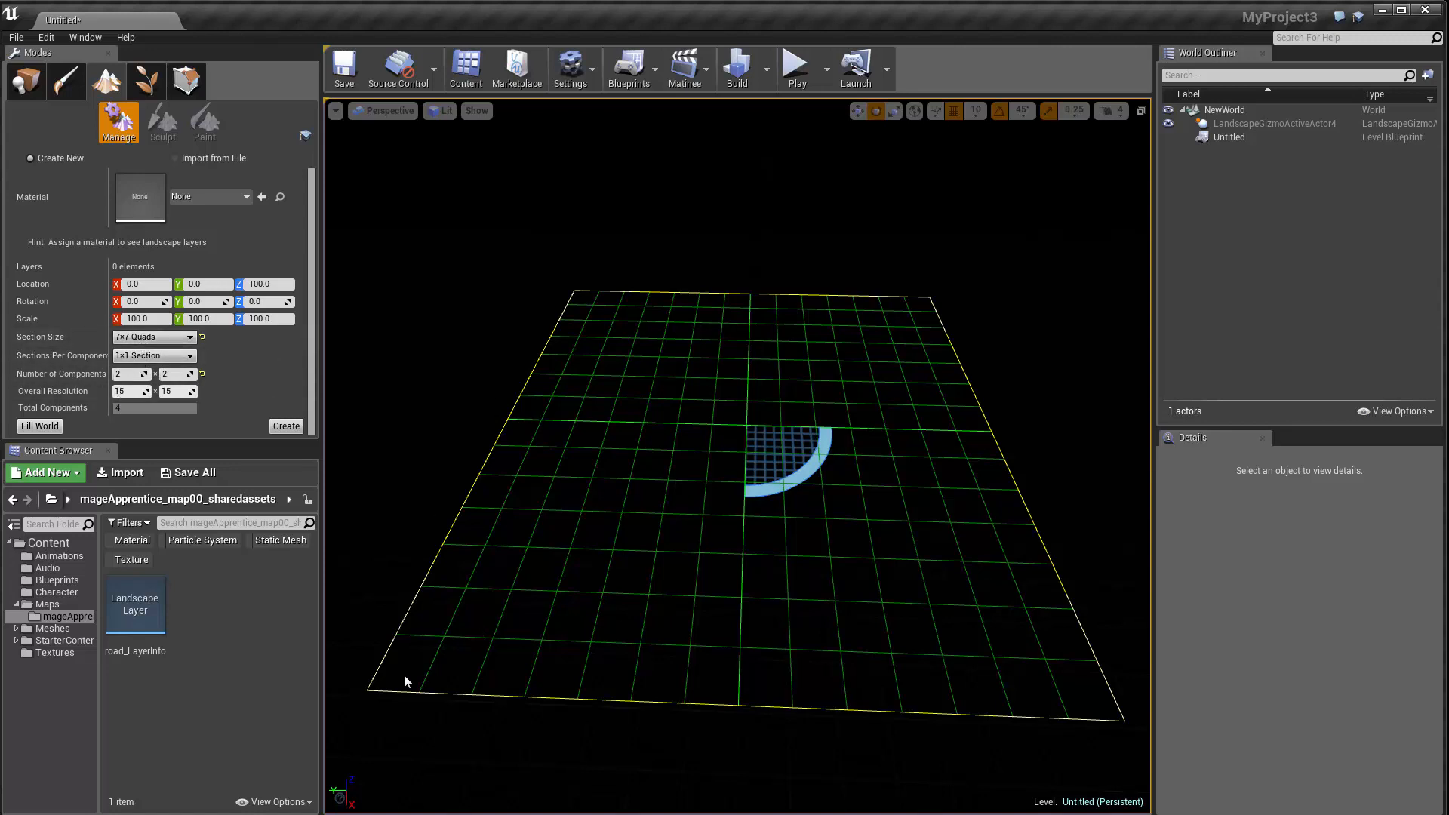
mouse_move(763, 700)
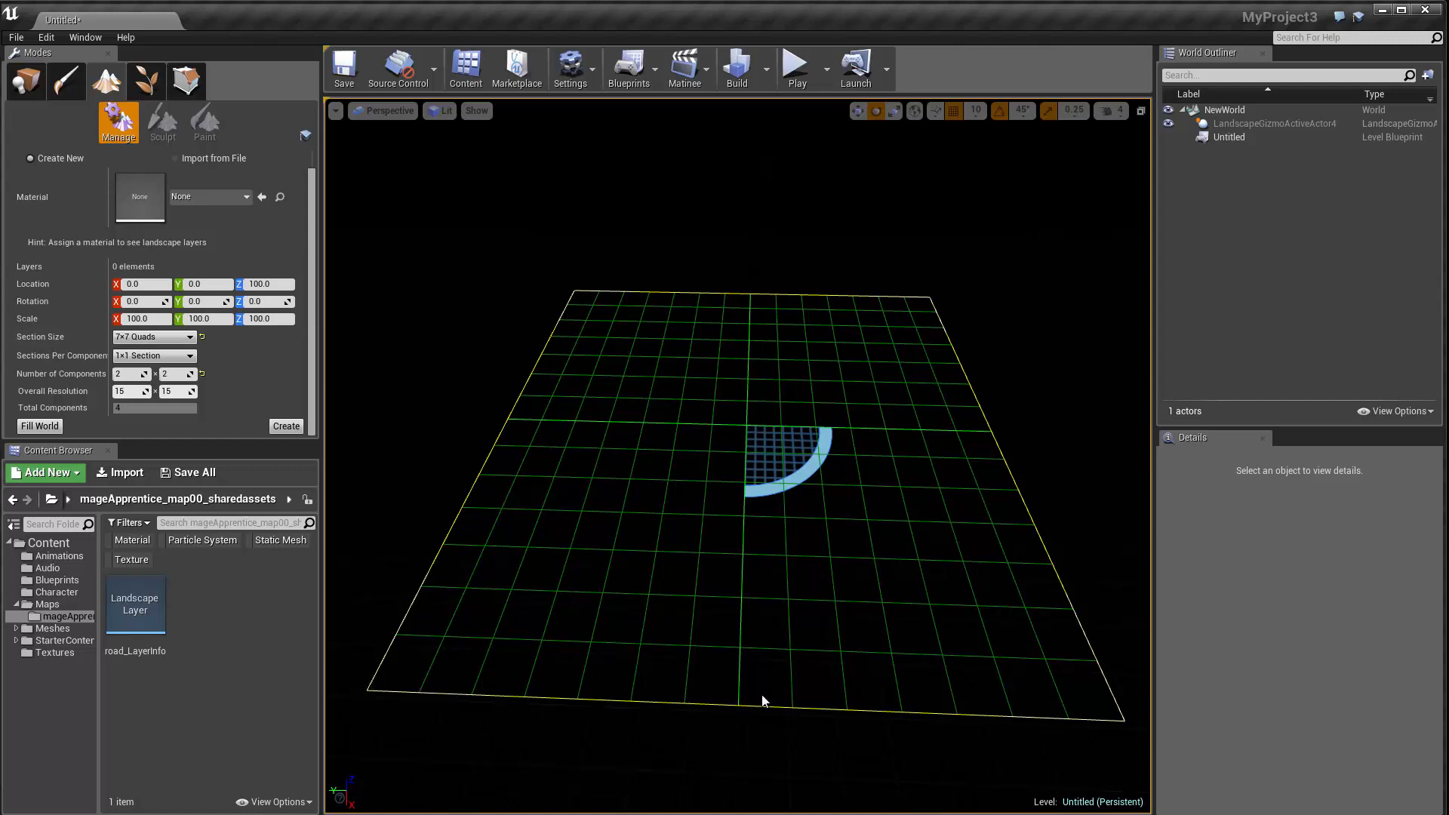
mouse_move(367, 624)
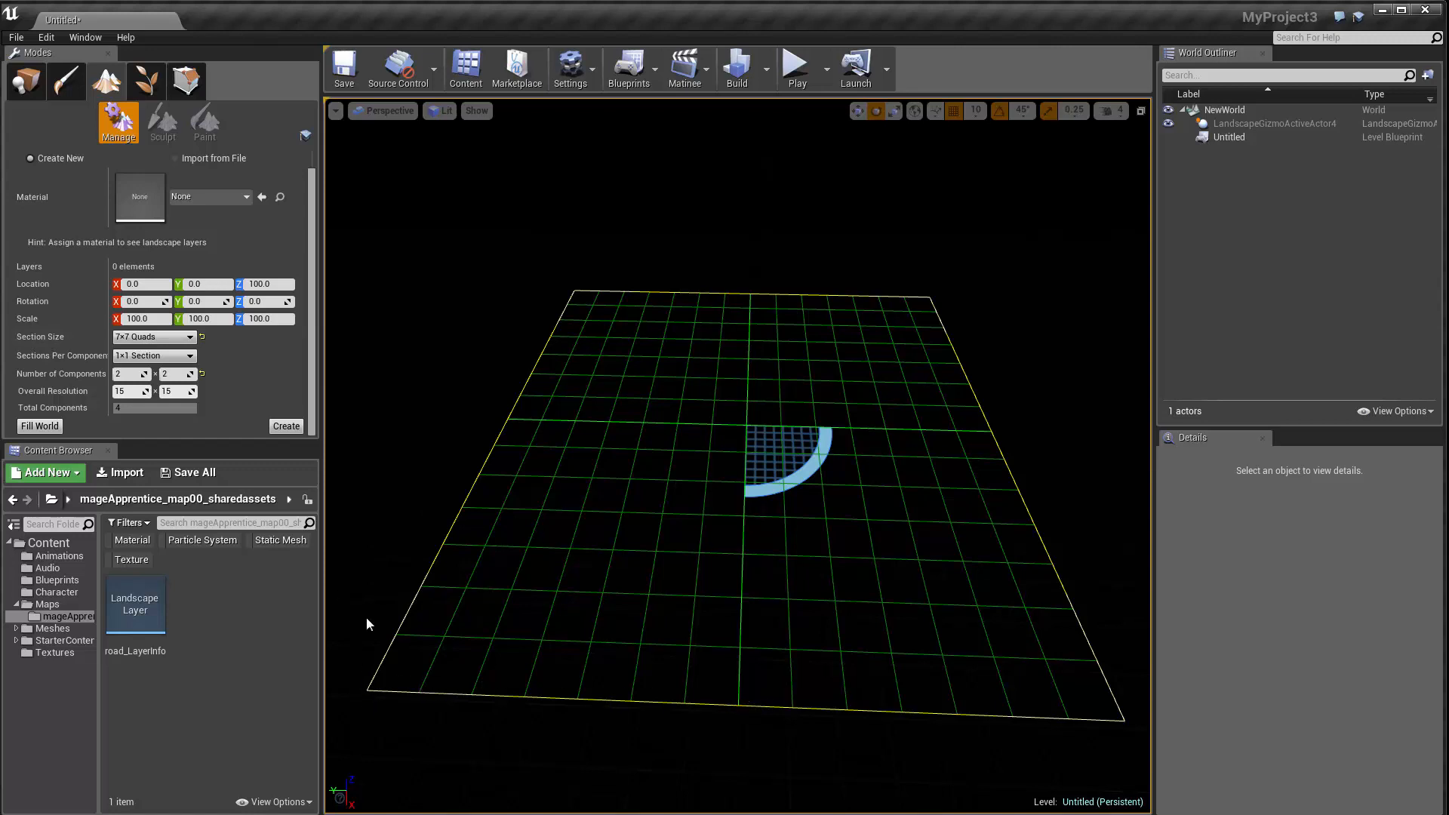
mouse_move(545, 665)
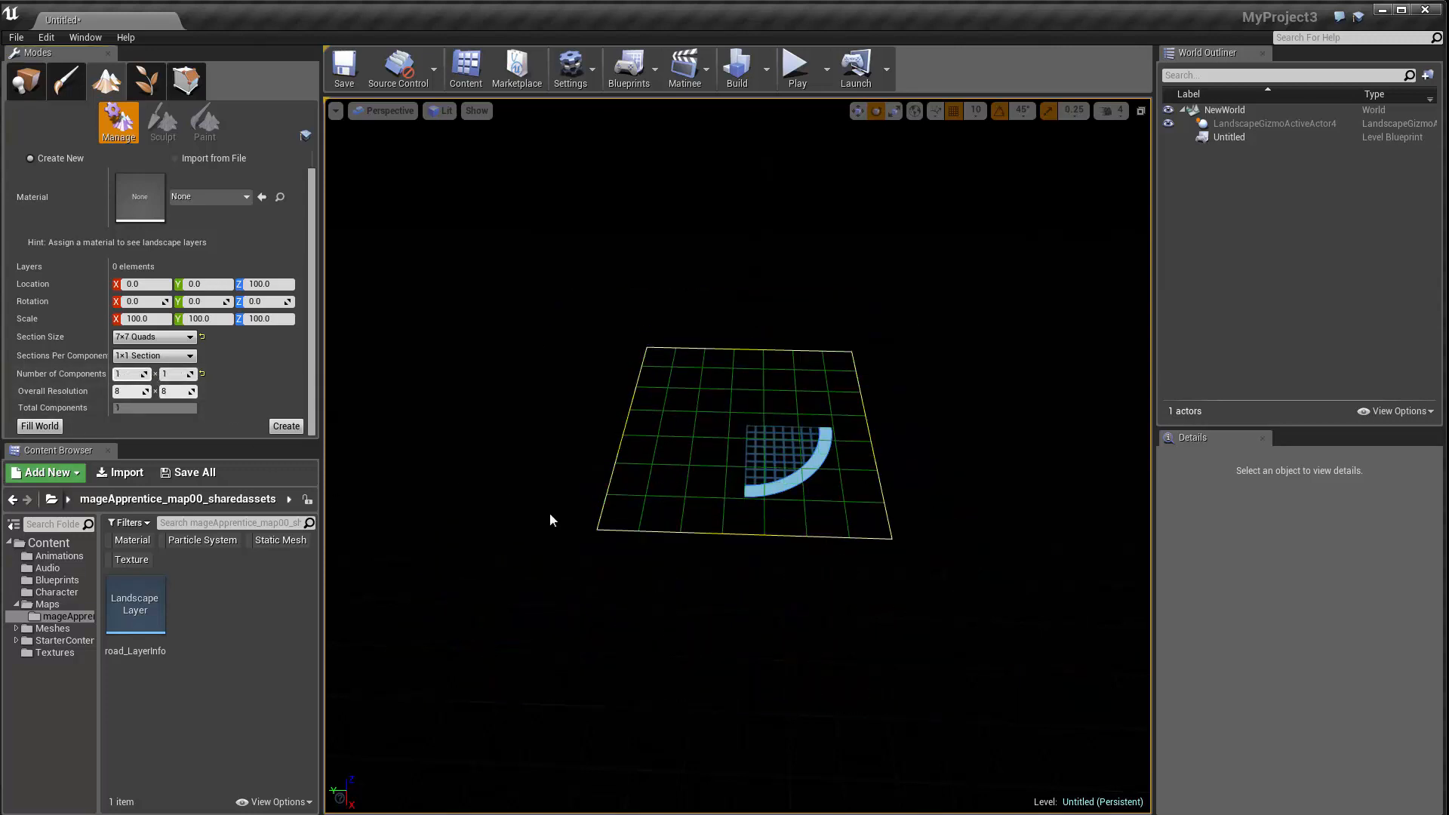
Set sections to 63×63 Quads and restore the default component count.
left_click(153, 336)
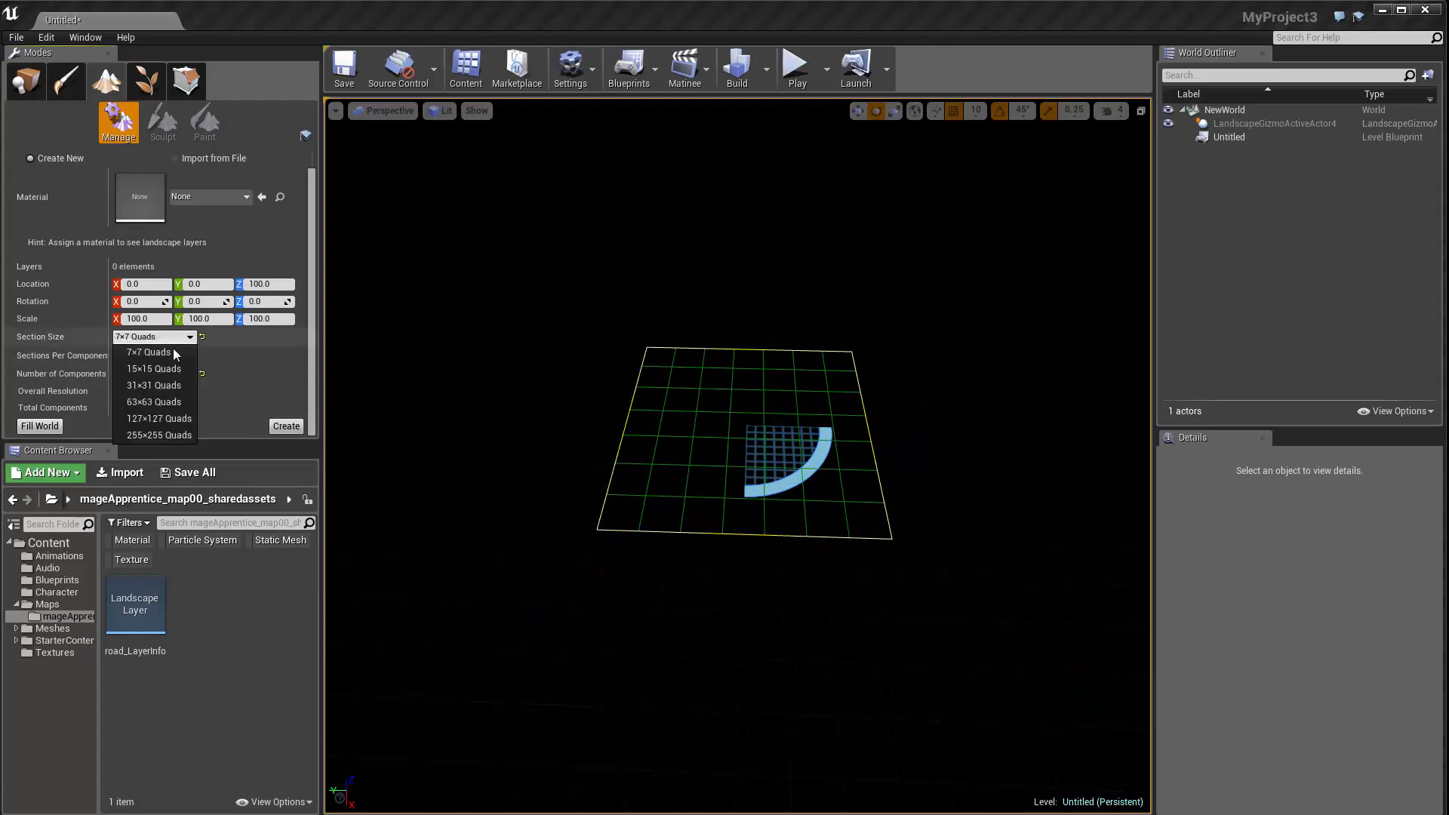
left_click(153, 400)
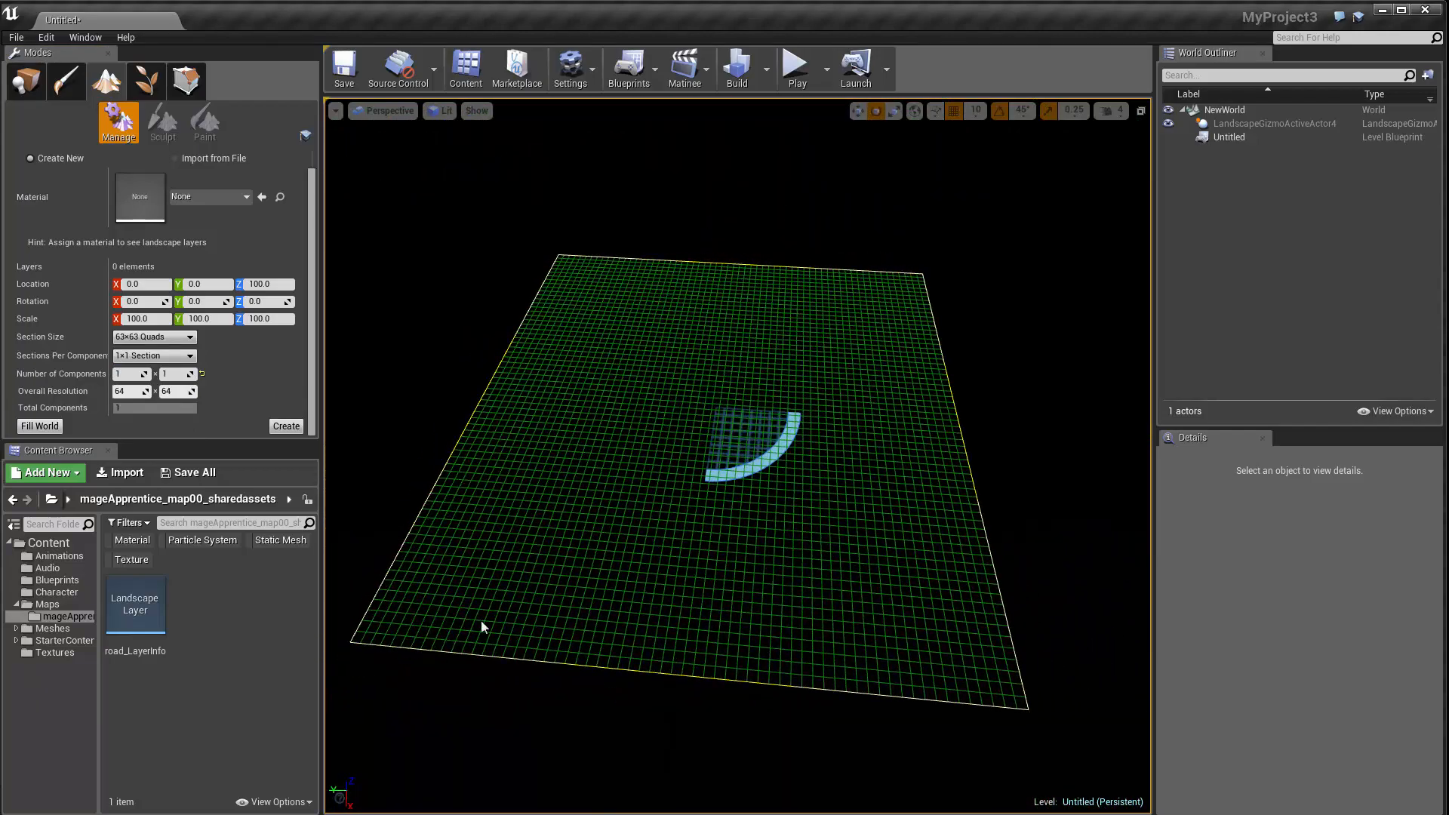
left_click(129, 373)
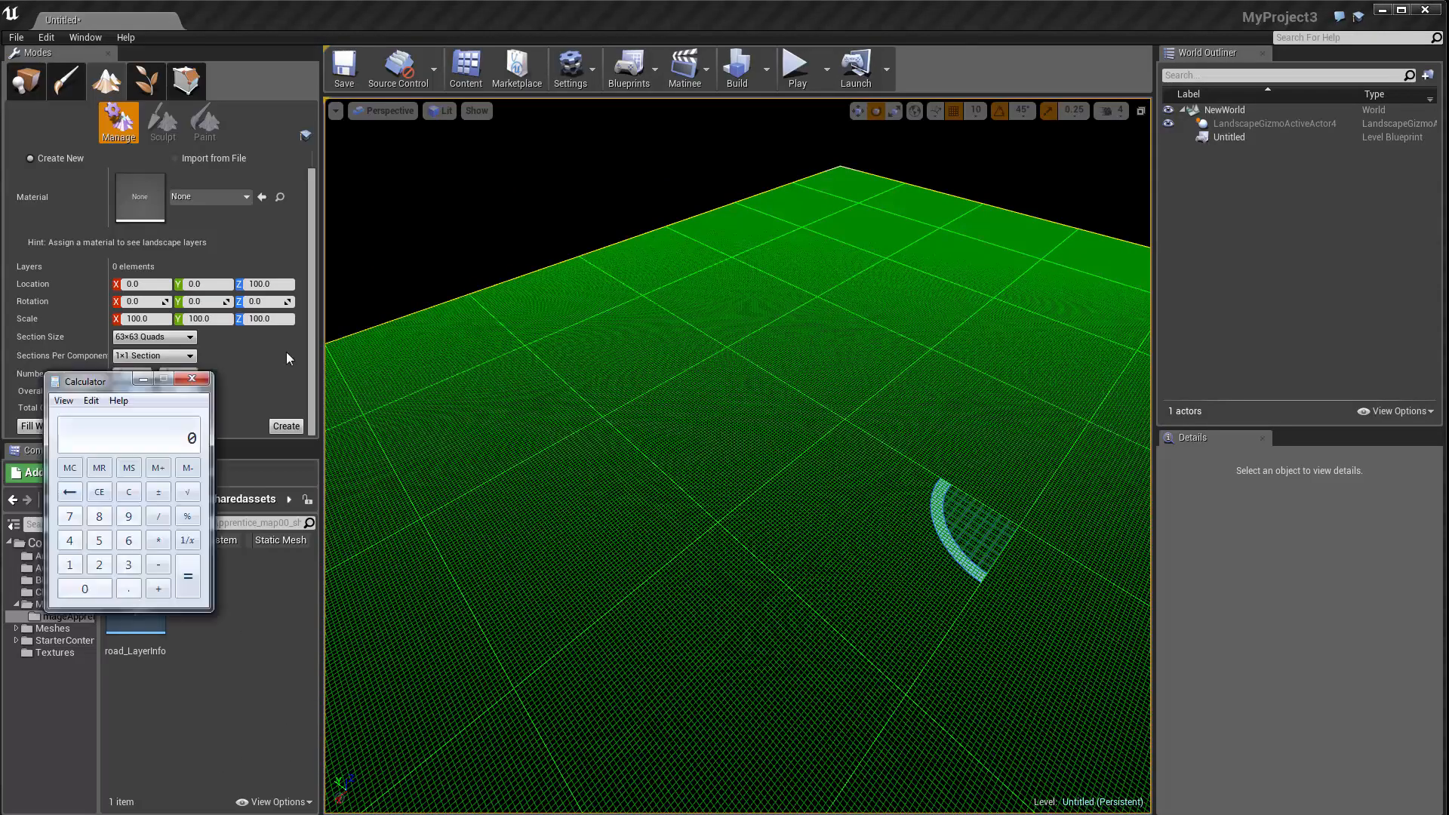
Compute 512 − 7 = 505 in Calculator.
left_click(194, 380)
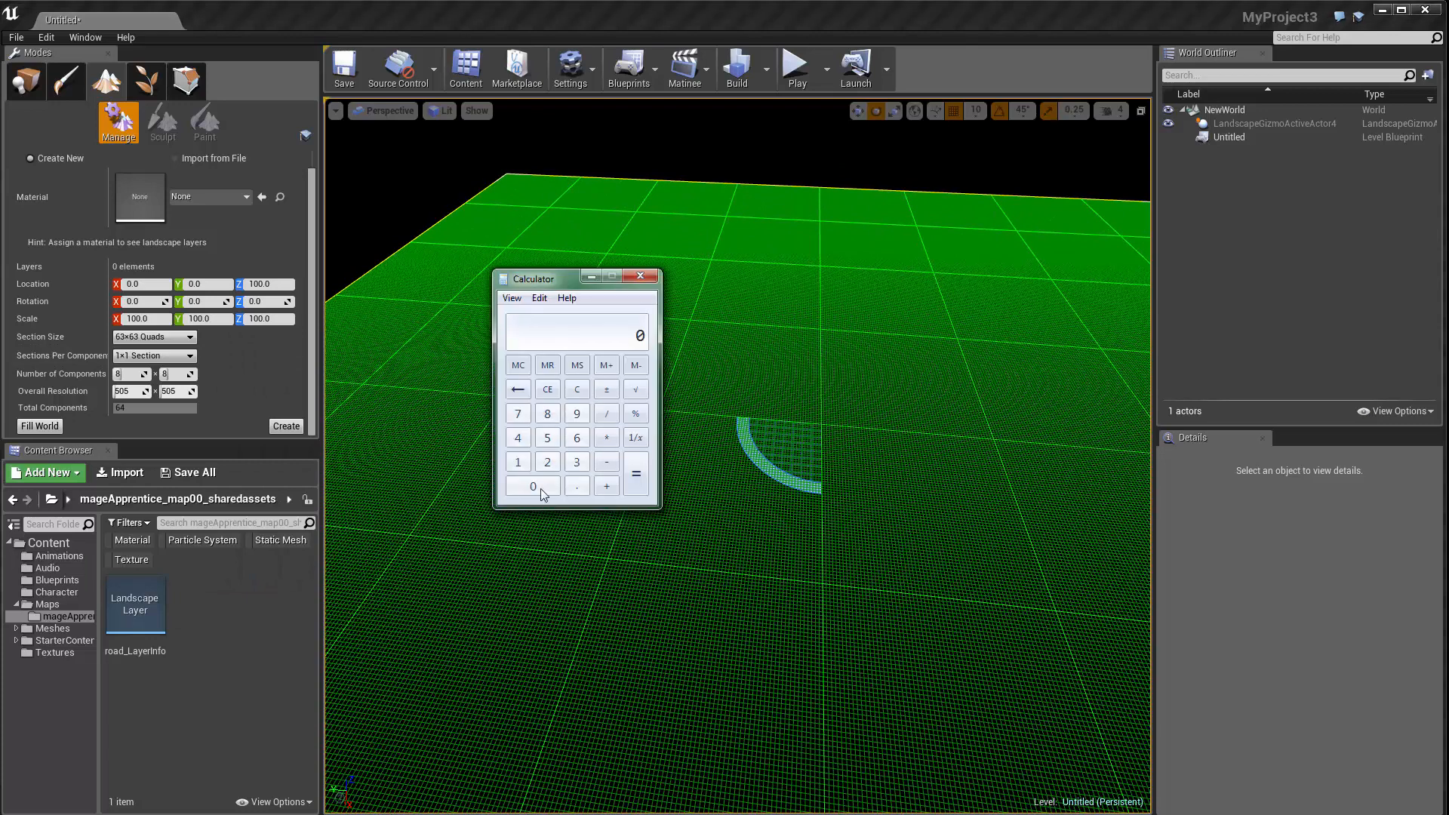
mouse_move(526, 432)
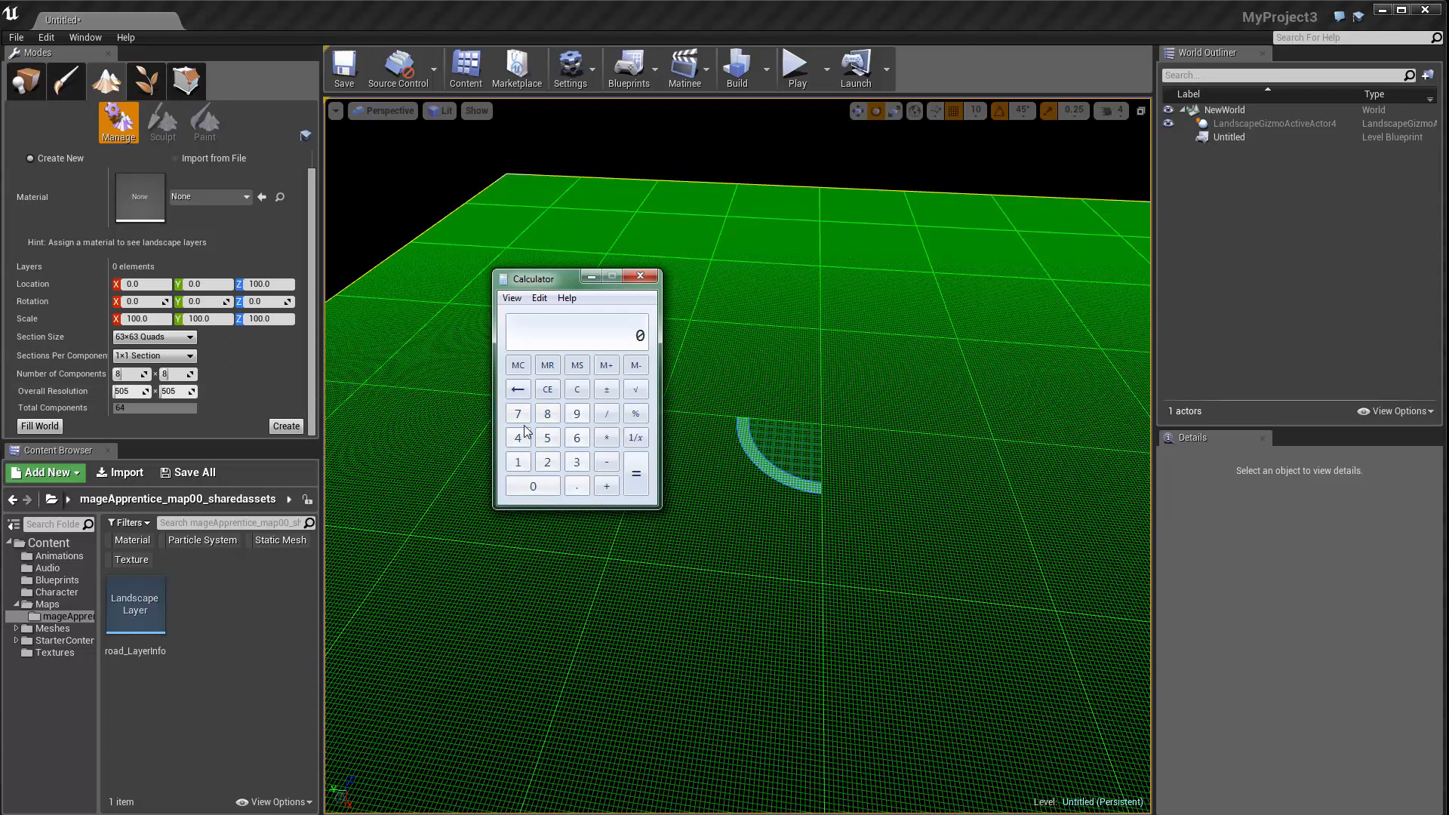
left_click(547, 412)
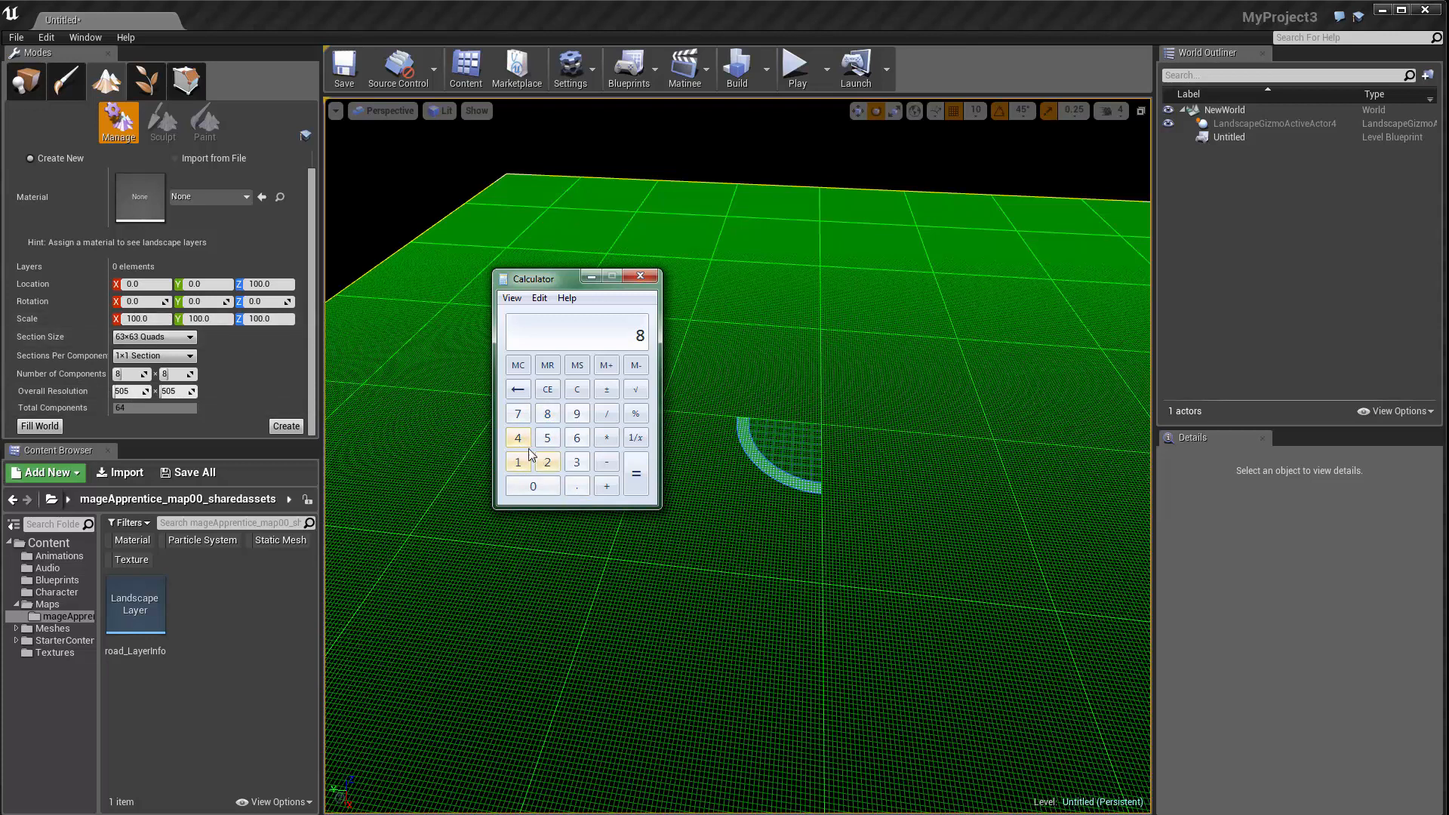
left_click(518, 437)
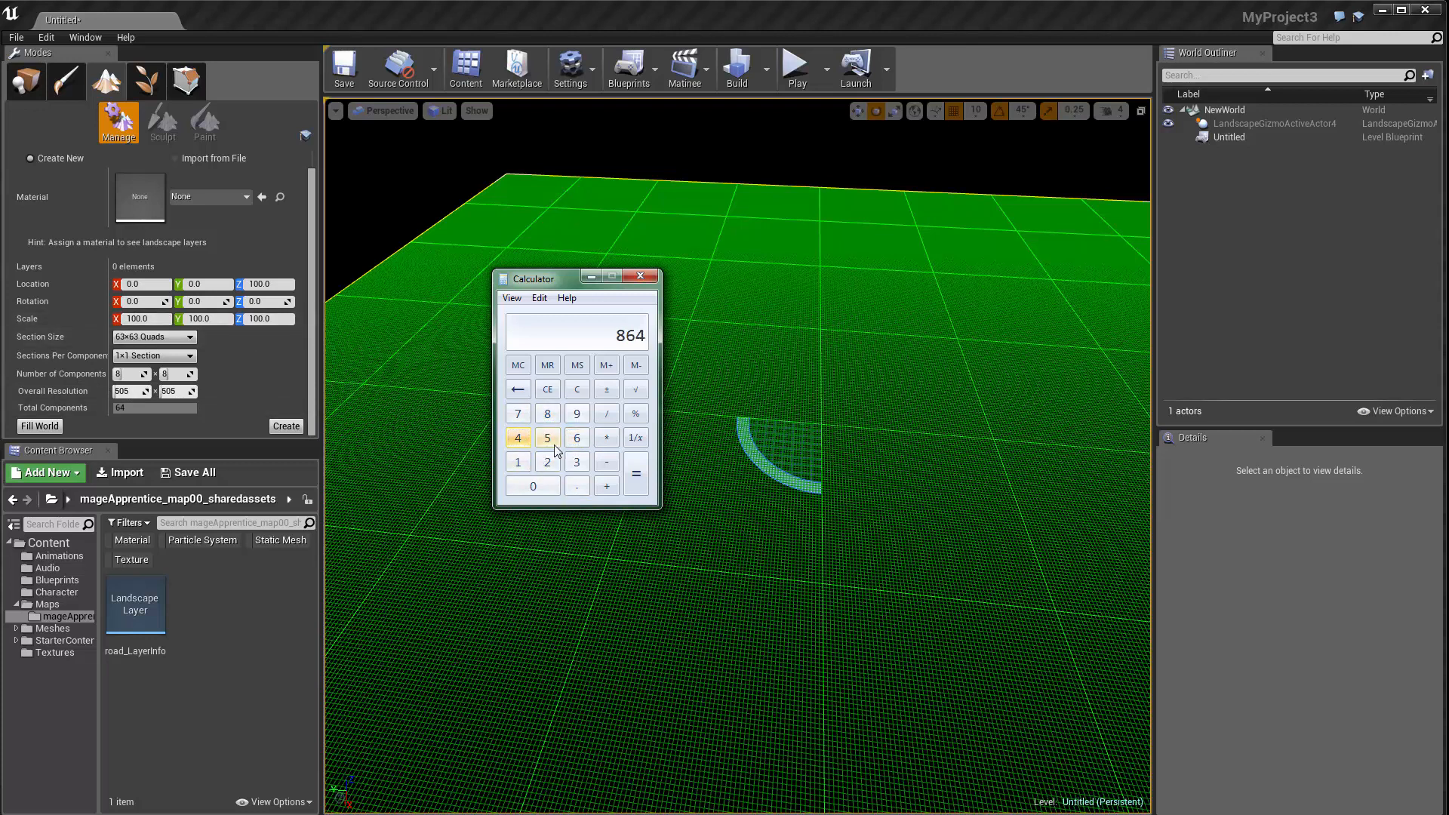
left_click(606, 437)
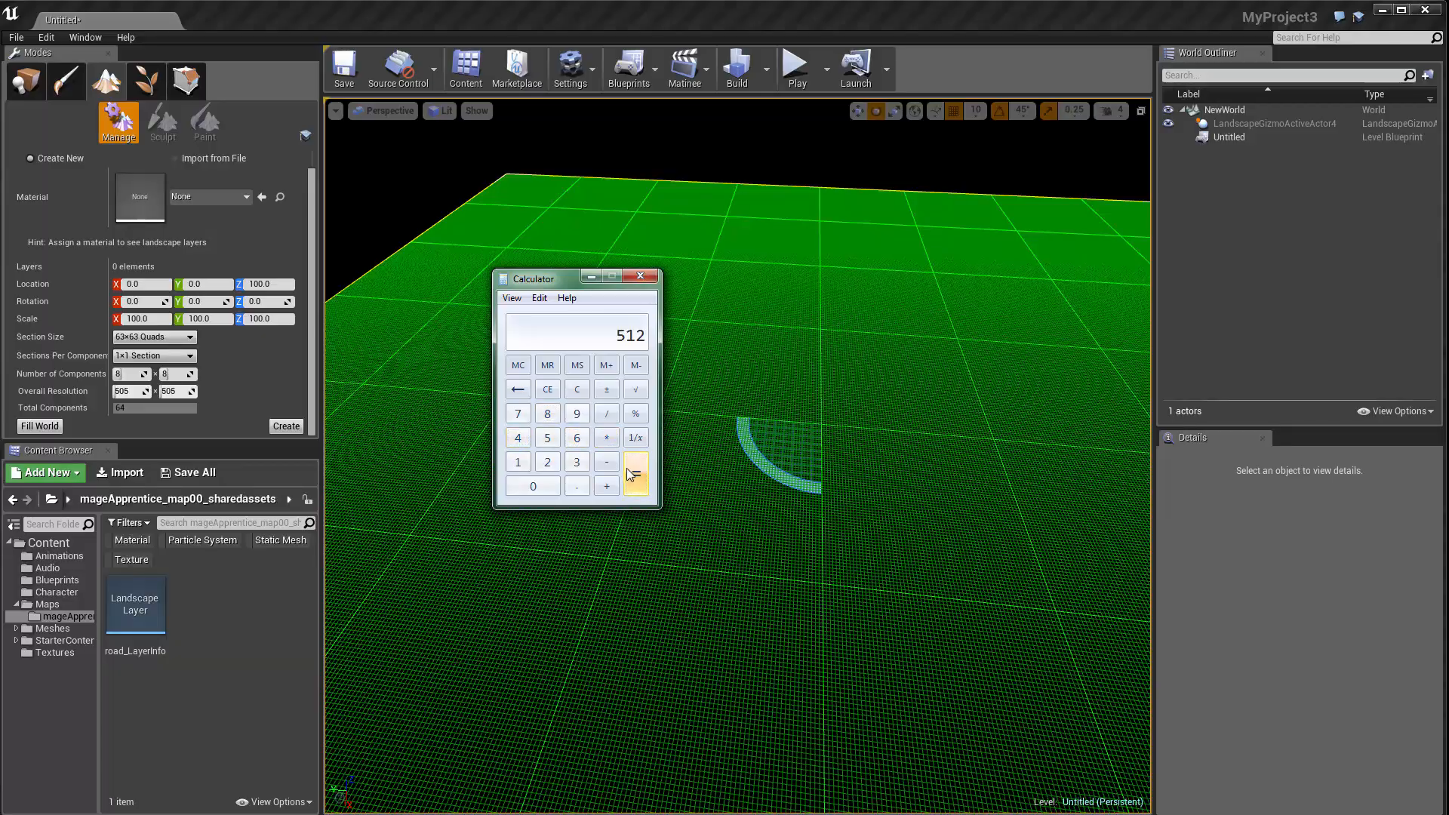
left_click(641, 276)
type("7")
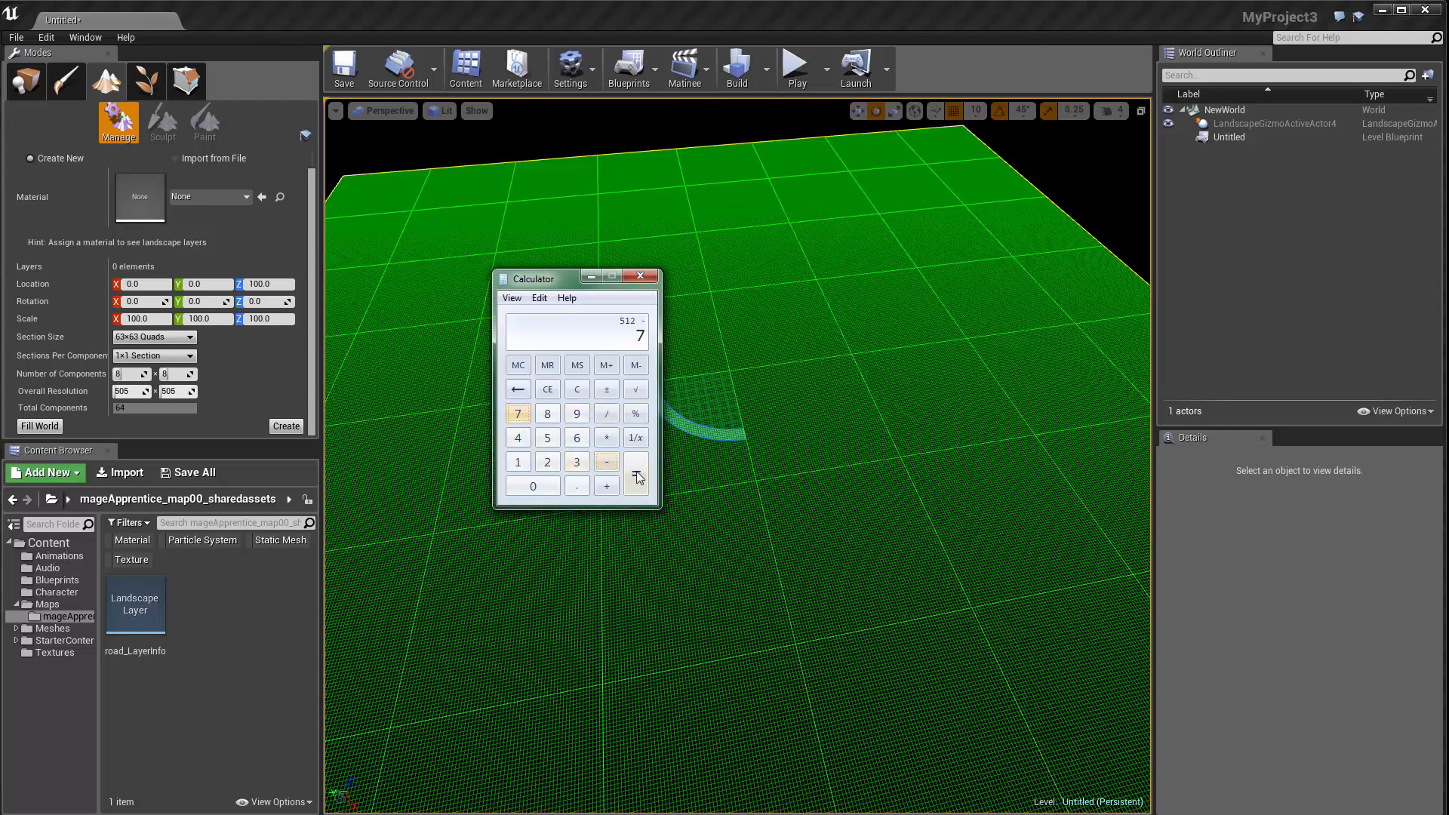
left_click(635, 471)
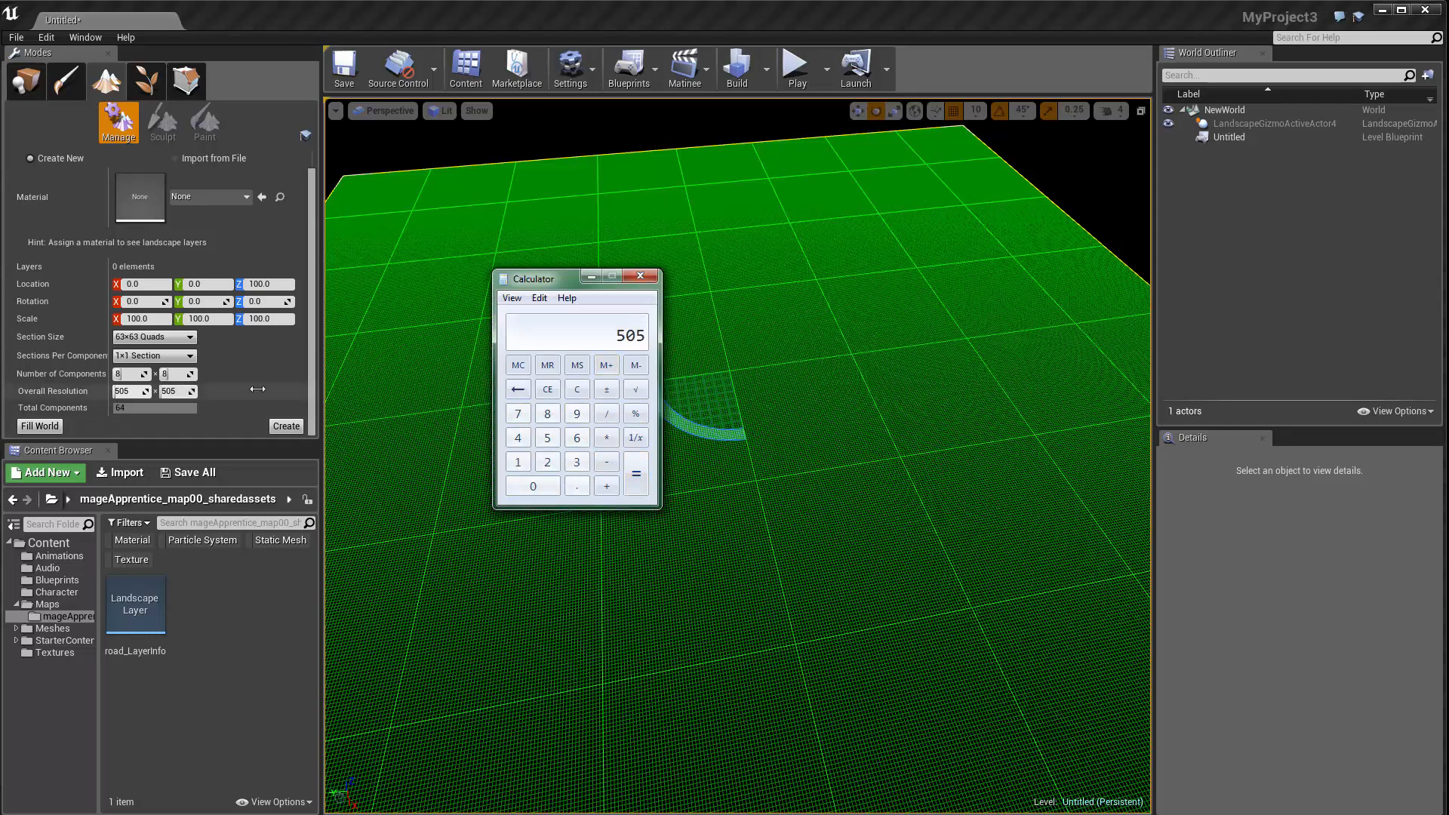
left_click(642, 276)
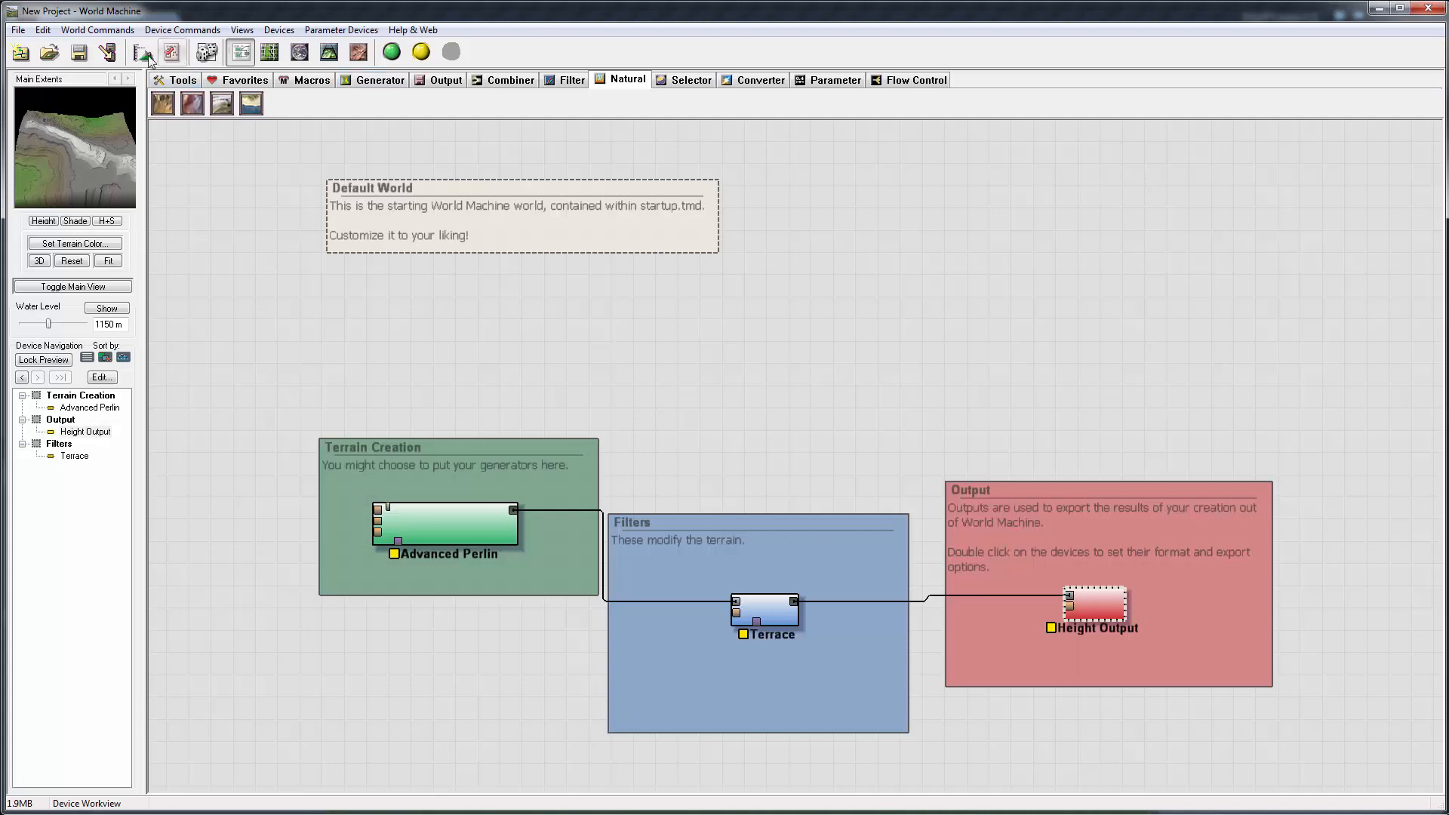
left_click(141, 50)
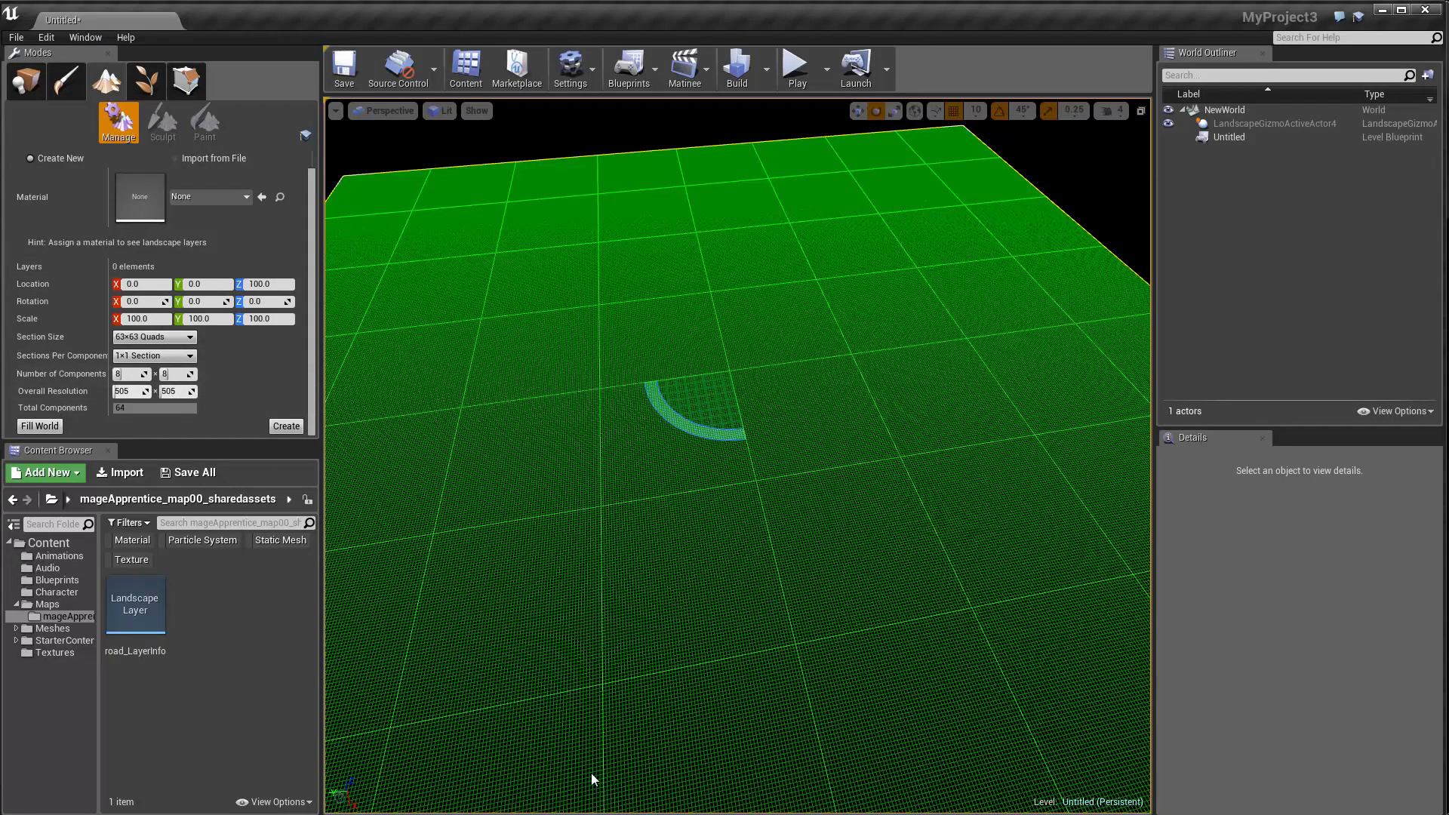
mouse_move(783, 454)
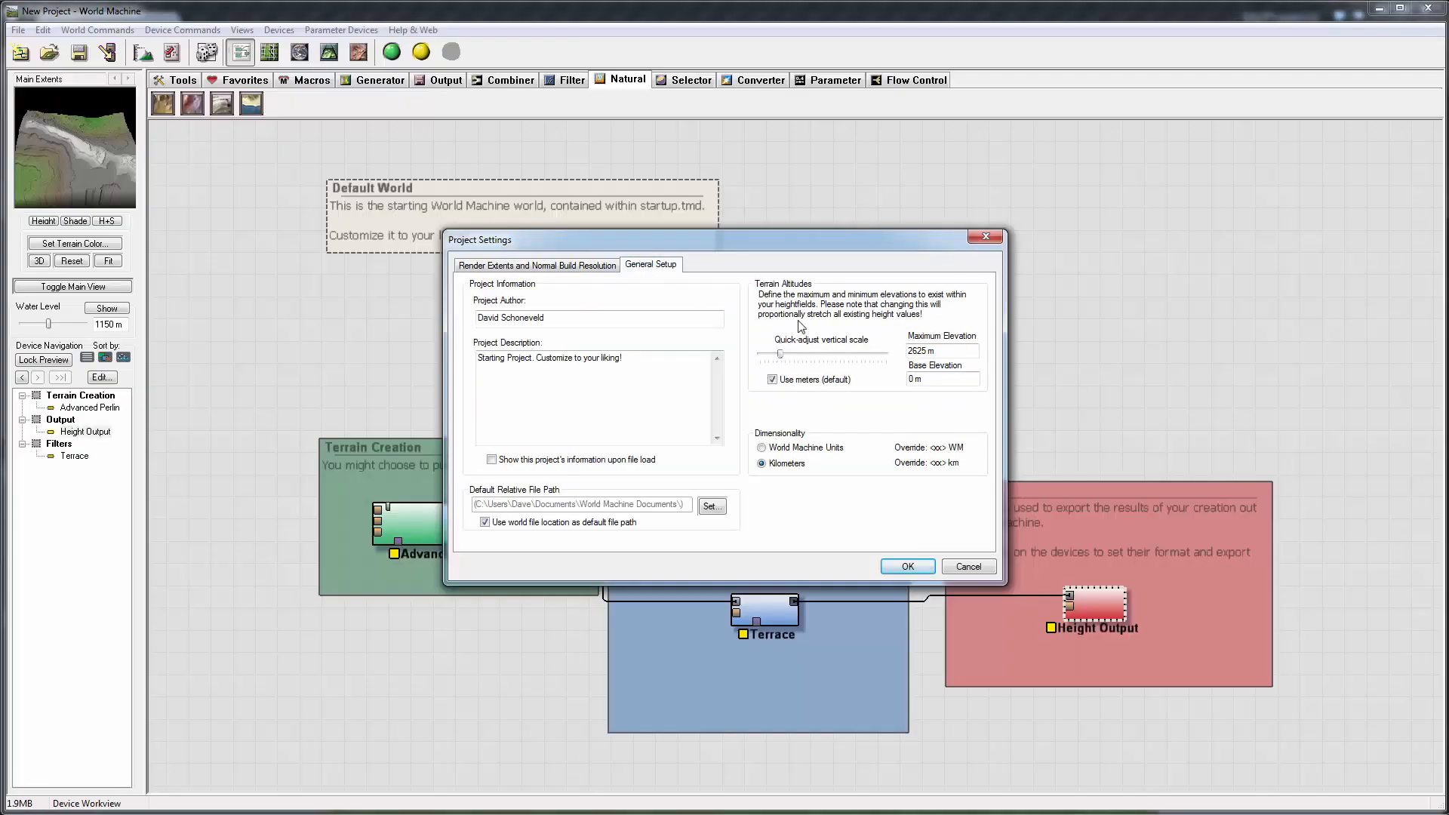
Enter Maximum Elevation 256 m and Base Elevation −256 m.
left_click(941, 350)
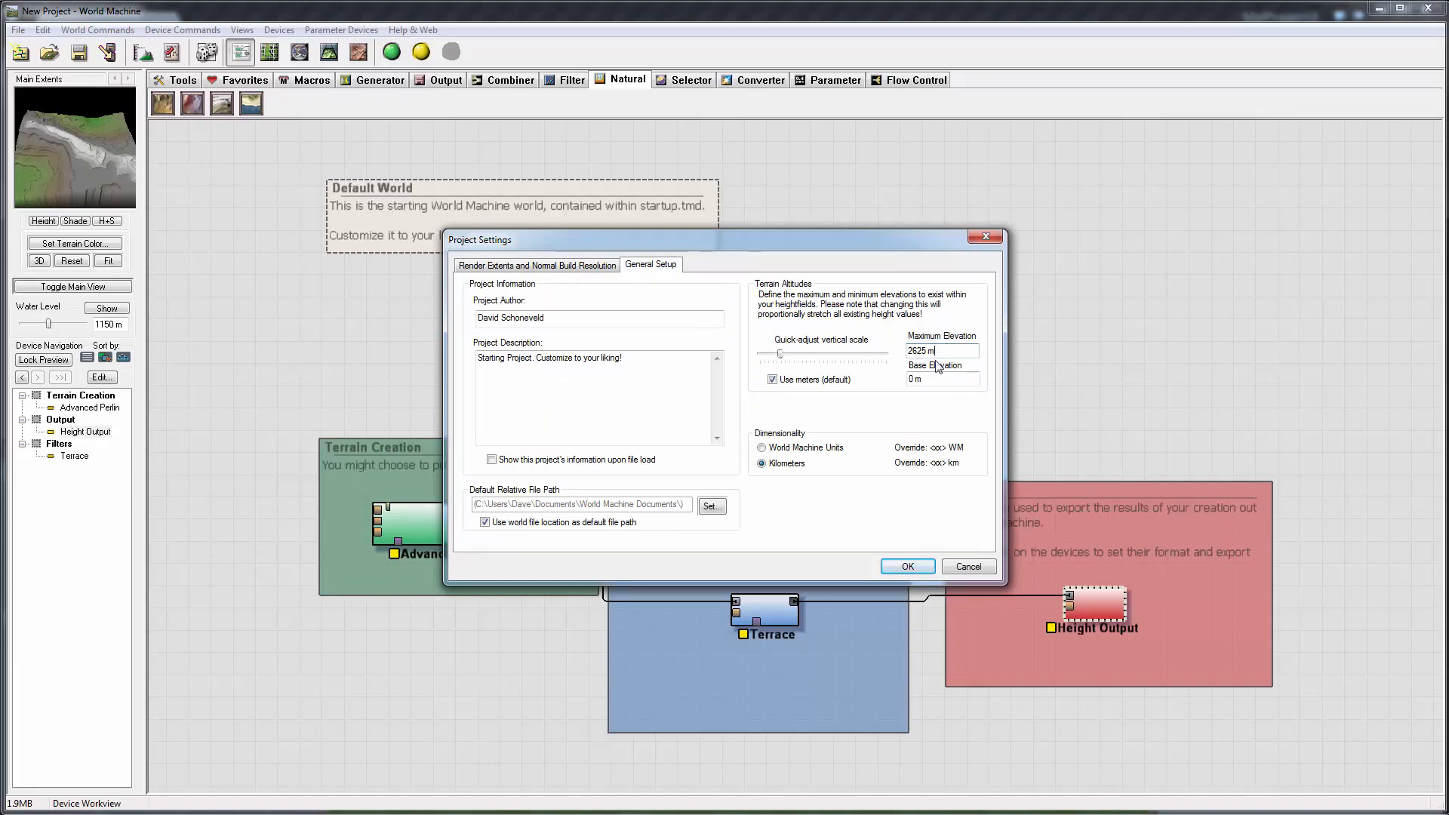
left_click(536, 265)
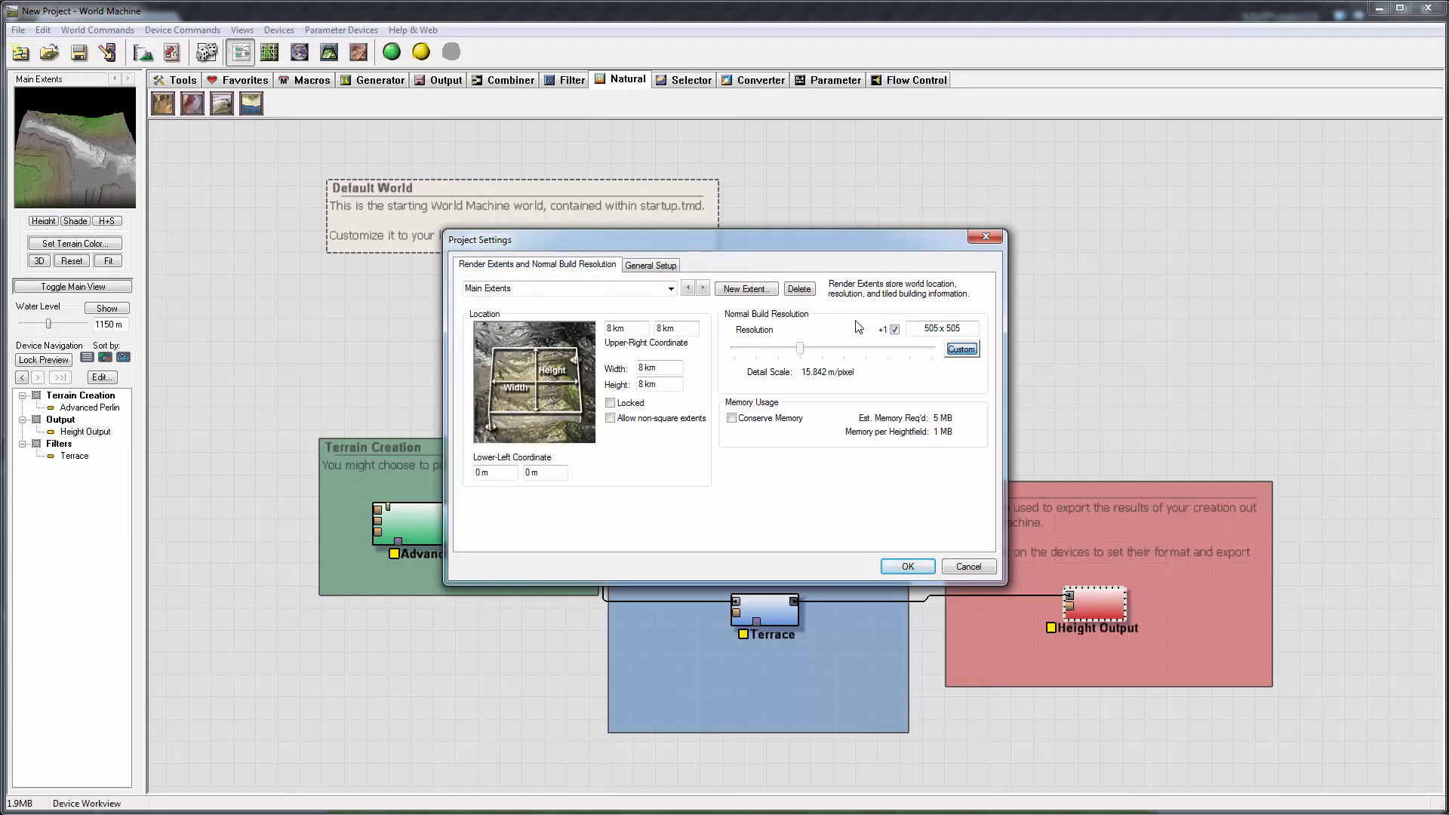
left_click(649, 265)
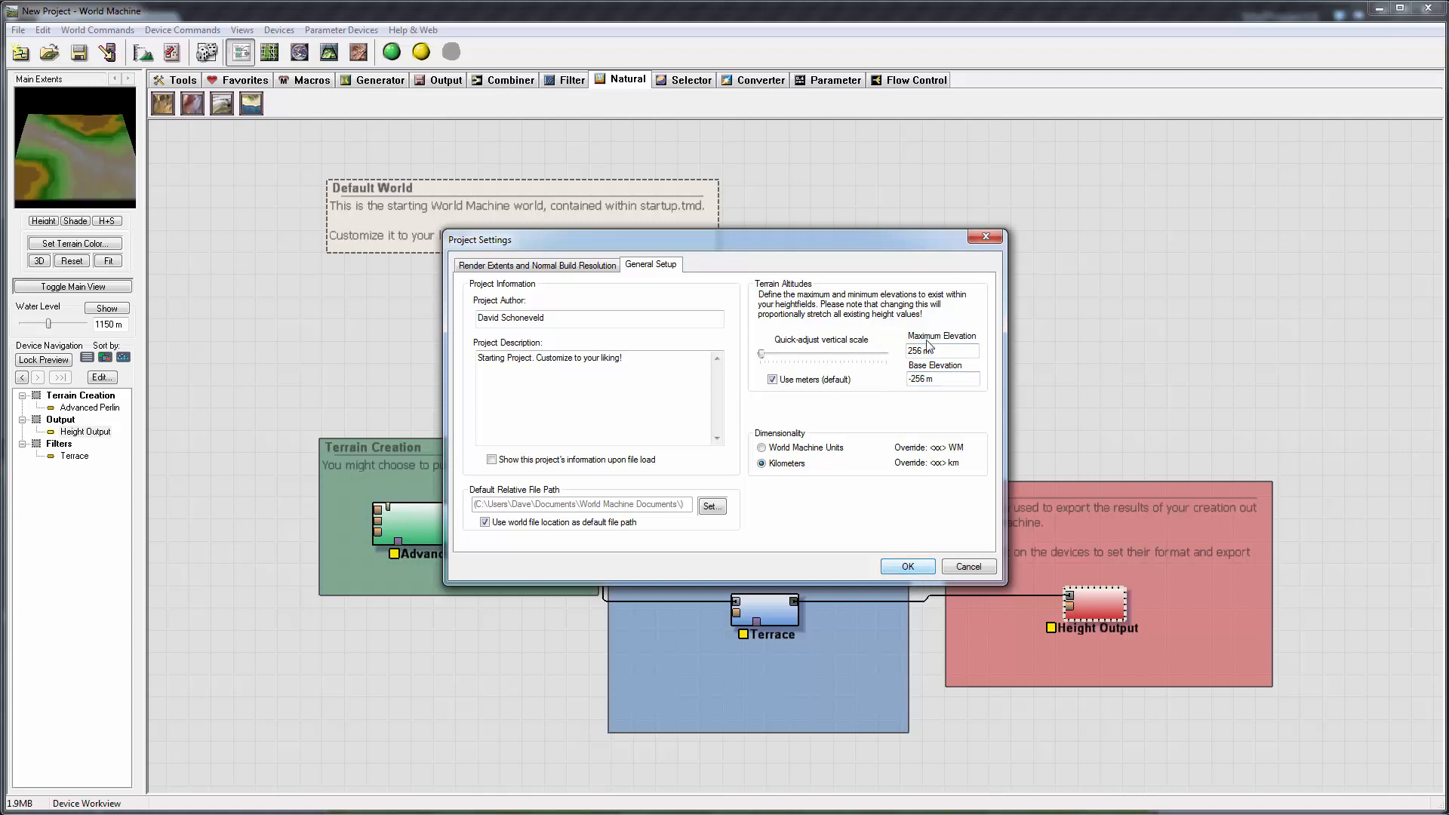
left_click(536, 265)
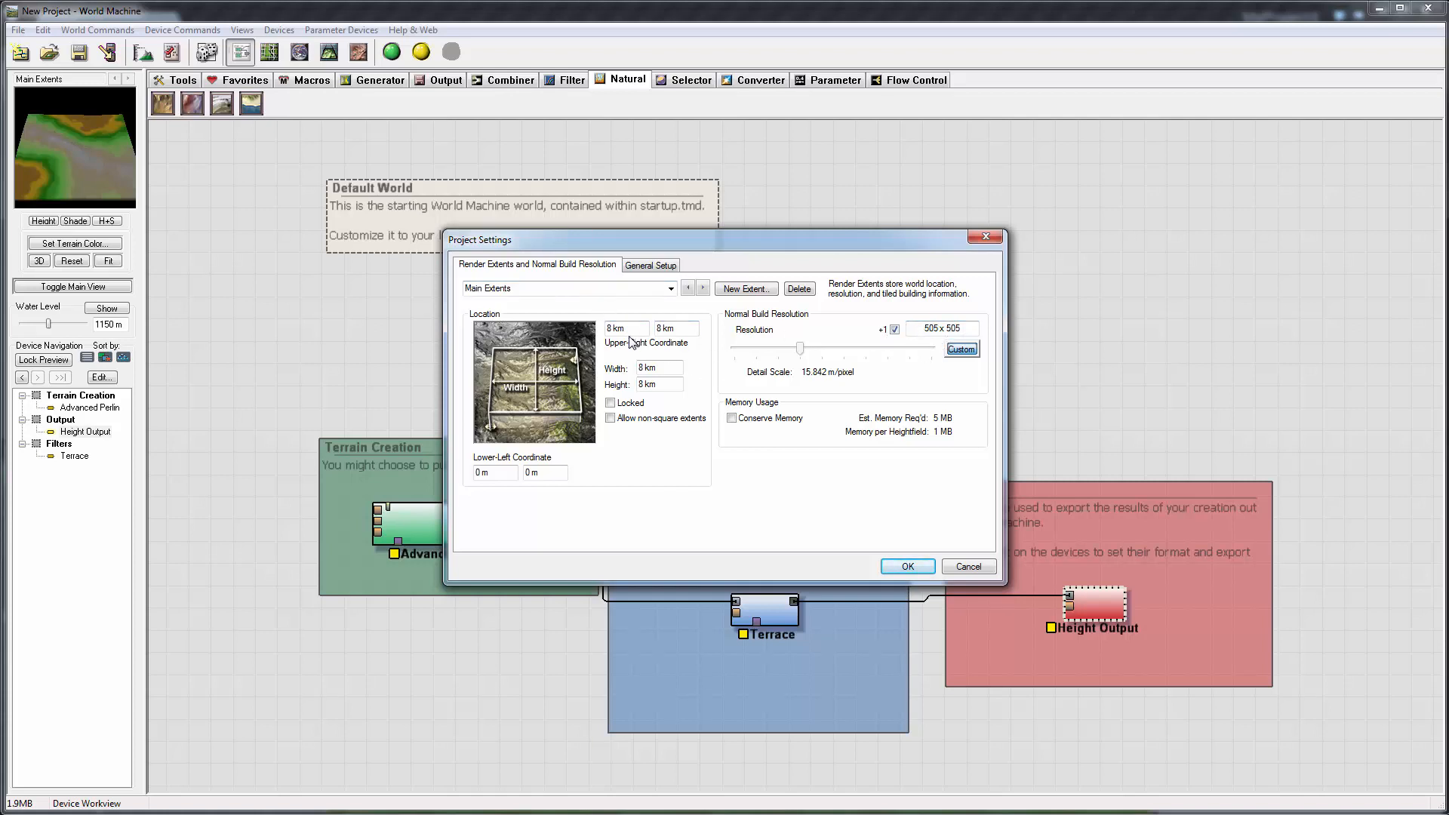
Set world Width and Height to 505 m for 1.000 m/pixel detail.
left_click(656, 367)
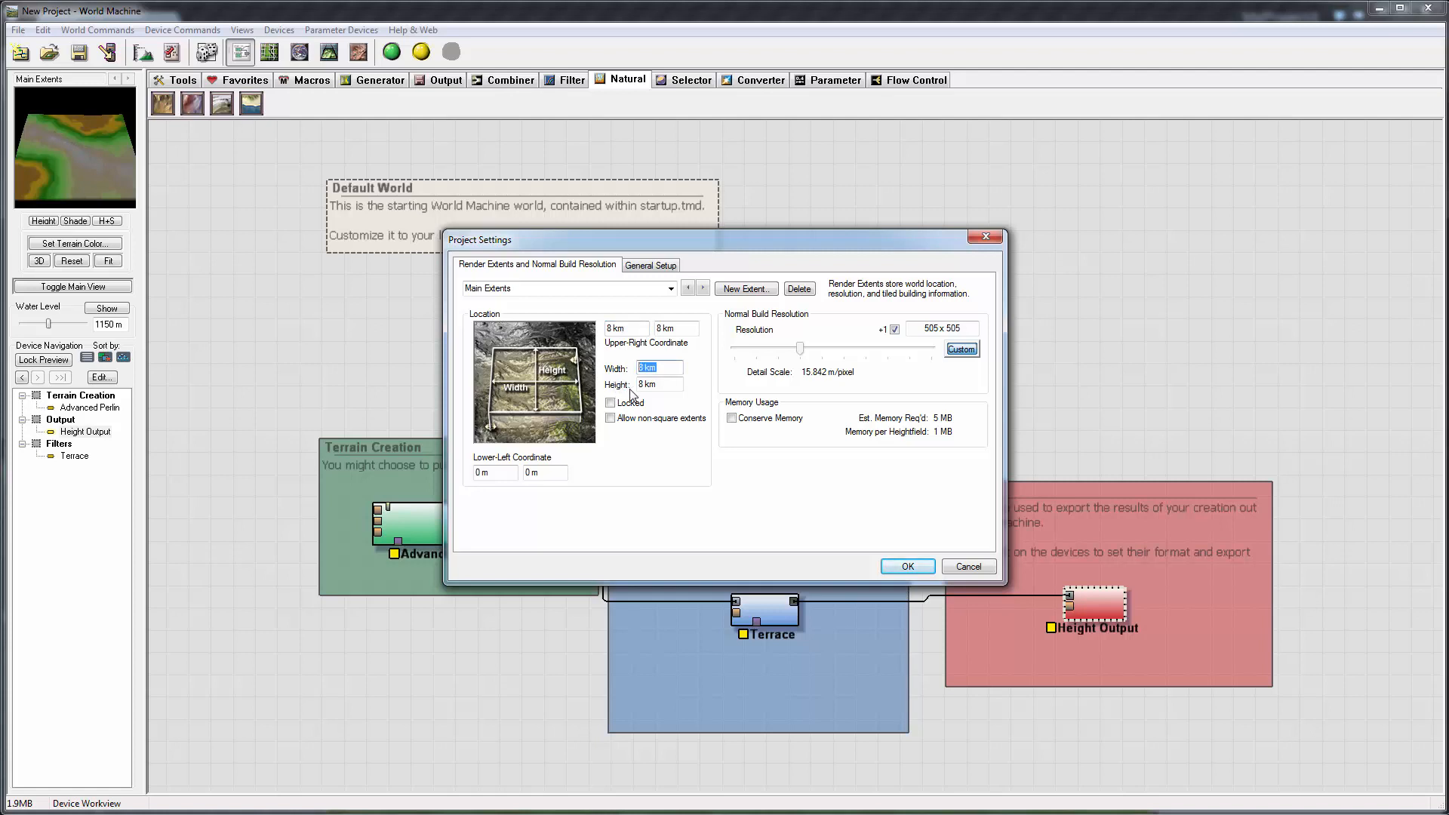
type("50")
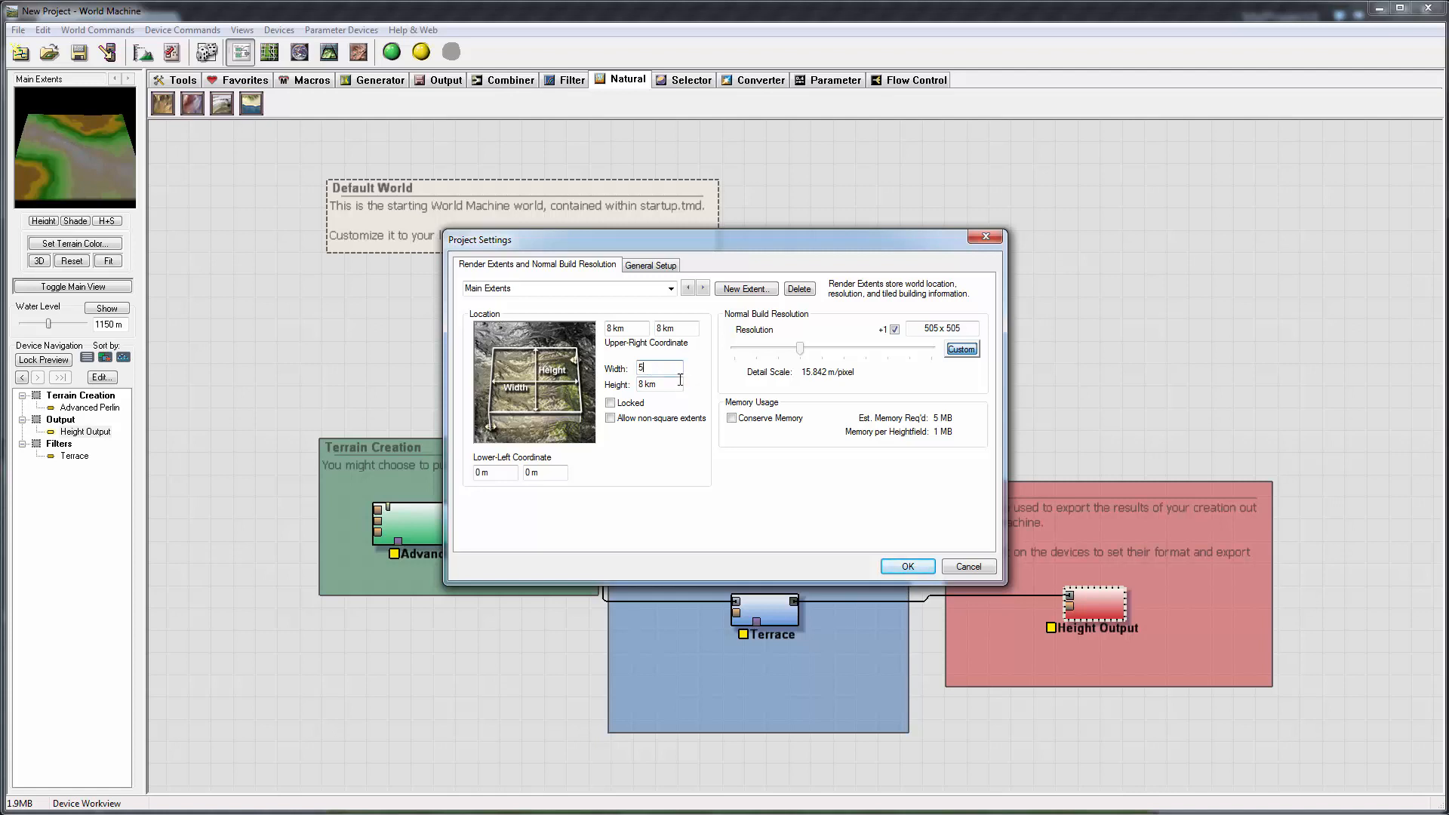
type("05 m")
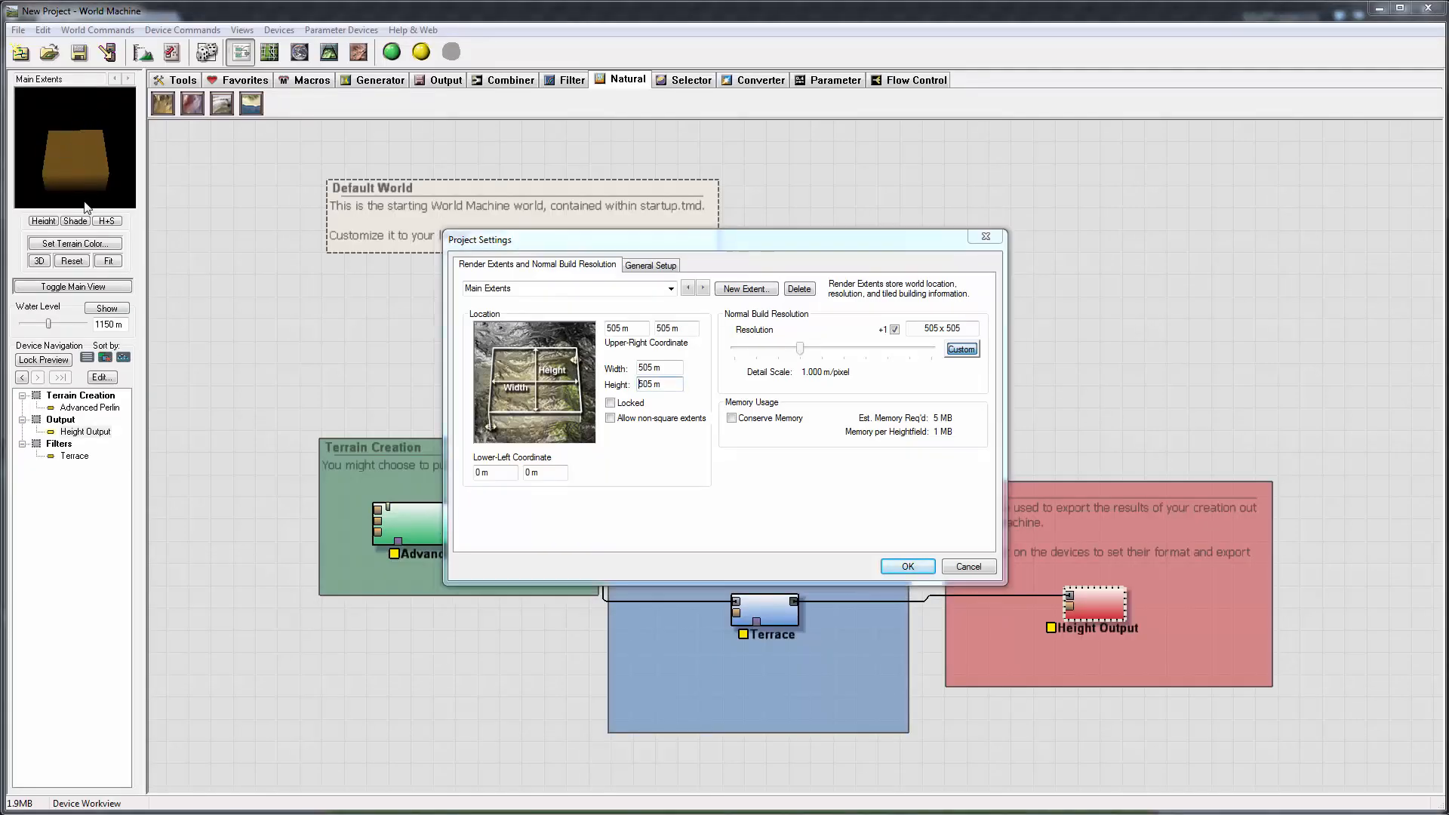
left_click(906, 567)
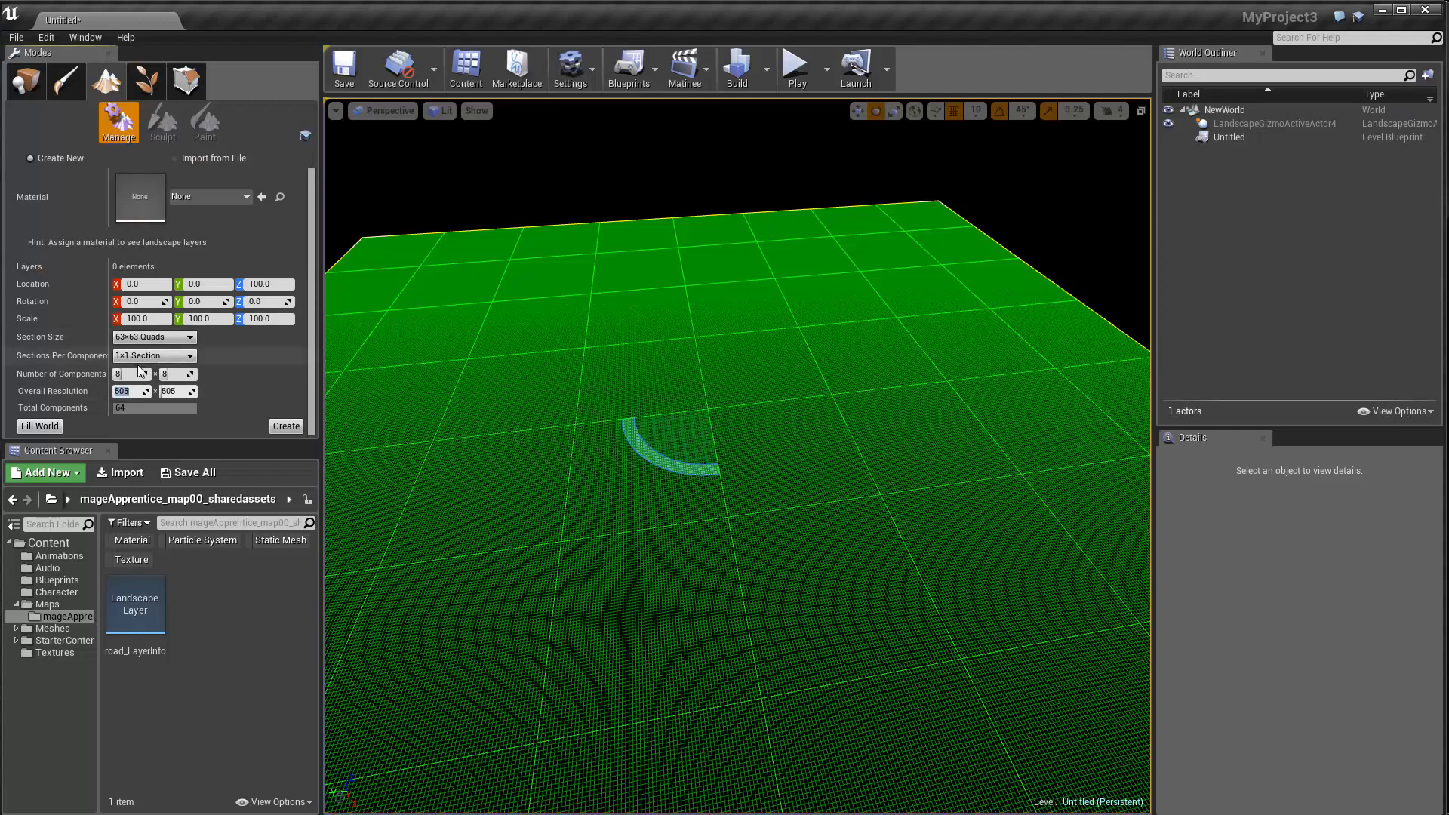
Change the landscape Section Size to 127×127 Quads.
left_click(153, 336)
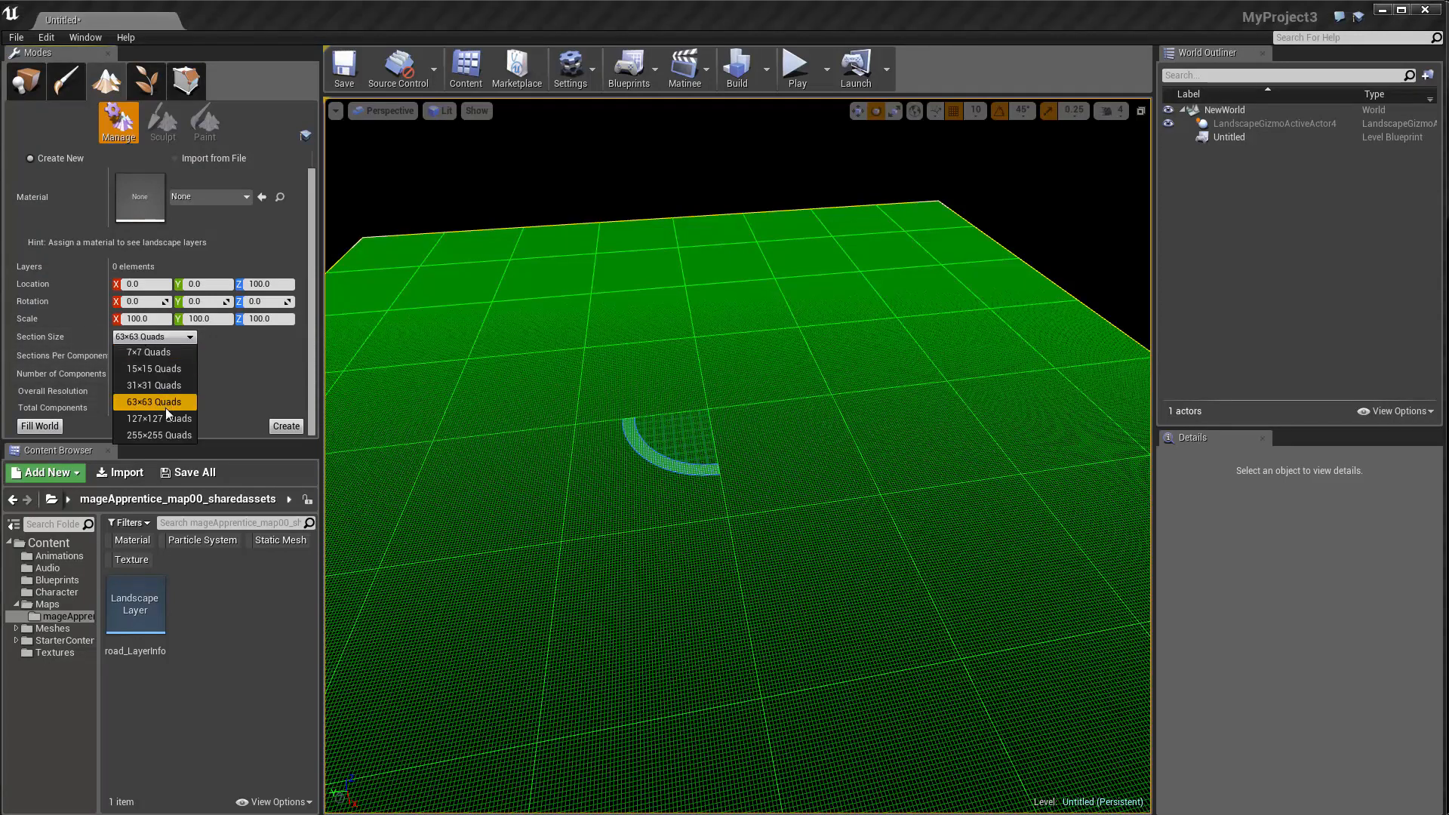
left_click(154, 419)
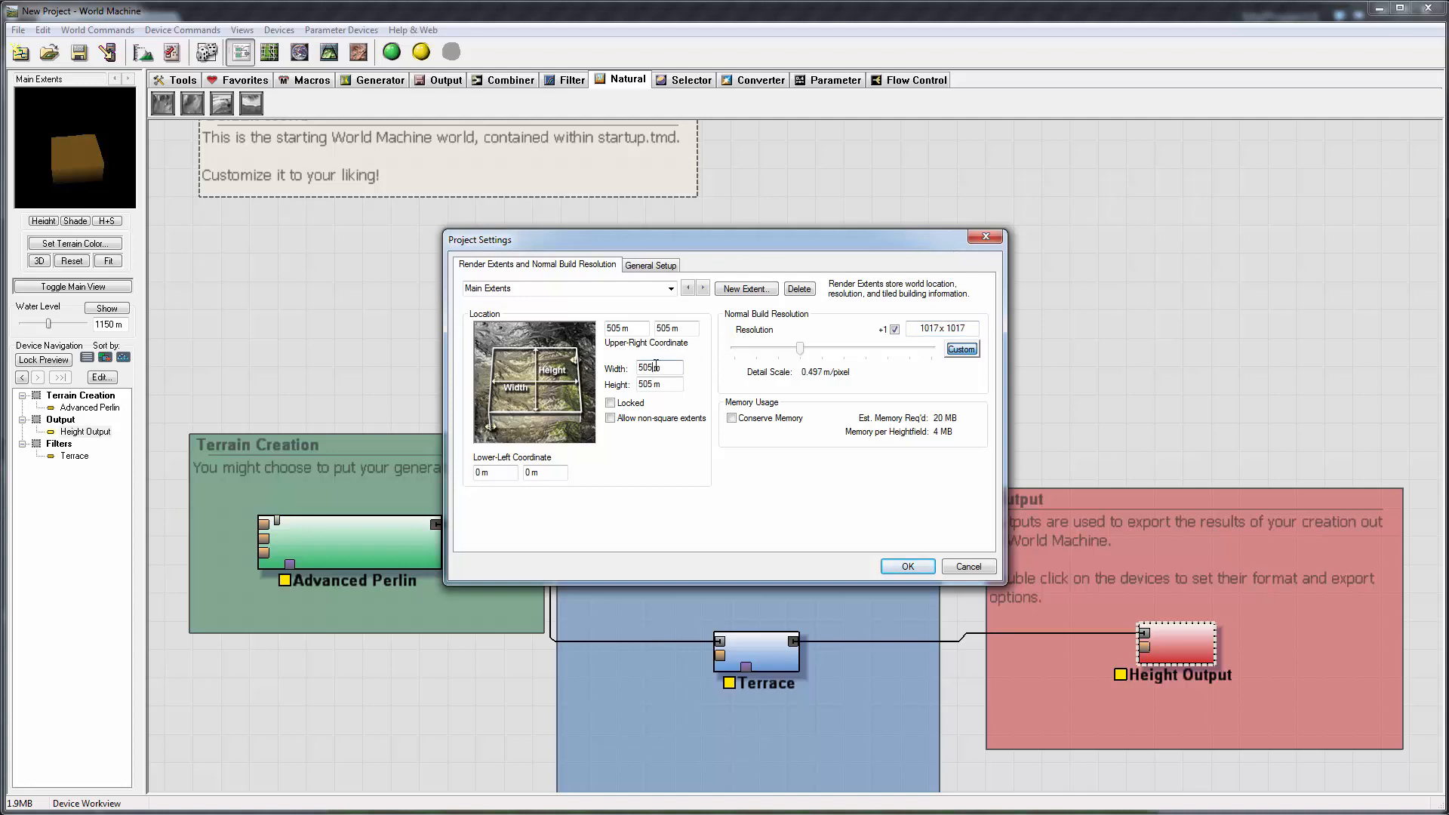
Enter a 1017 m world size and confirm the project settings.
type("101")
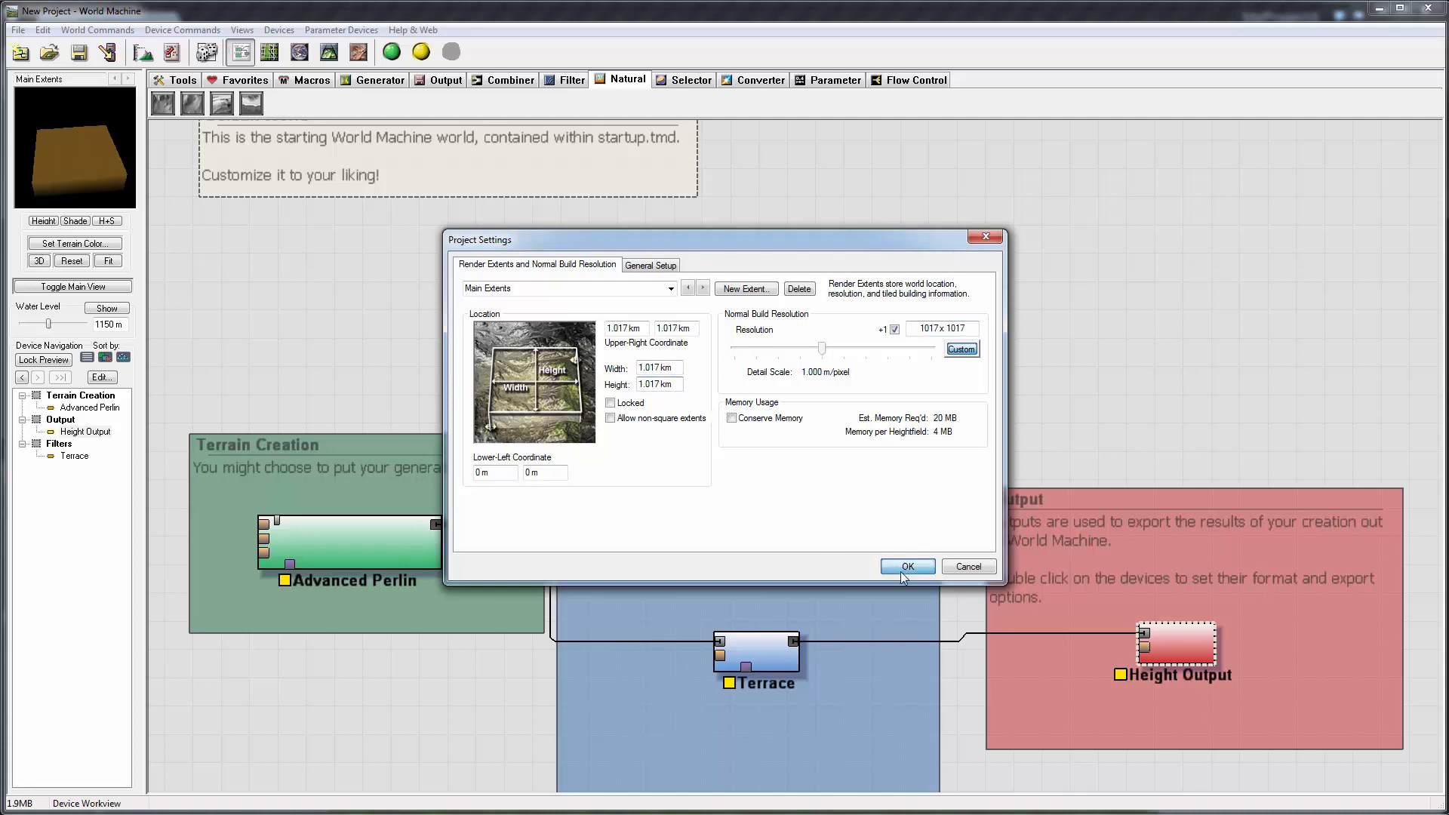
left_click(906, 567)
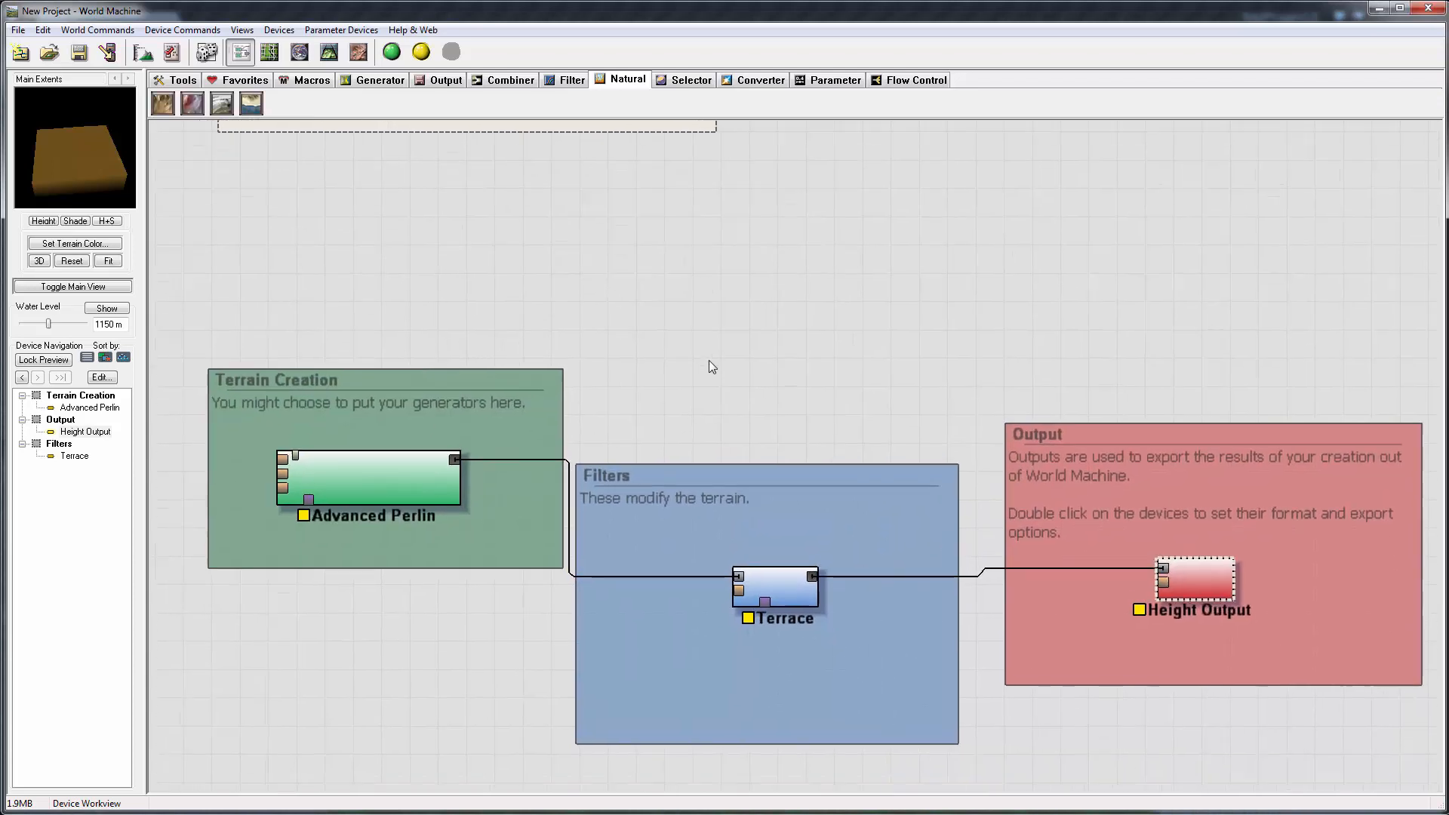
Drag the Advanced Perlin Feature Scale down to about 1.29 km and apply.
double_click(367, 478)
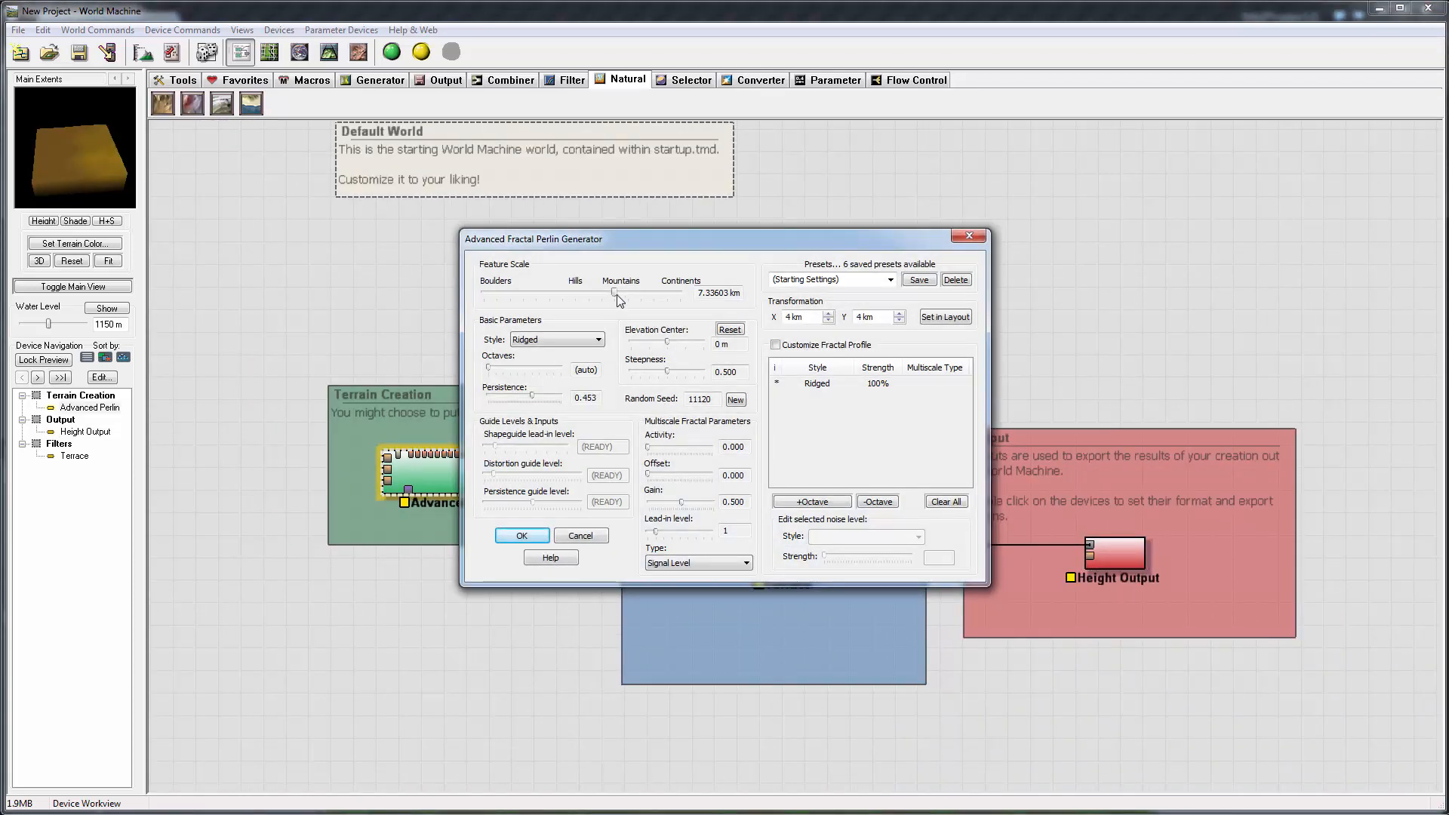
left_click_drag(614, 294, 582, 293)
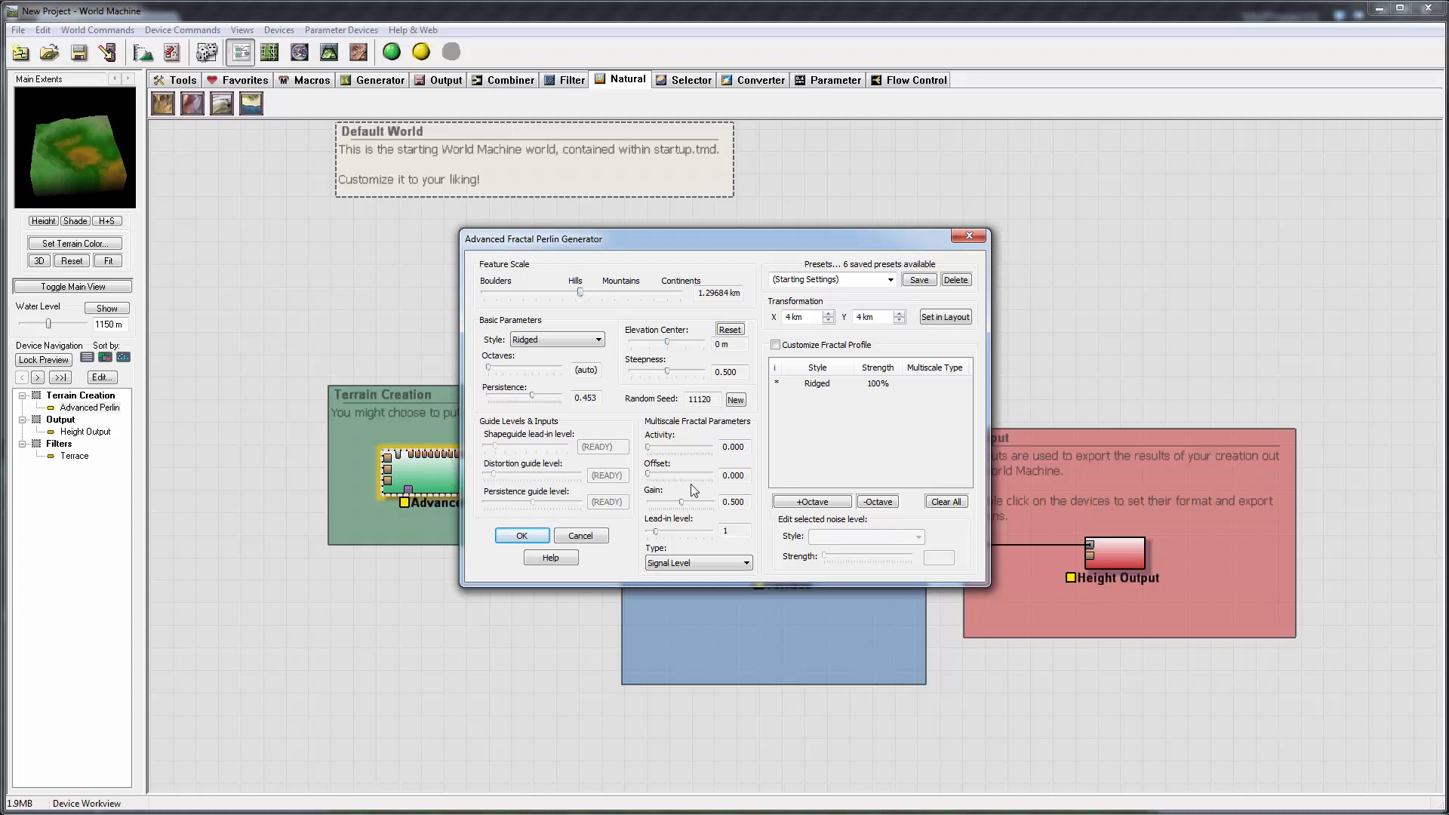
left_click(522, 535)
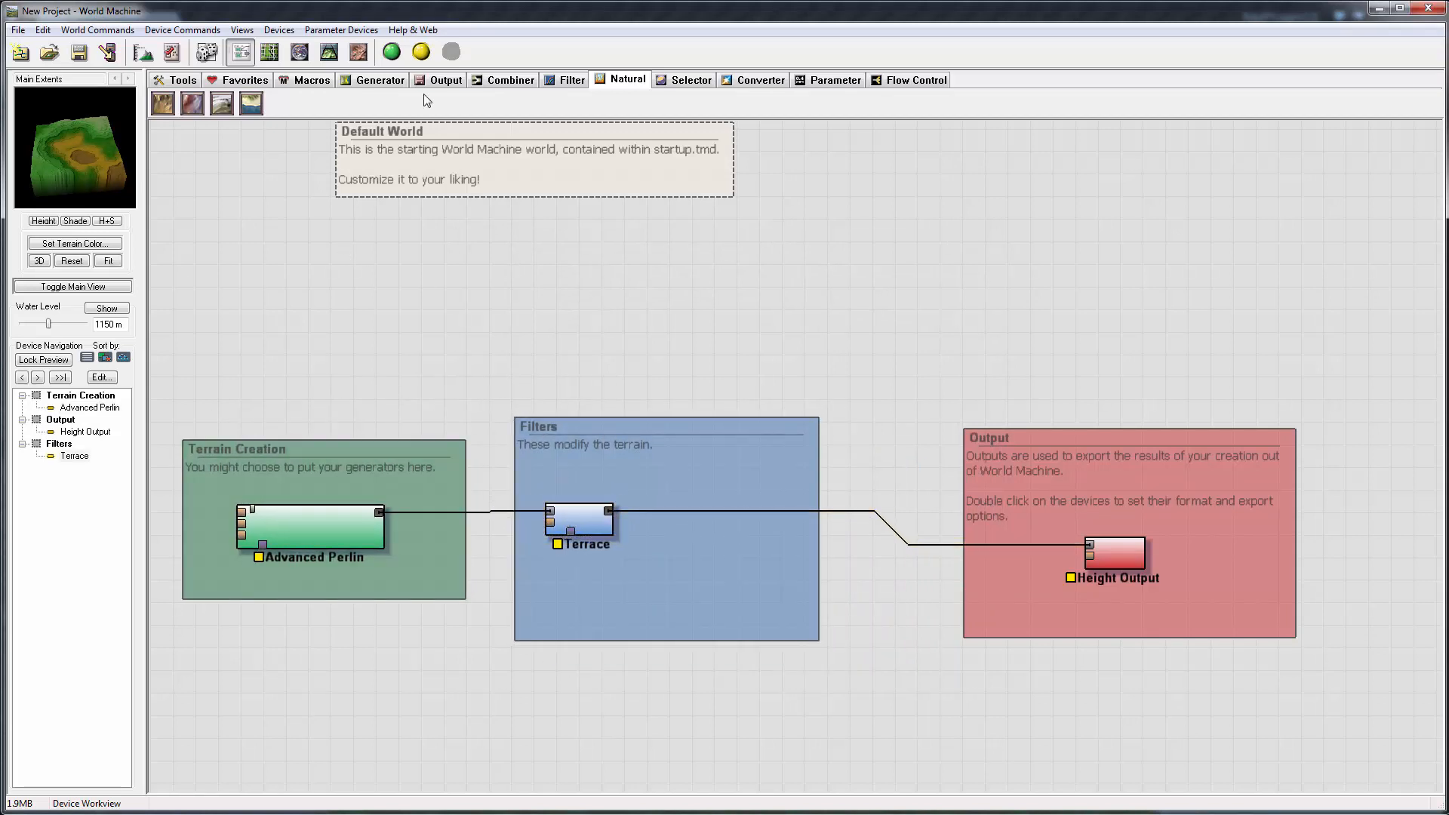
mouse_move(162, 102)
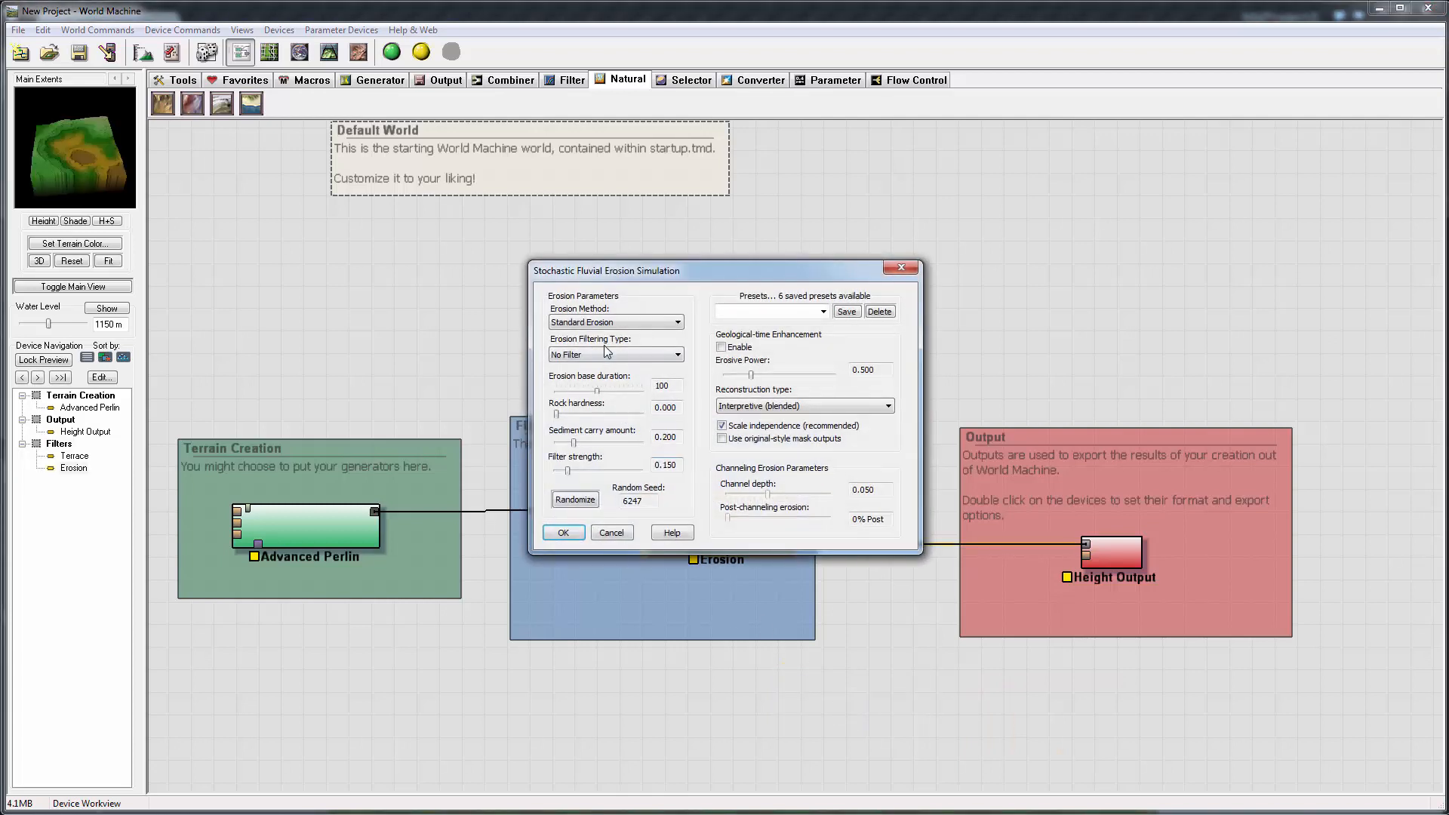
Set the Erosion filter's method to Channeled Erosion and accept.
left_click(613, 322)
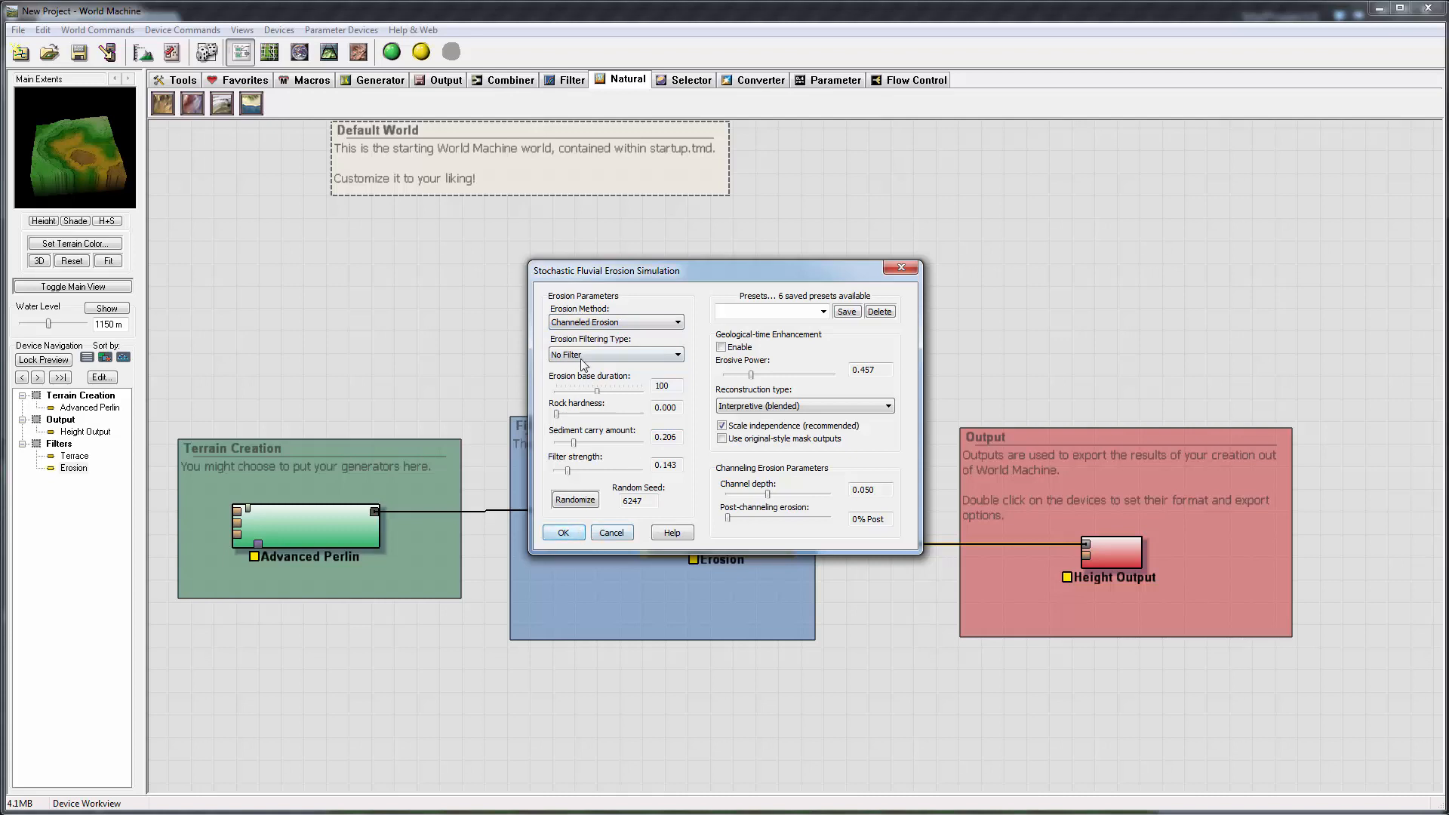
left_click(563, 533)
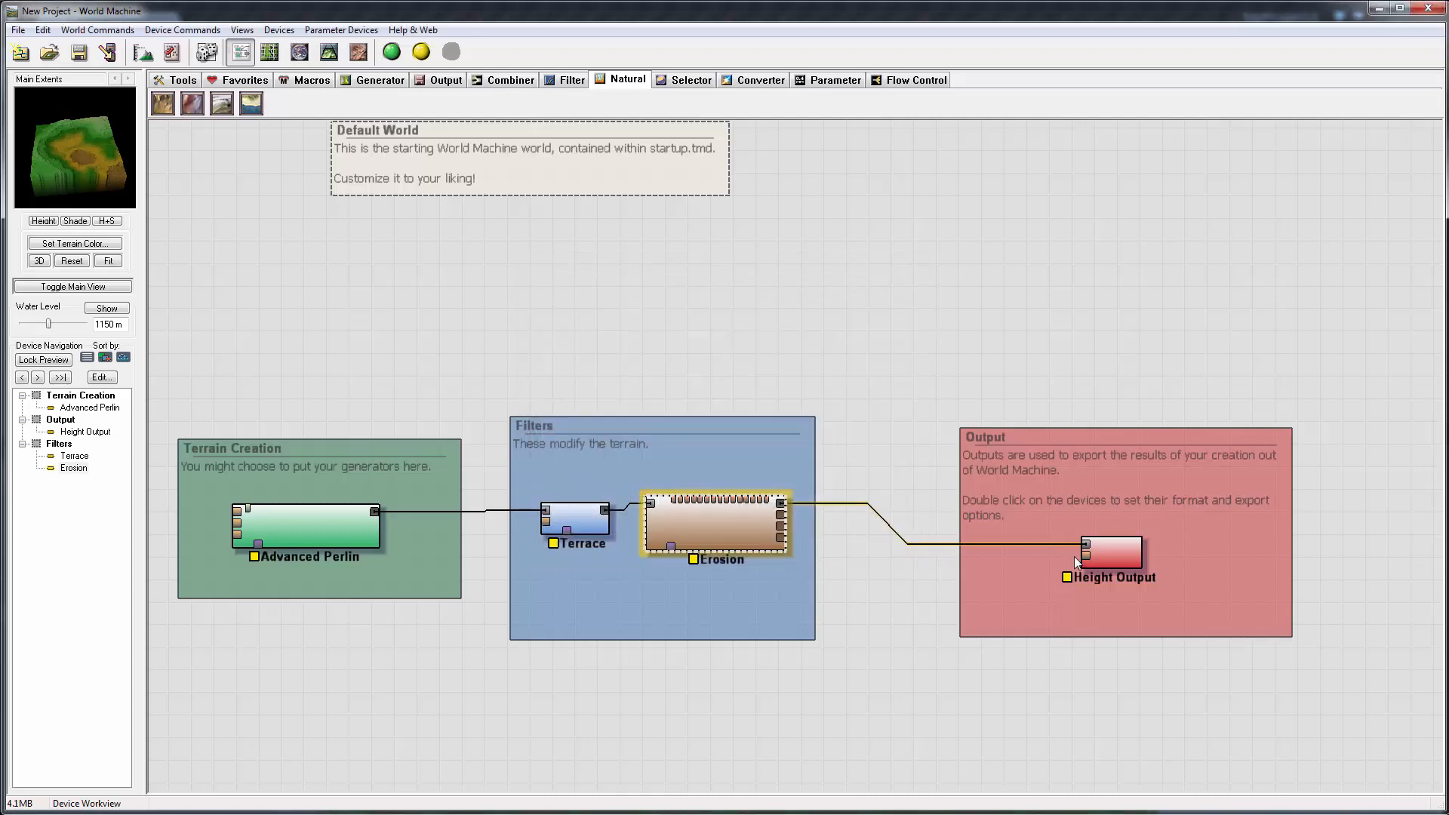
Set Height Output to save the PNG heightmap test3 in World Machine Documents.
double_click(1109, 555)
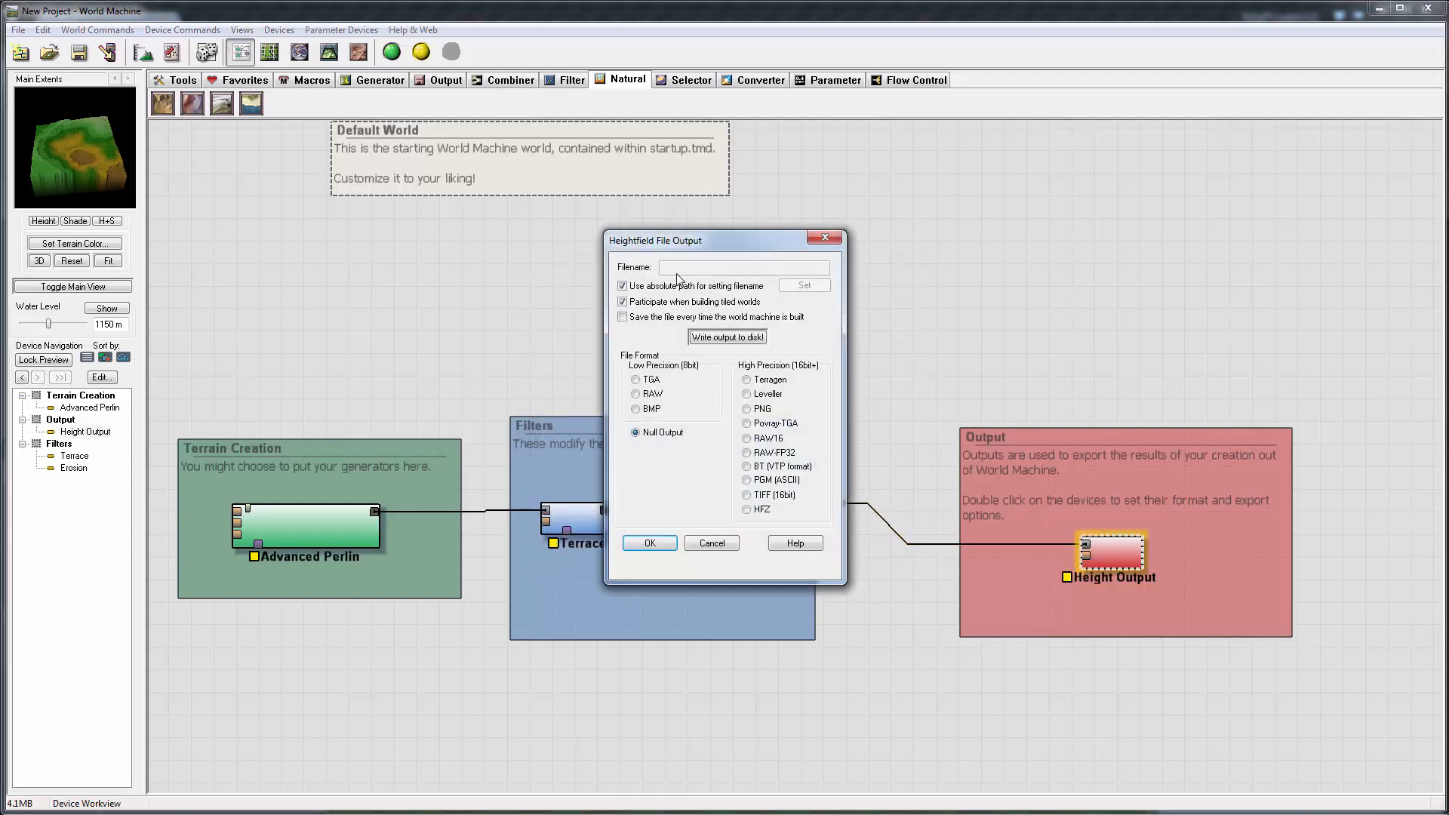
mouse_move(710, 439)
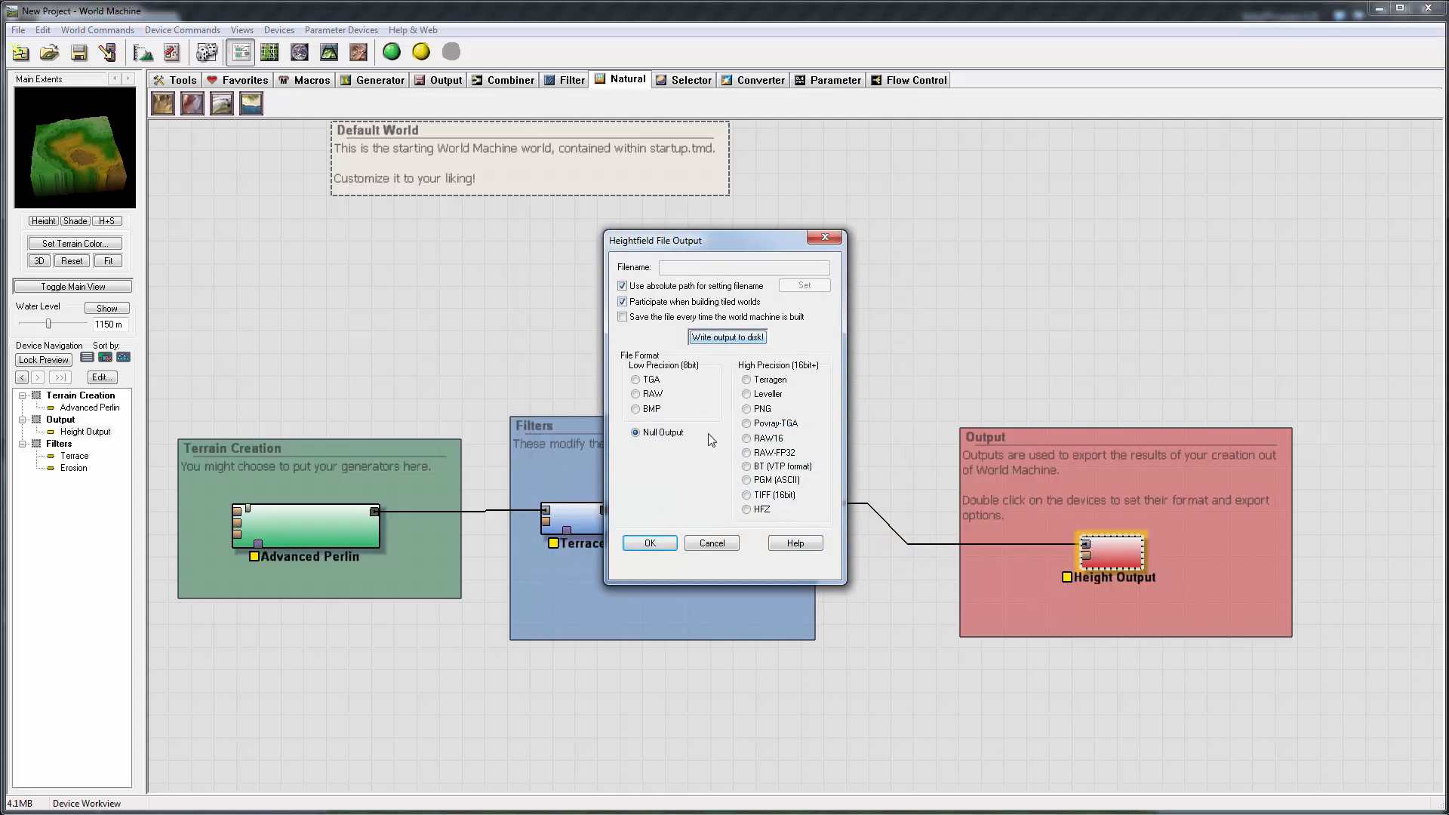
mouse_move(796, 378)
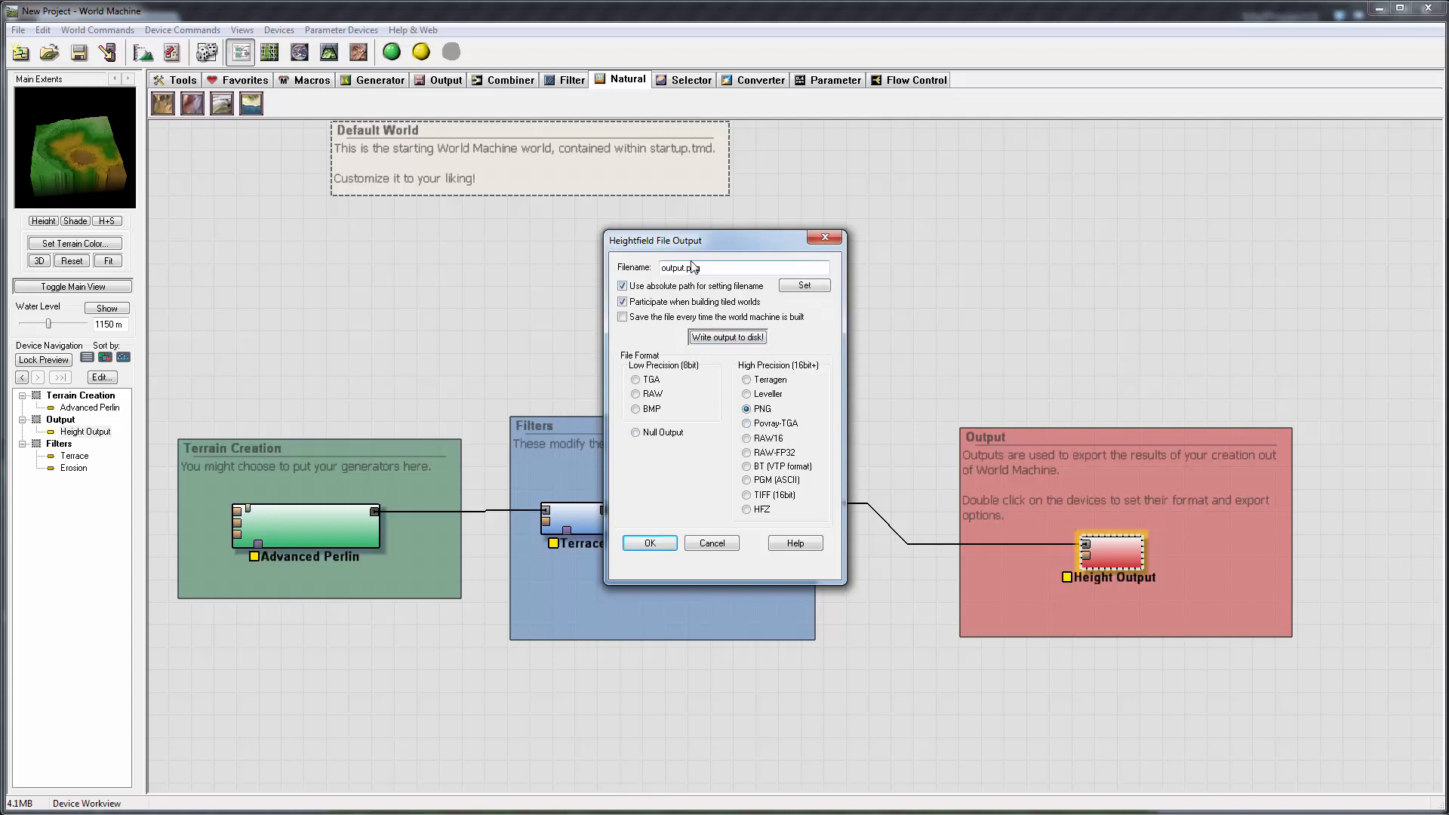
left_click(803, 284)
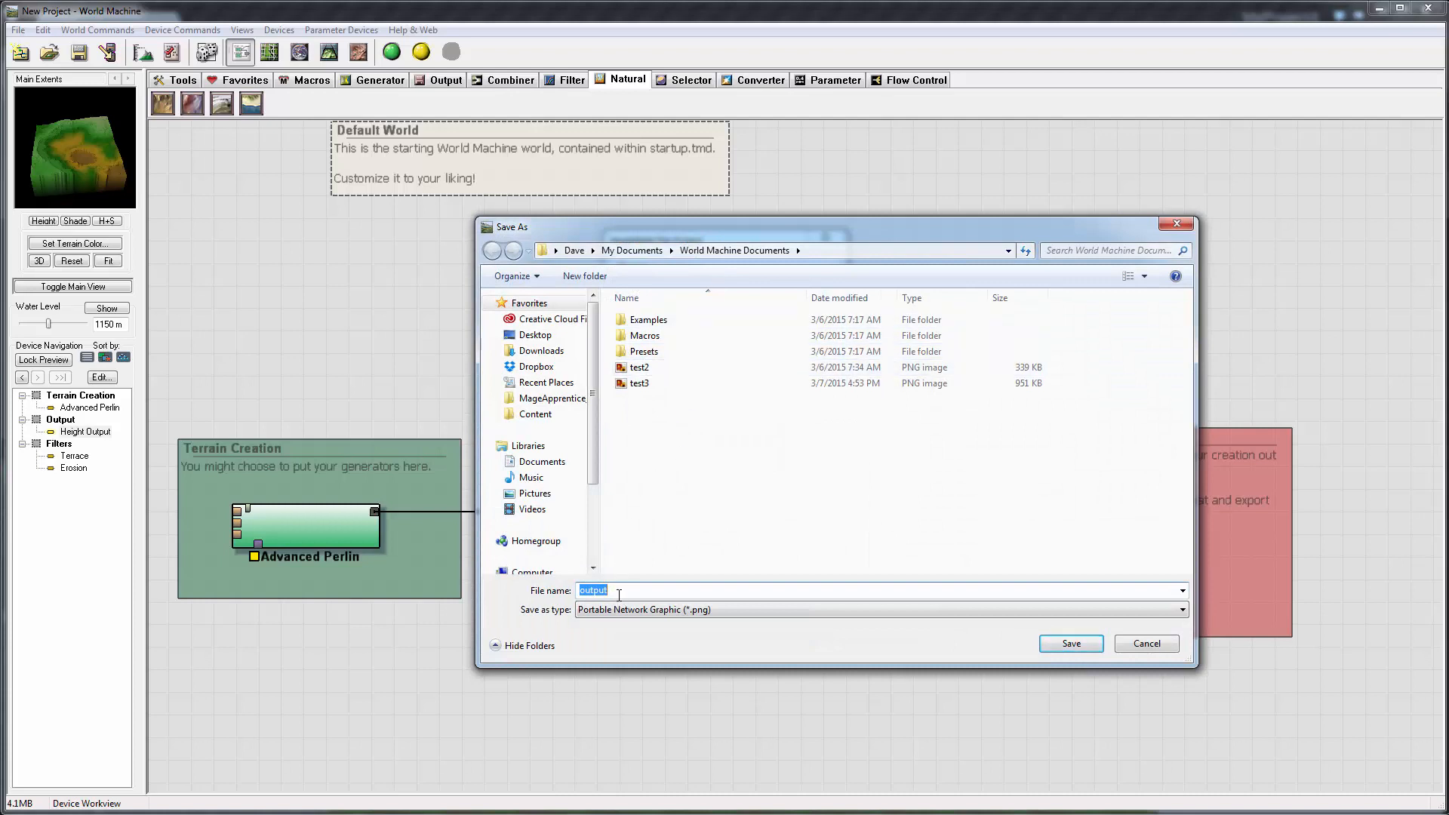
left_click(638, 383)
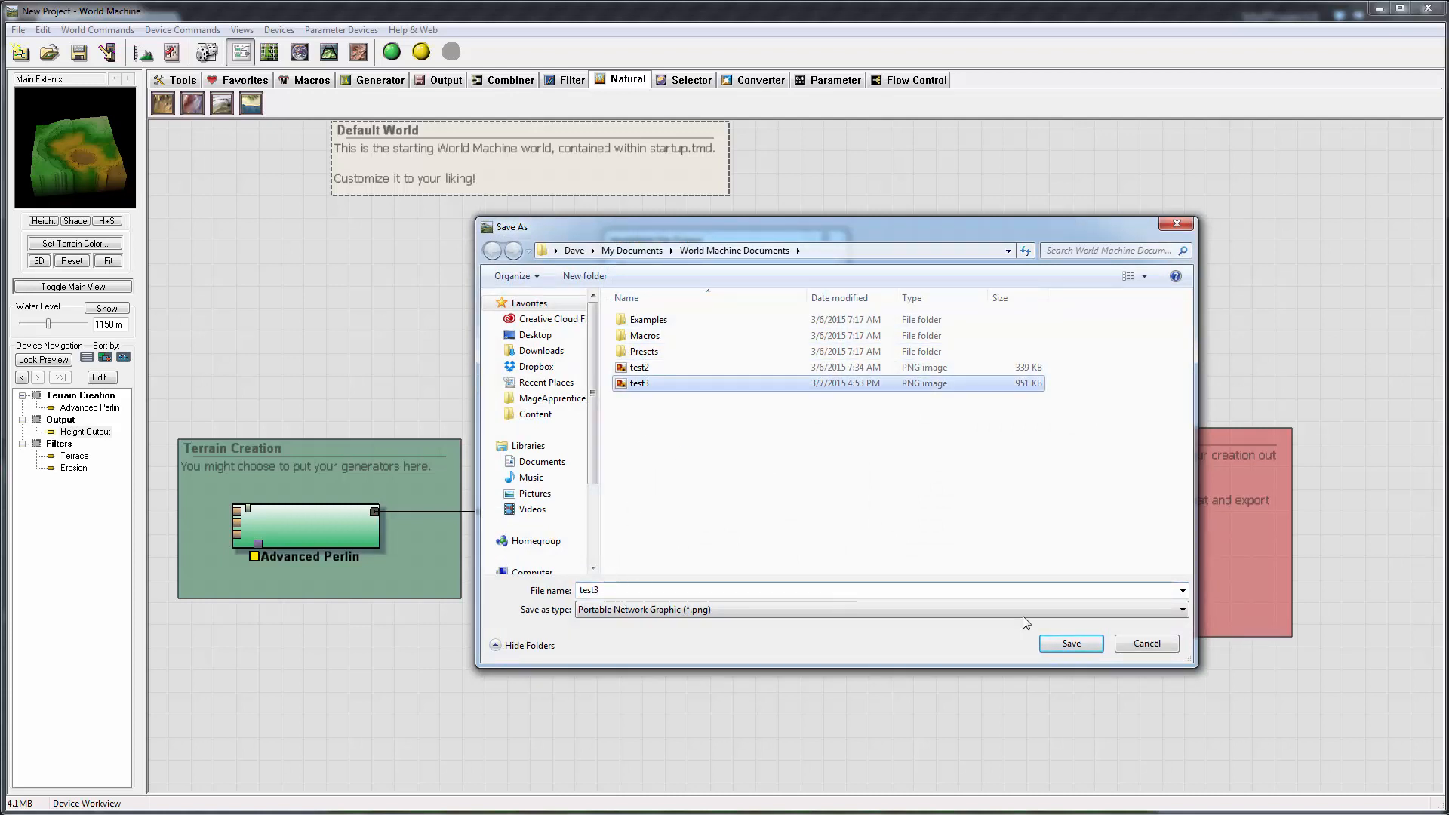
left_click(1070, 643)
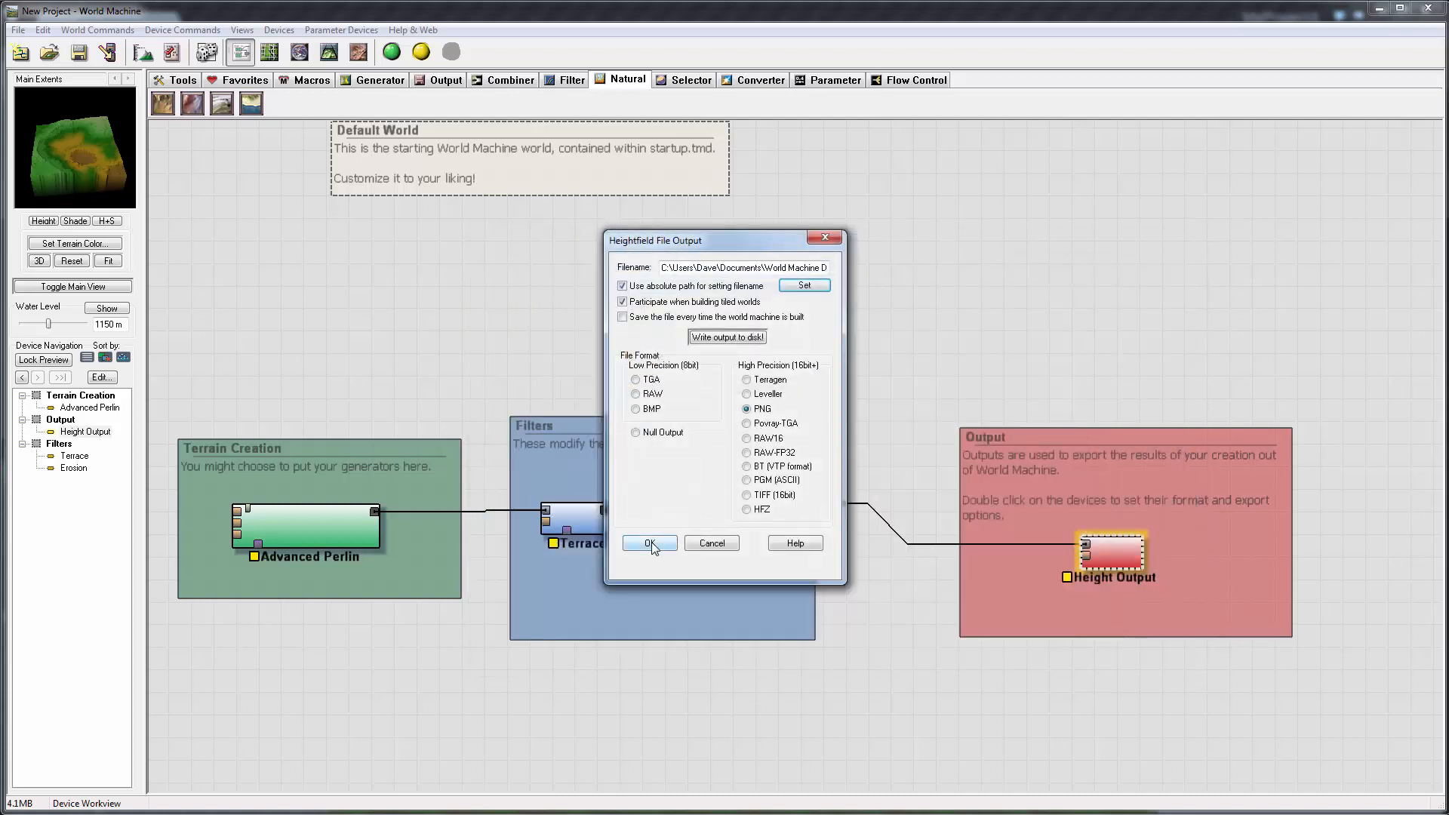
left_click(649, 542)
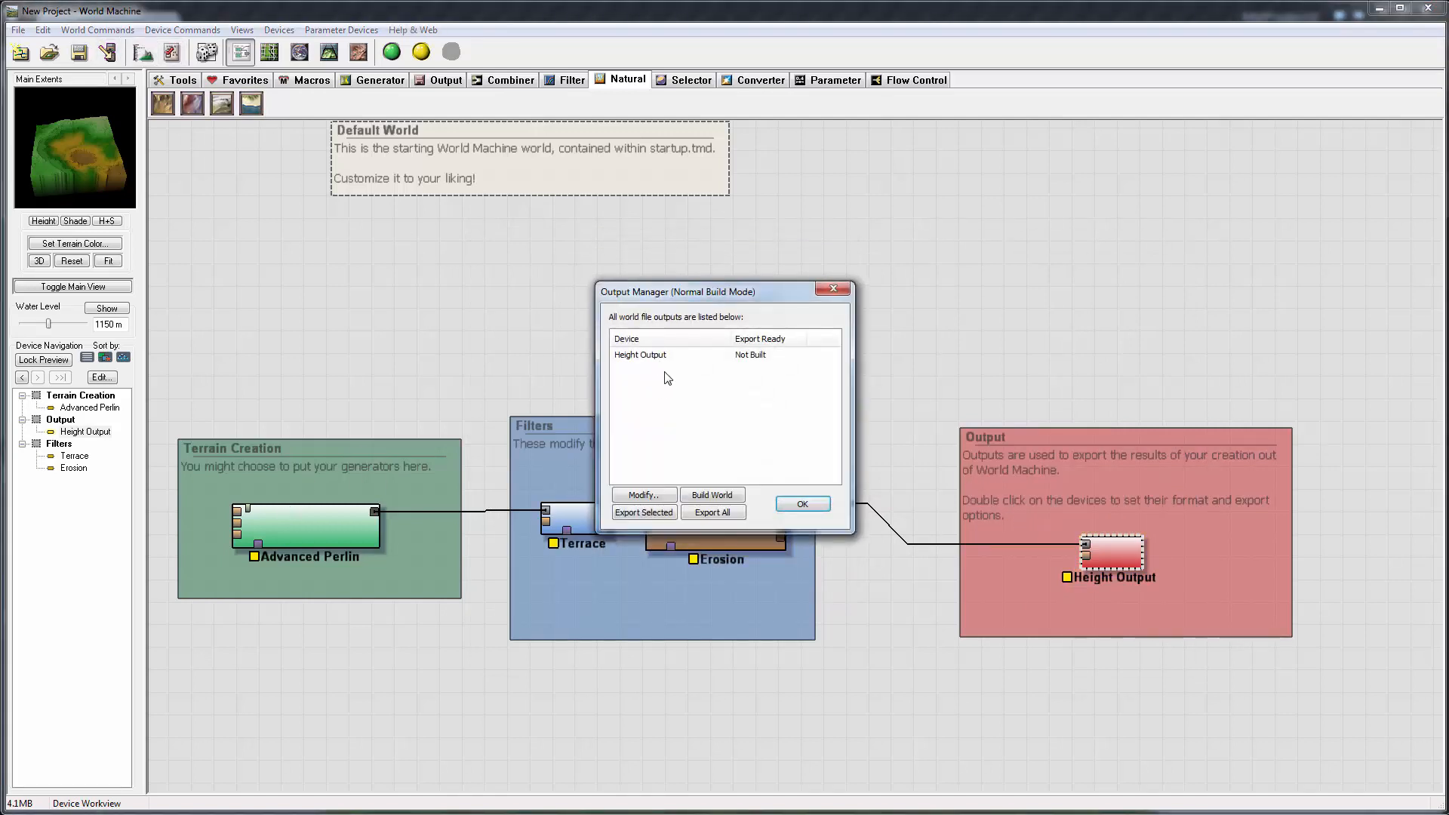
Build the 1017×1017 world and export all outputs, dismissing the success notice.
left_click(712, 495)
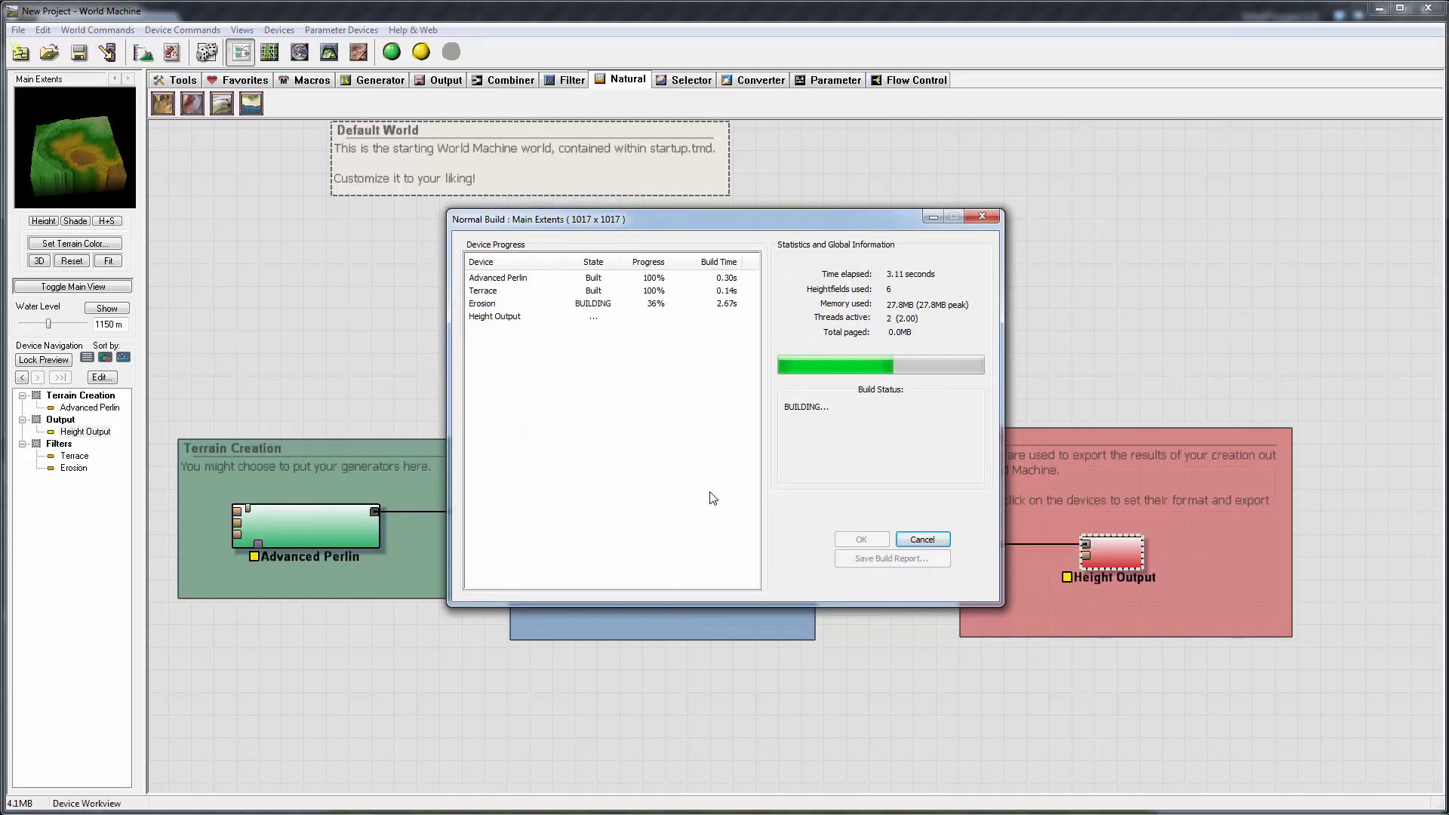
mouse_move(597, 451)
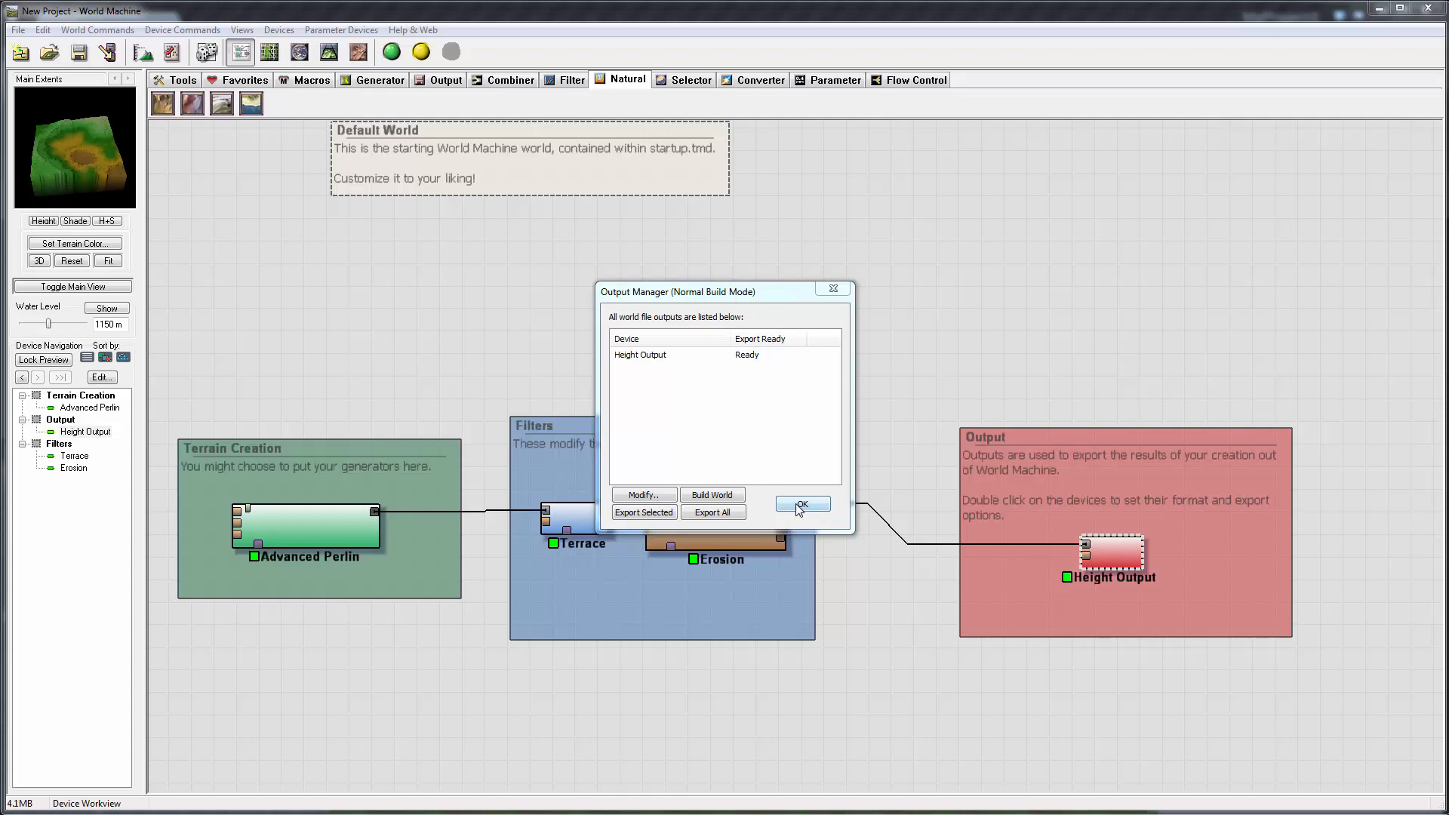
left_click(713, 512)
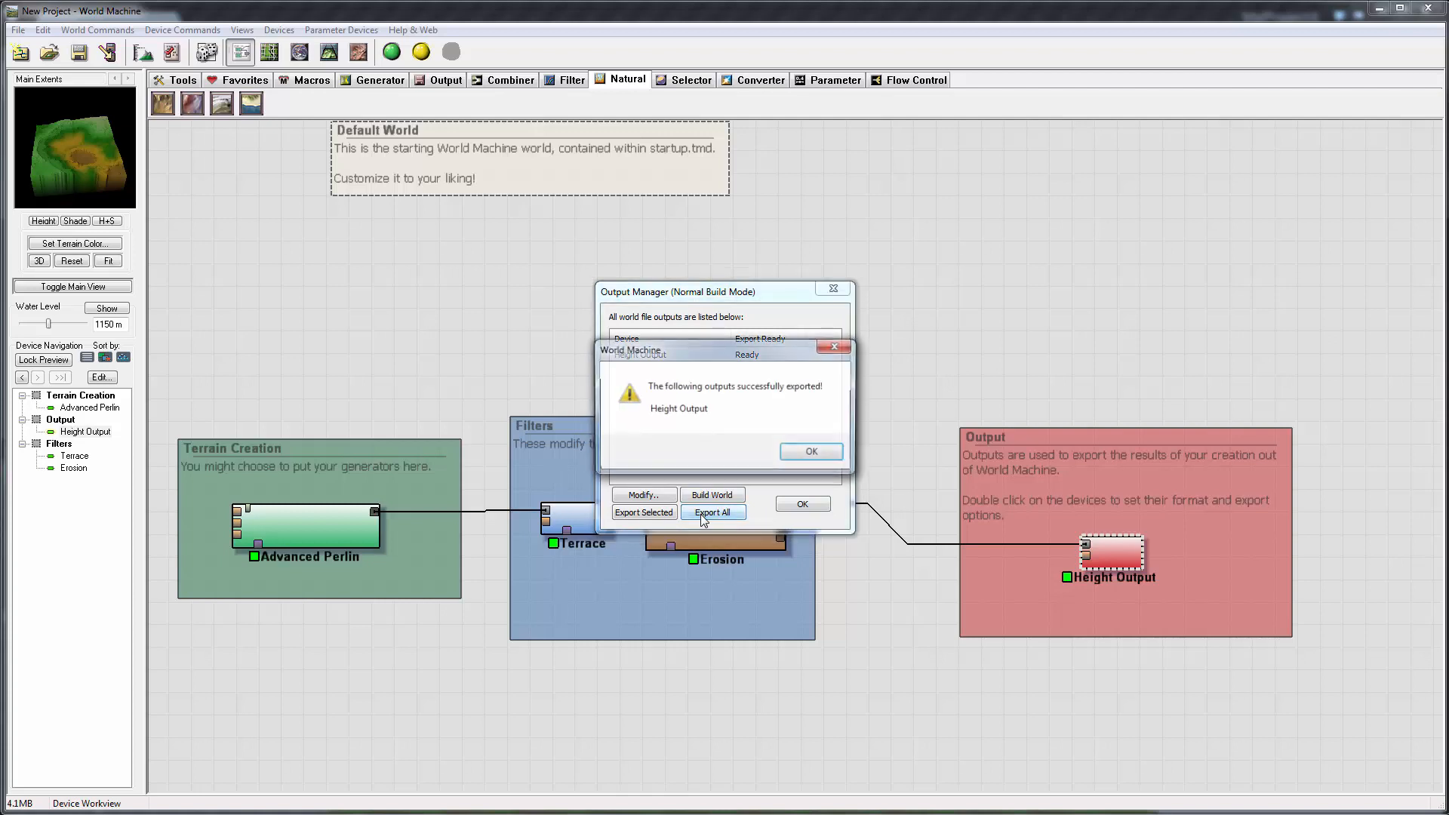
left_click(810, 451)
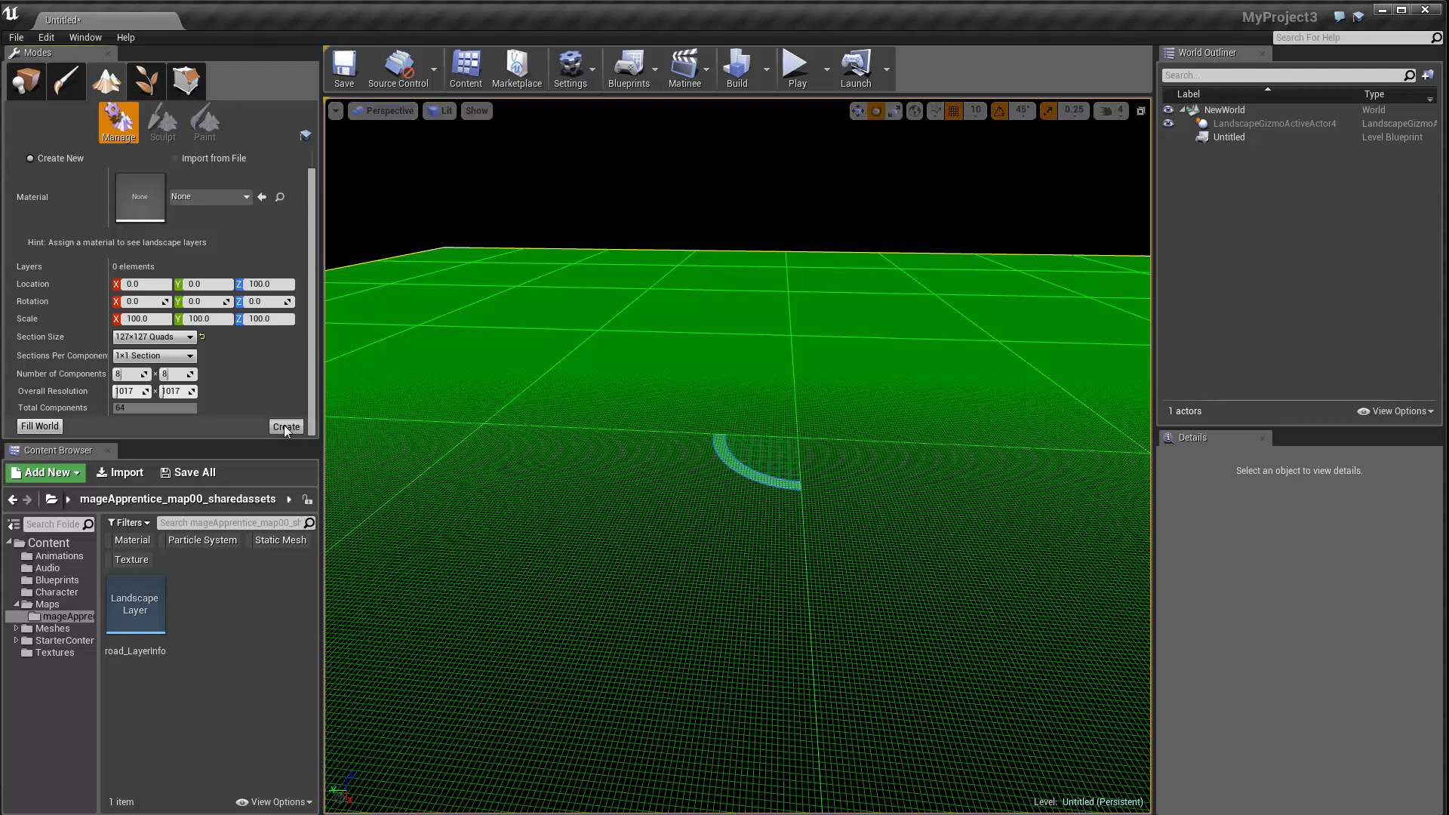
Create the 1017×1017 landscape and bring up the Heightmap layer's actions.
left_click(285, 428)
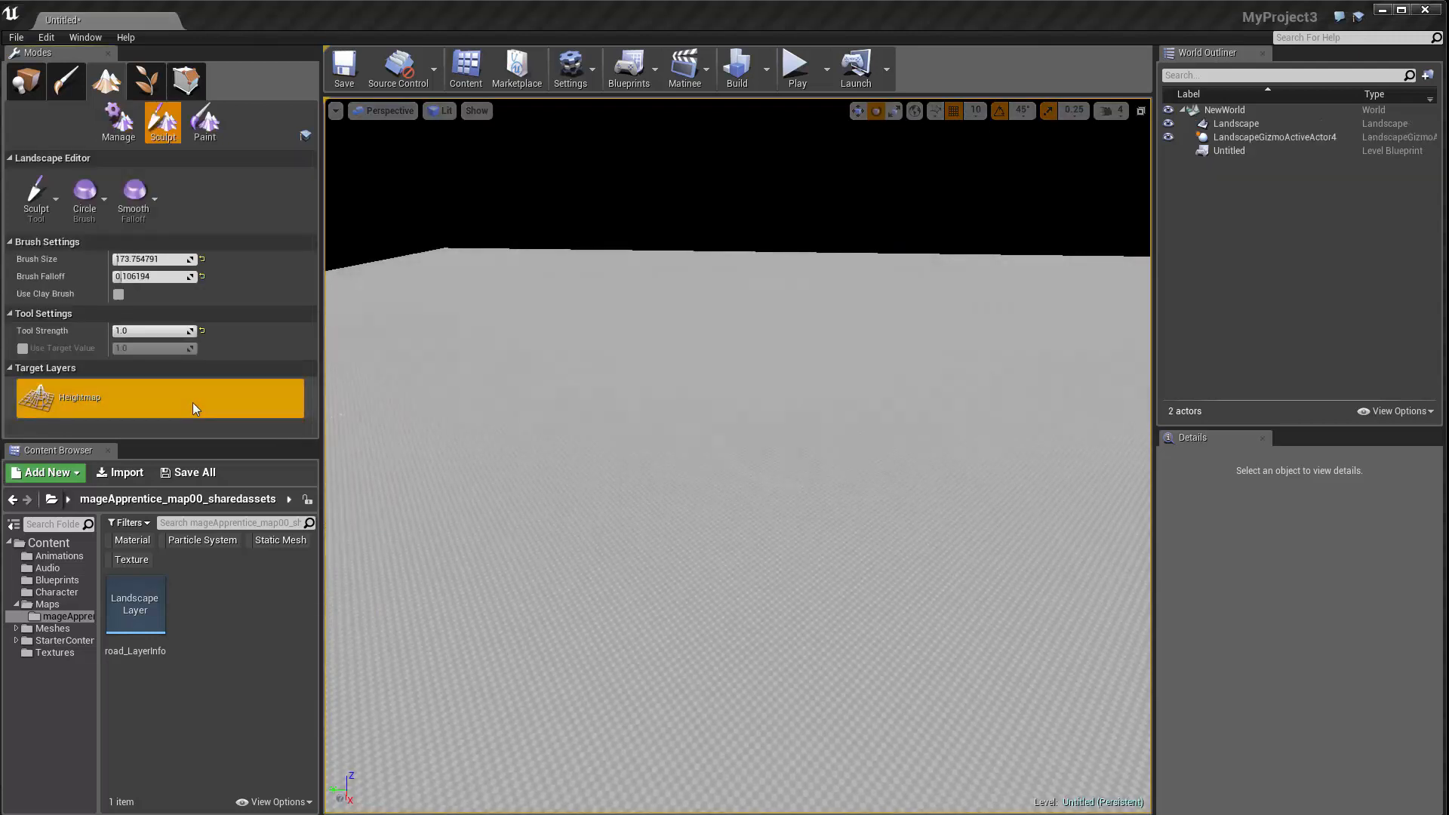
right_click(159, 398)
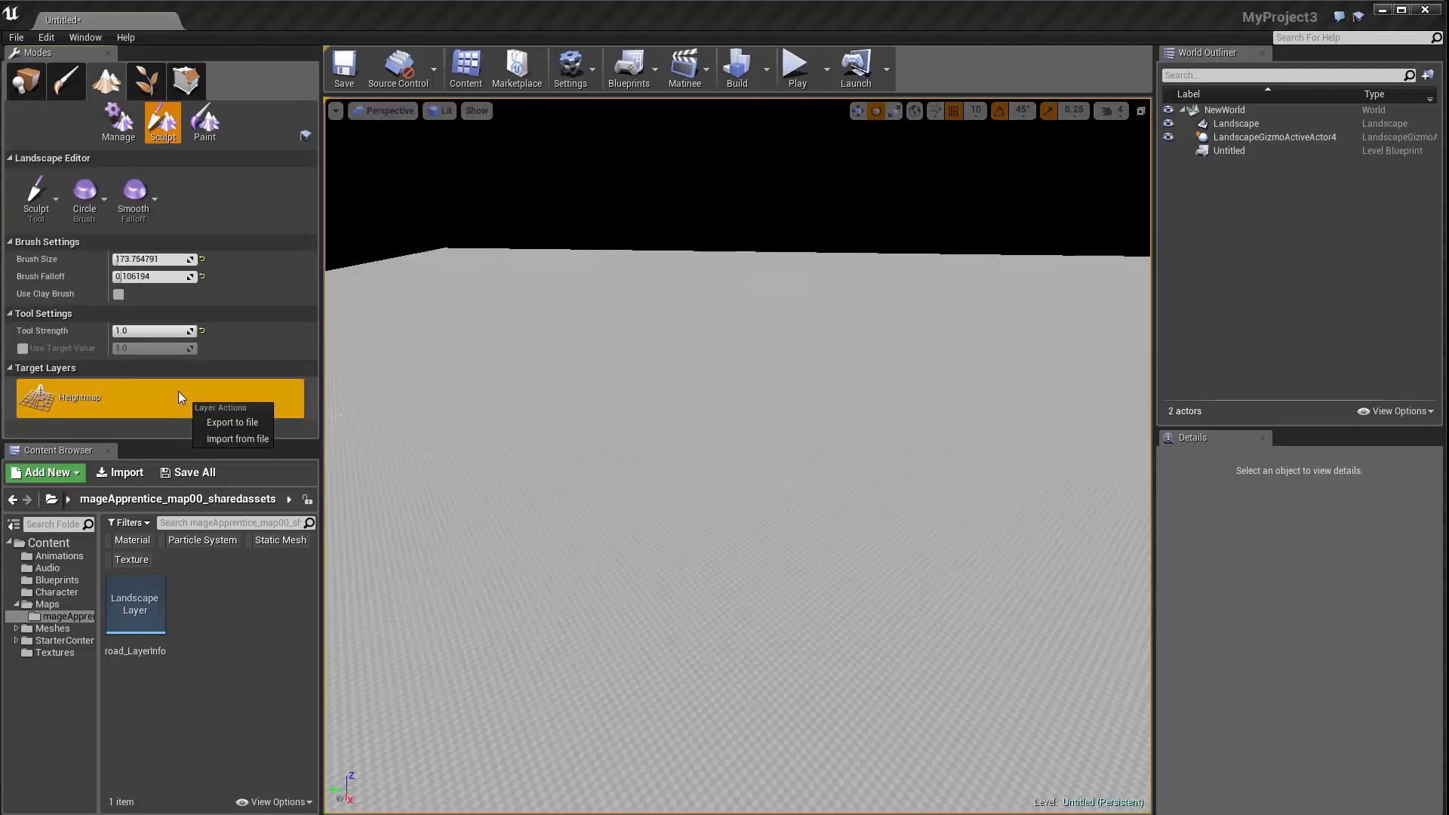
mouse_move(238, 439)
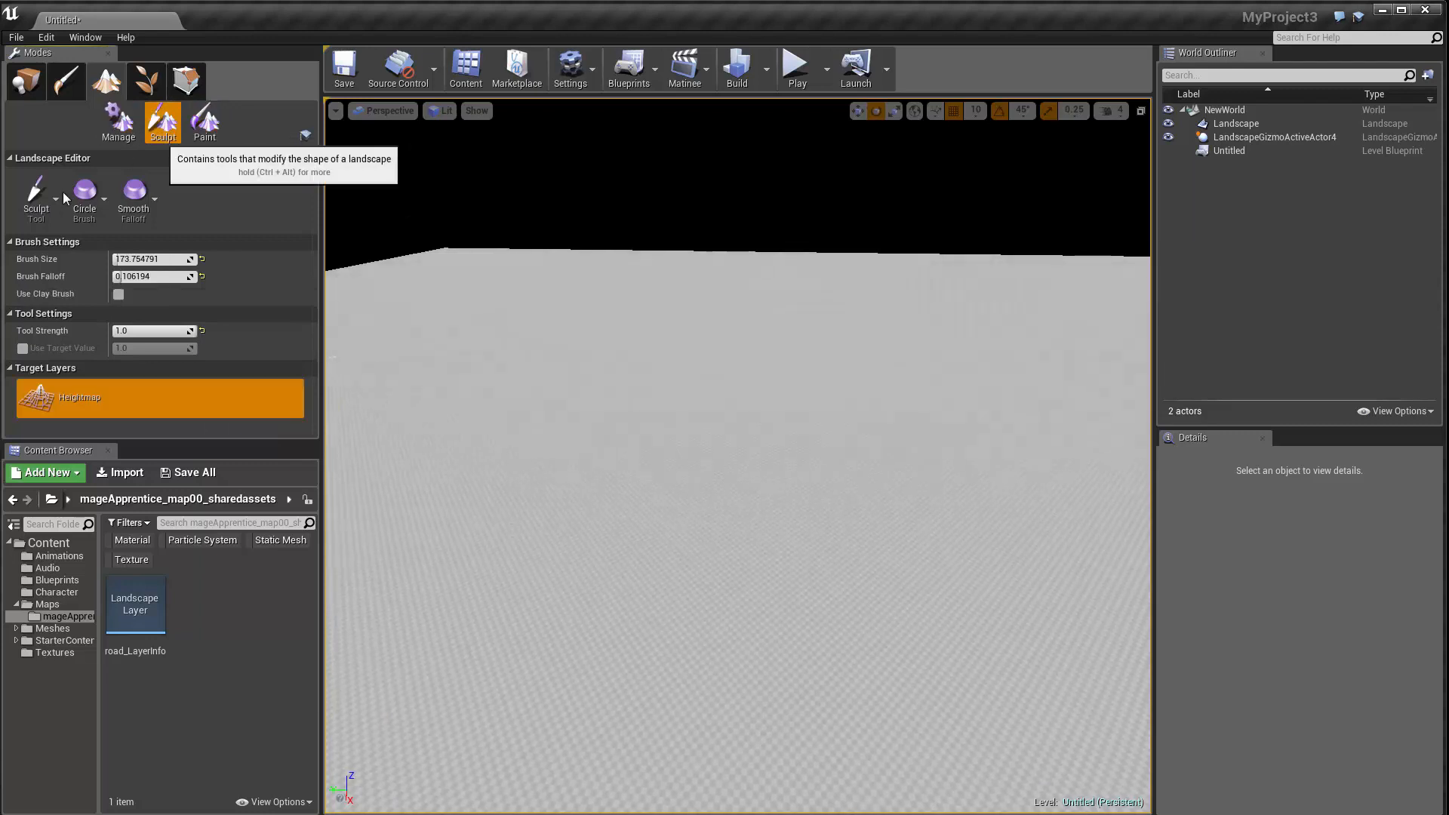
mouse_move(609, 374)
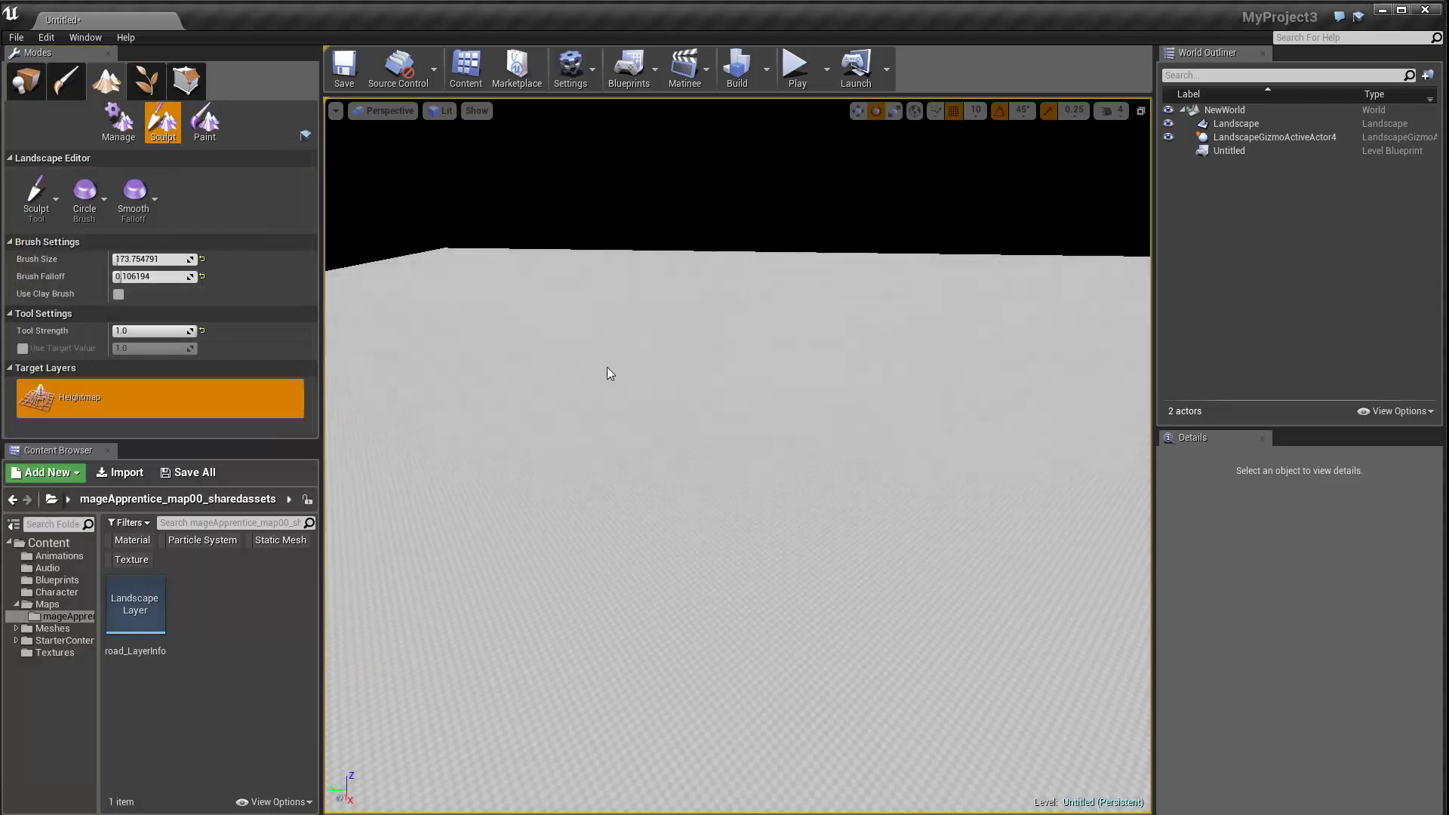
left_click(118, 124)
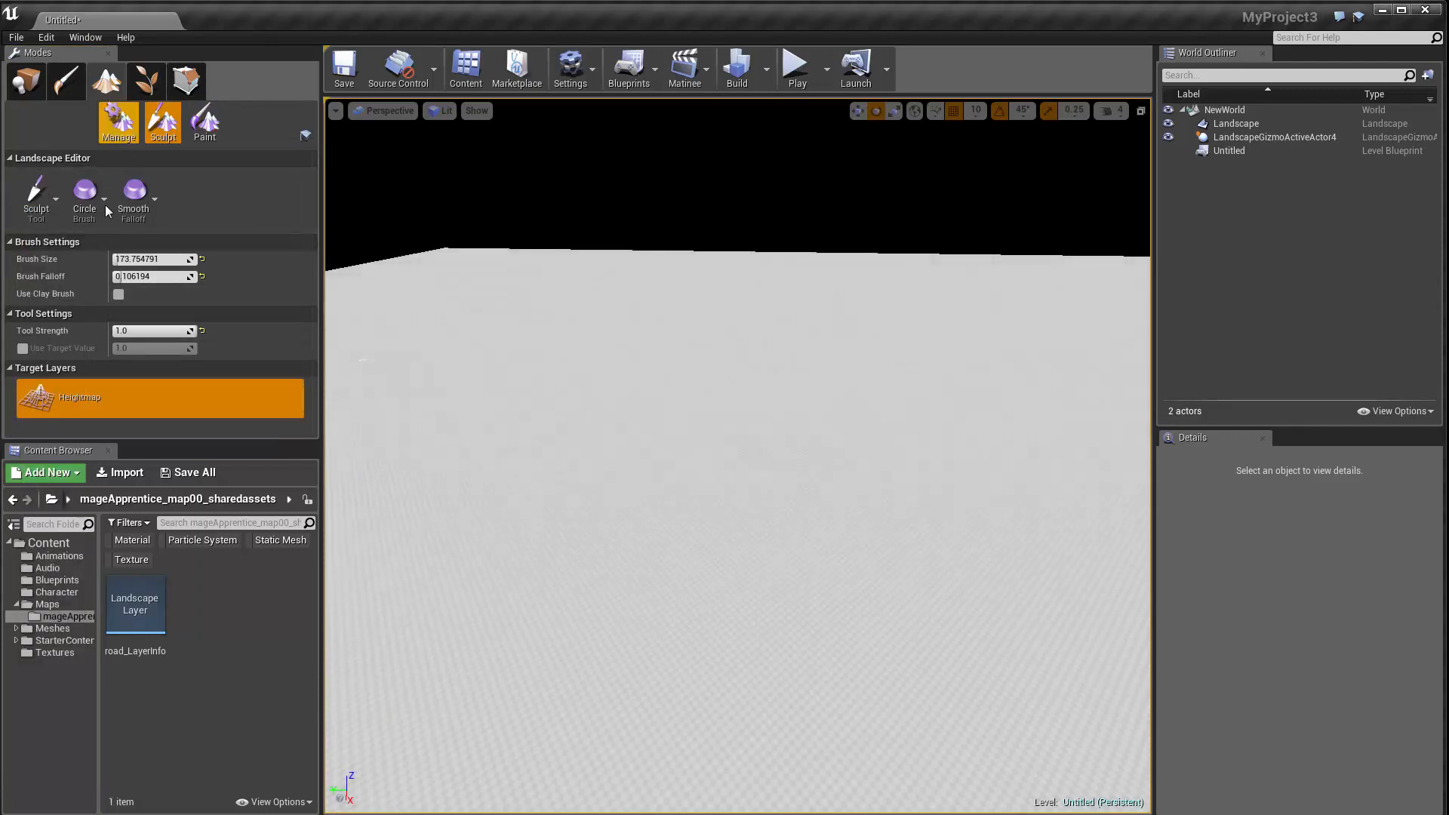
left_click(35, 194)
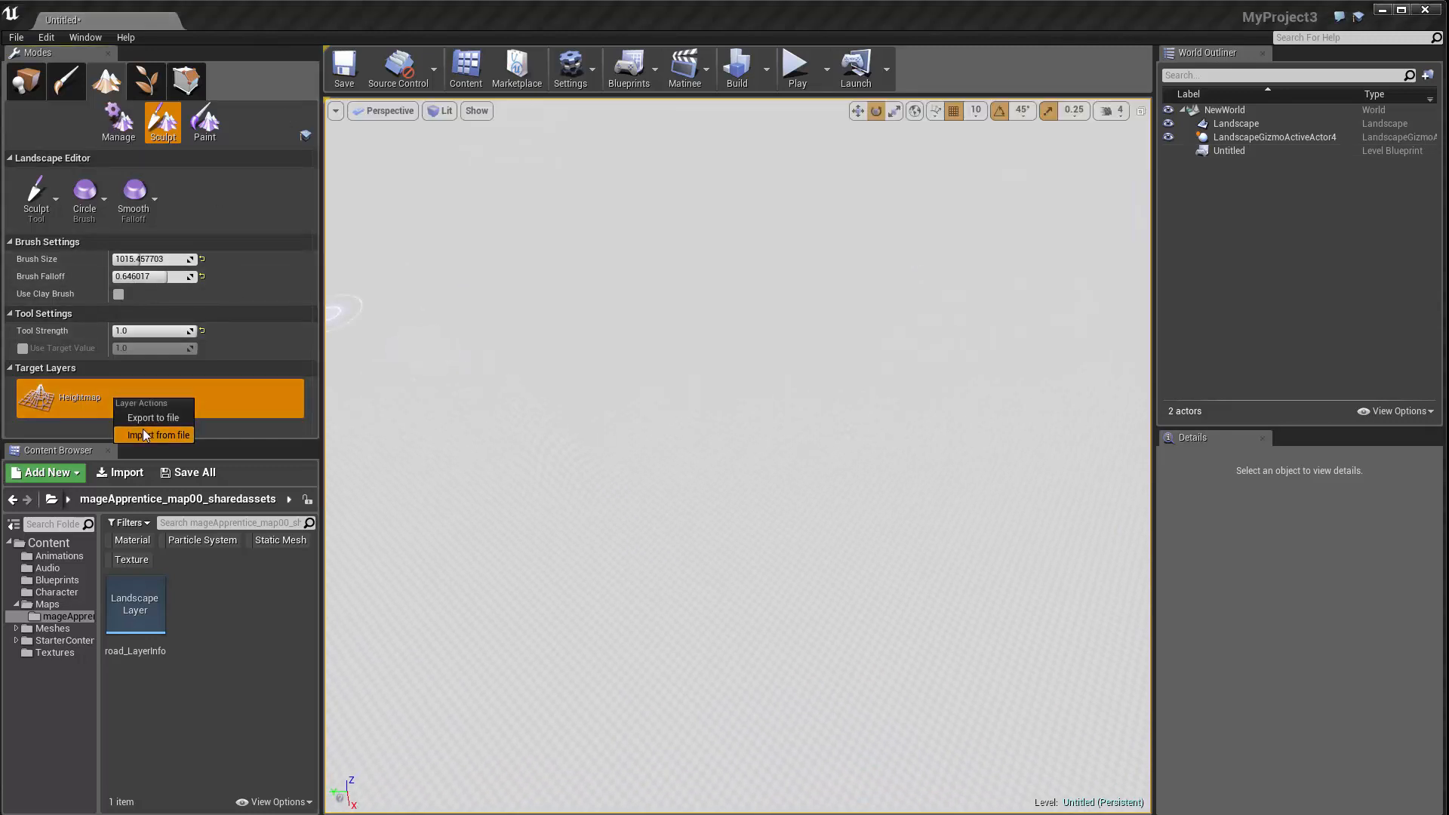
Import test3 from World Machine Documents as the landscape heightmap.
left_click(160, 434)
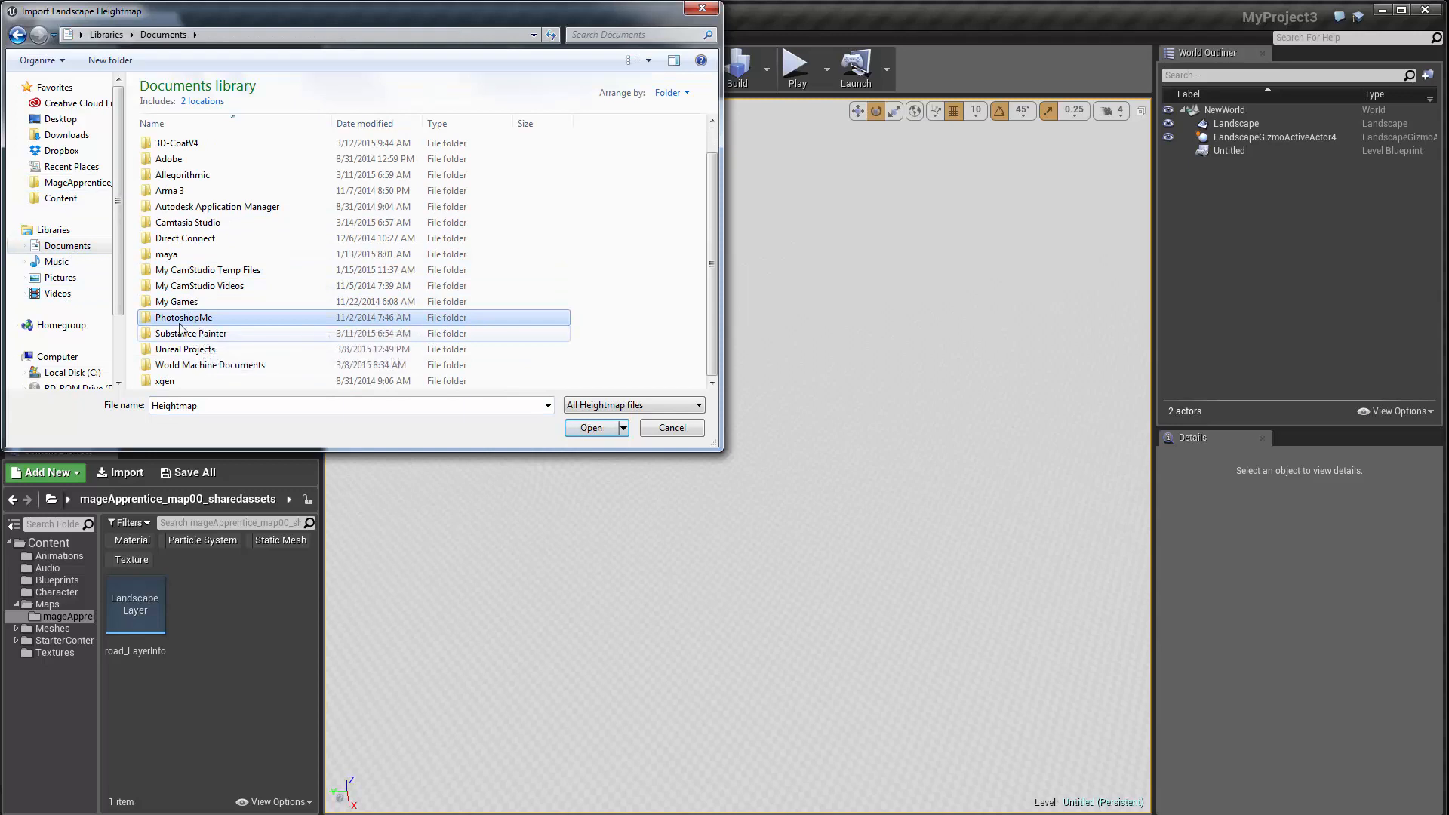
double_click(209, 364)
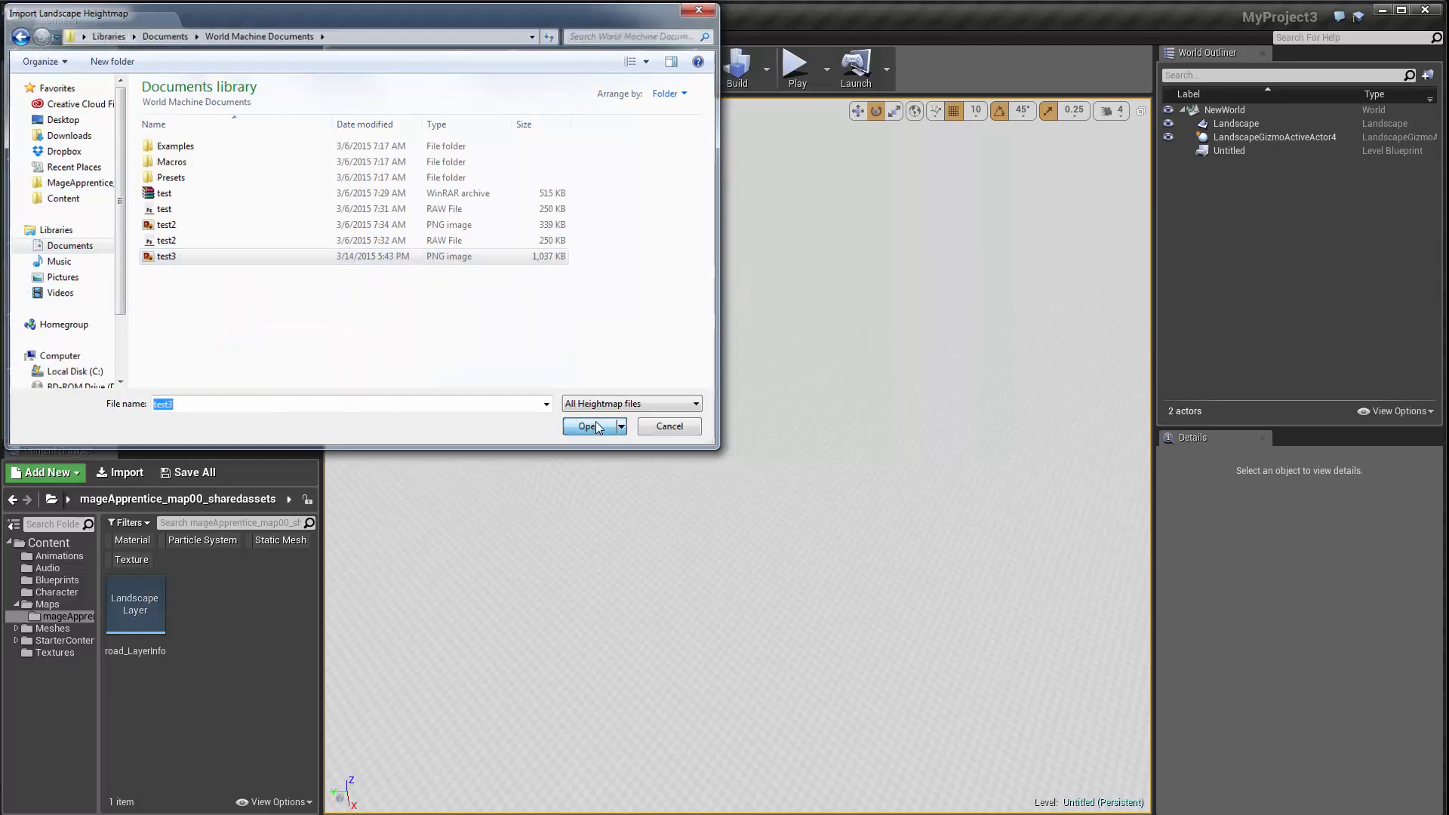
left_click(588, 426)
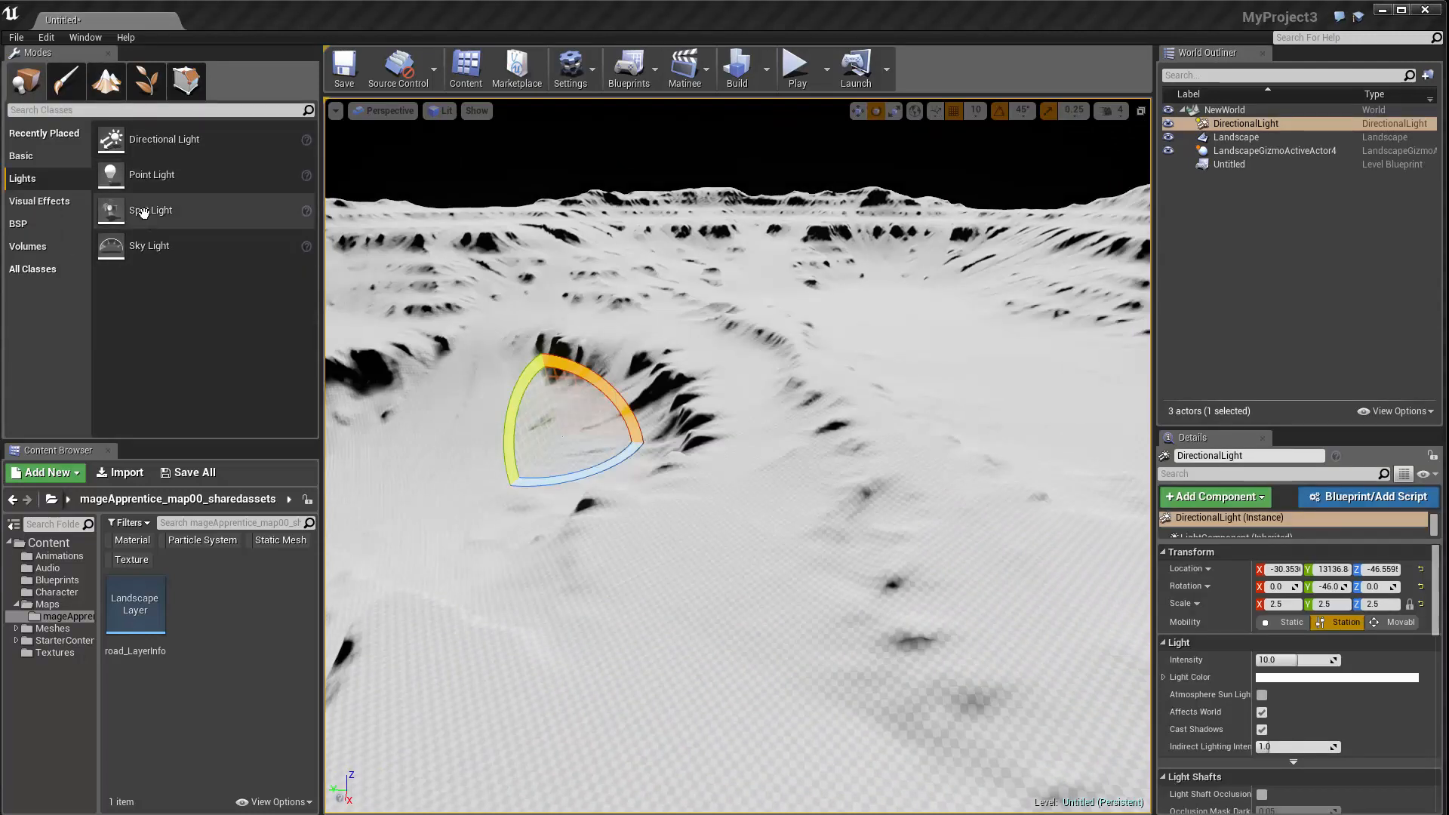
mouse_move(573, 460)
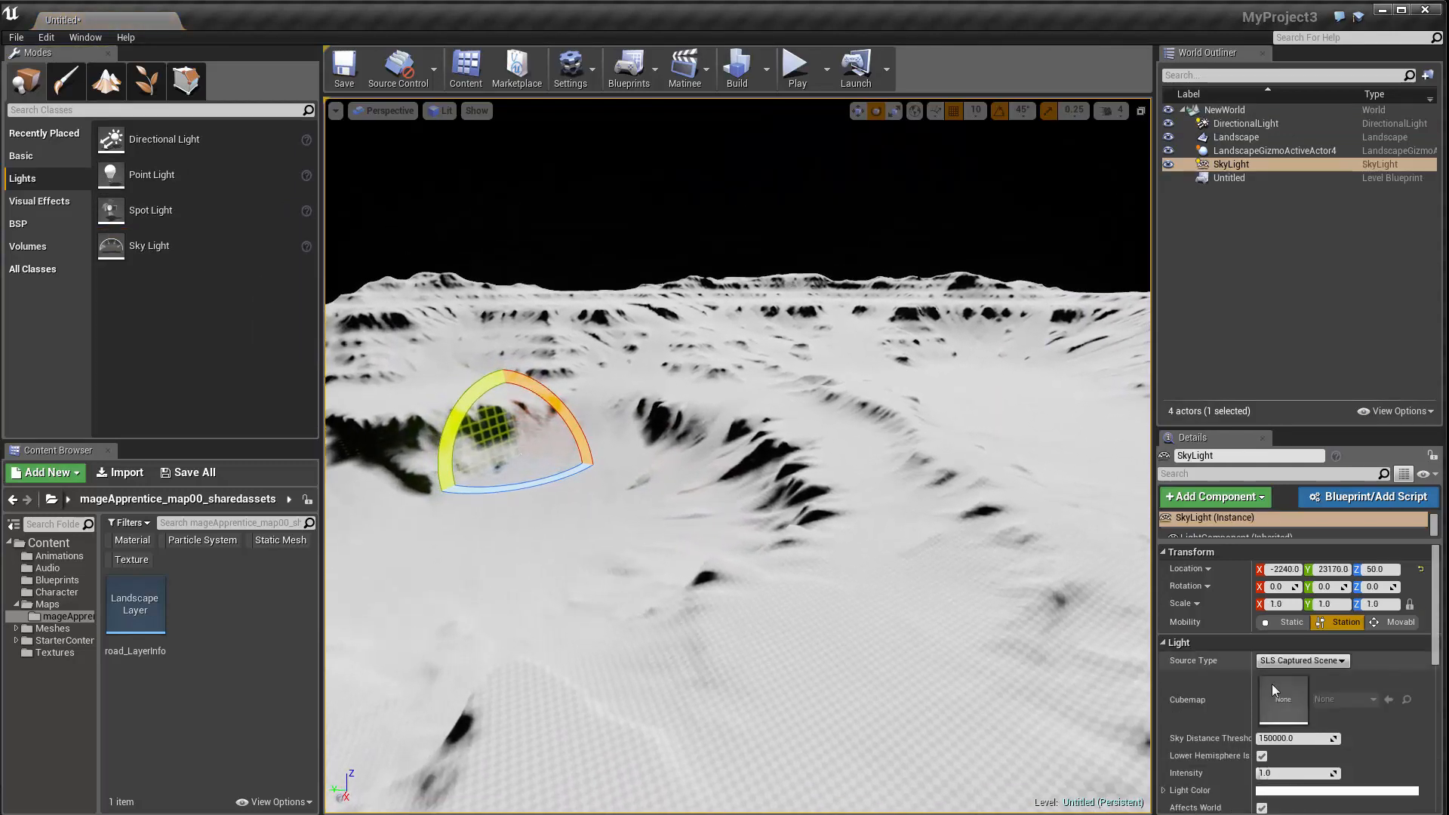
Set the DirectionalLight intensity to 2.38938 and view the lit terrain.
scroll("down", 3)
type("2")
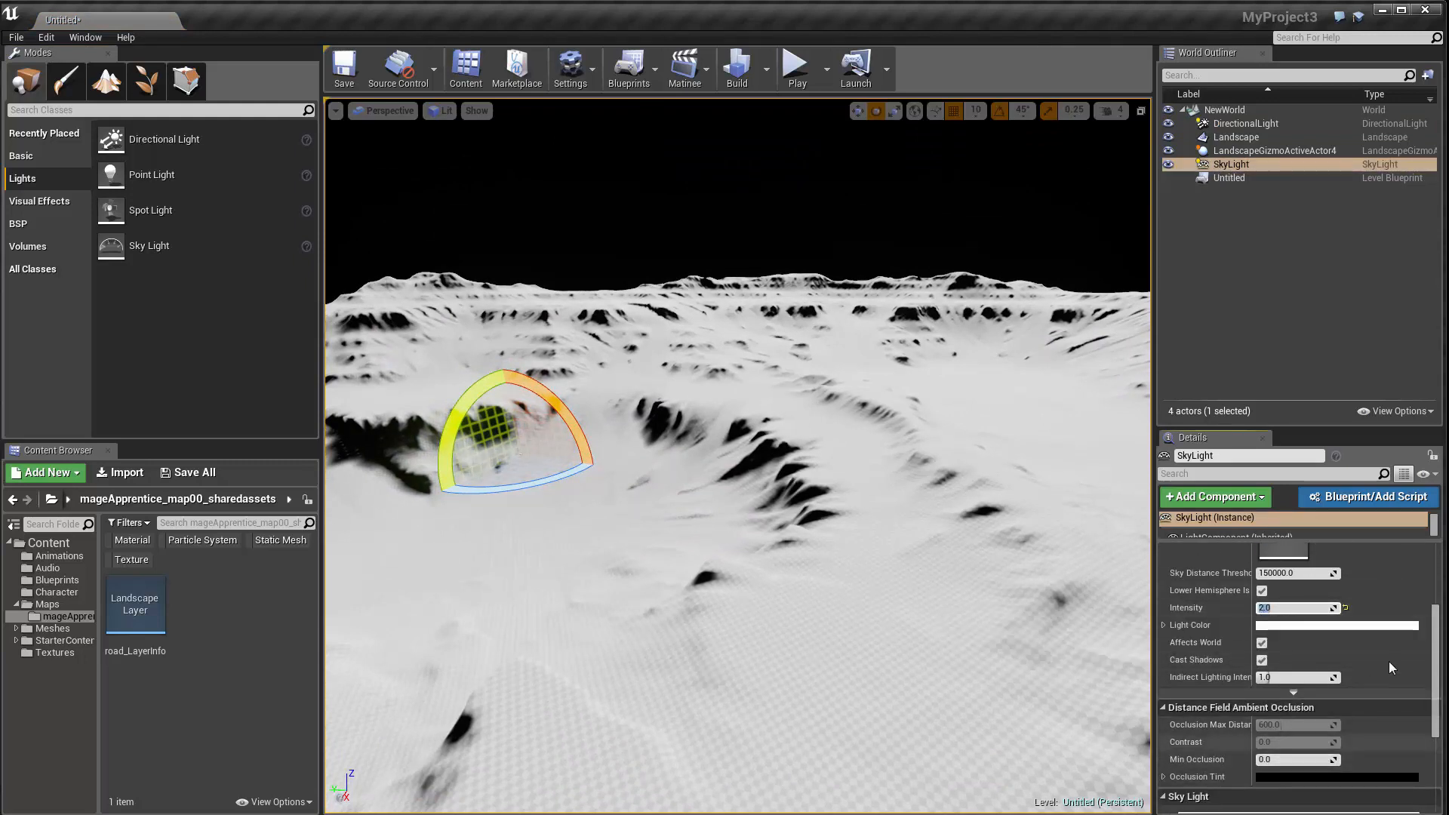
mouse_move(1276, 150)
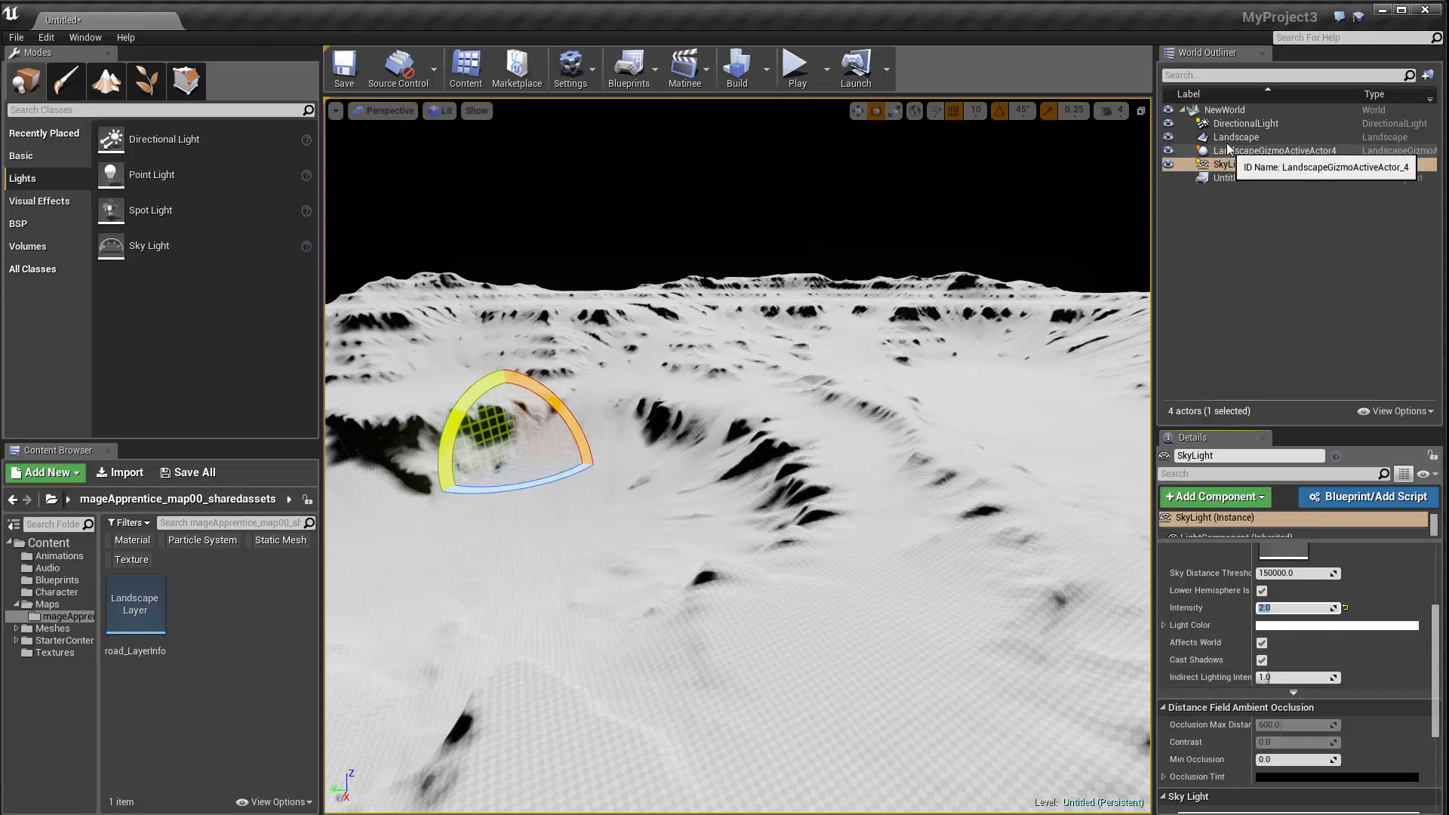
left_click(1245, 123)
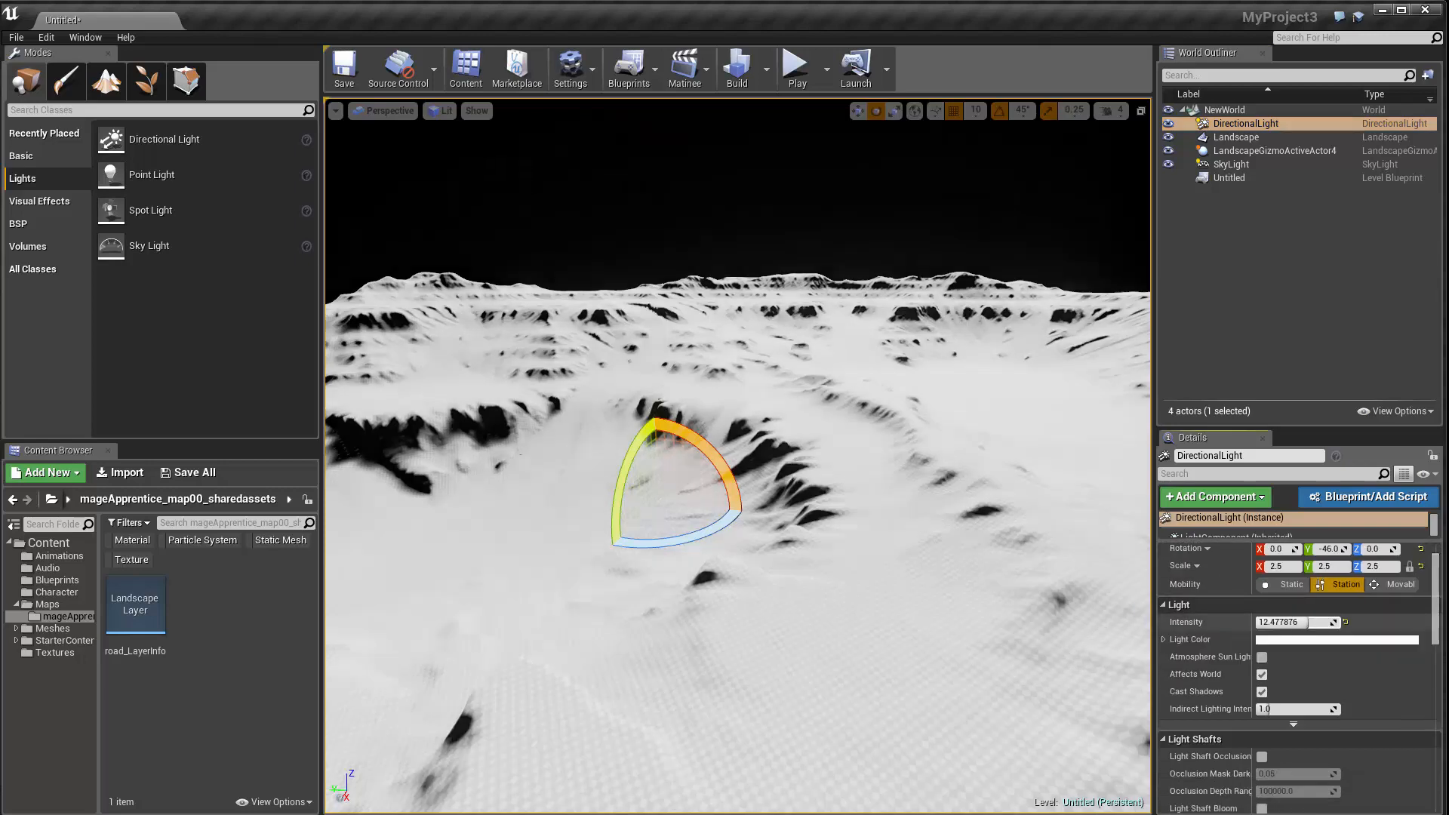
type("2.38938")
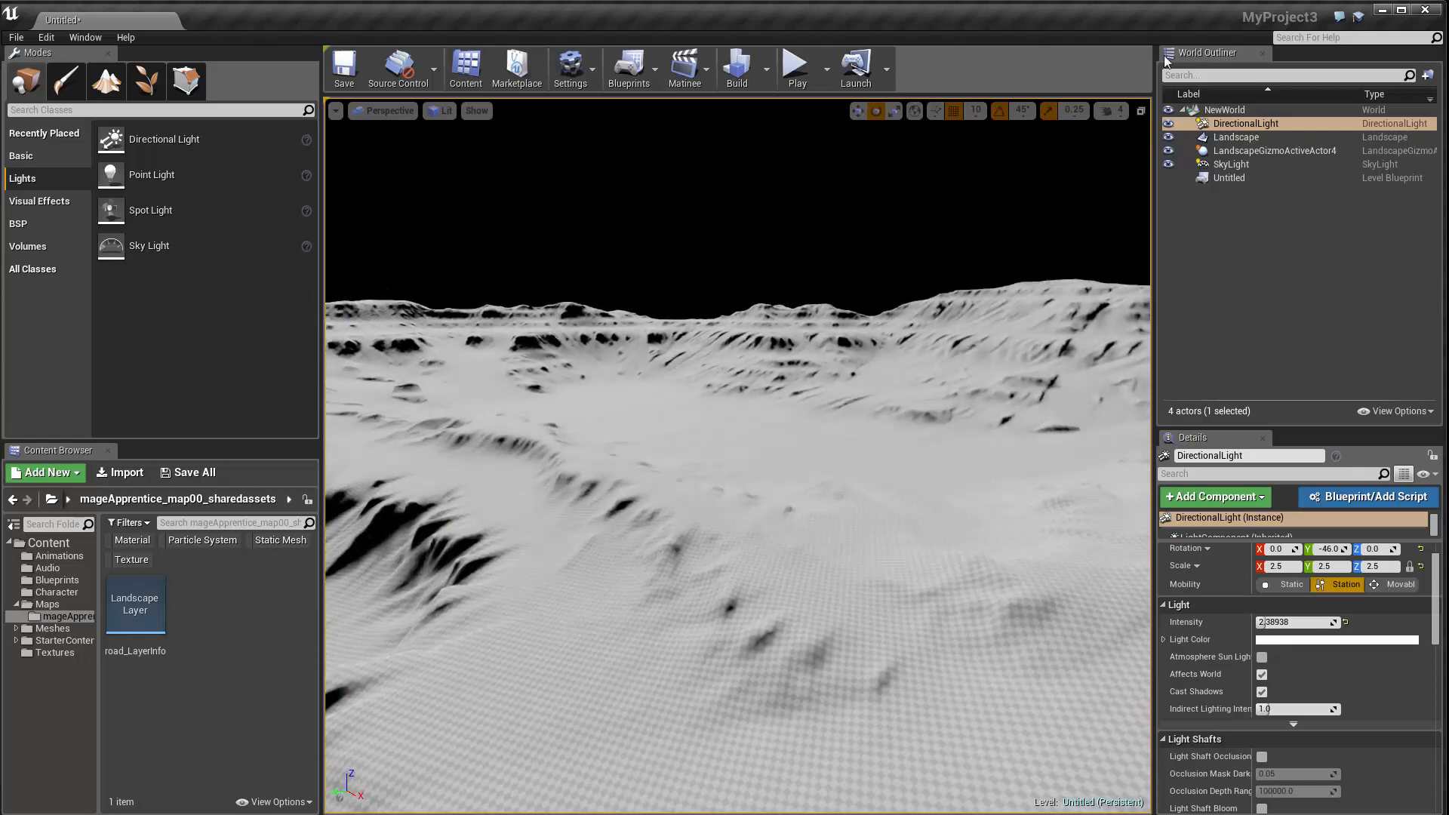
left_click(1112, 110)
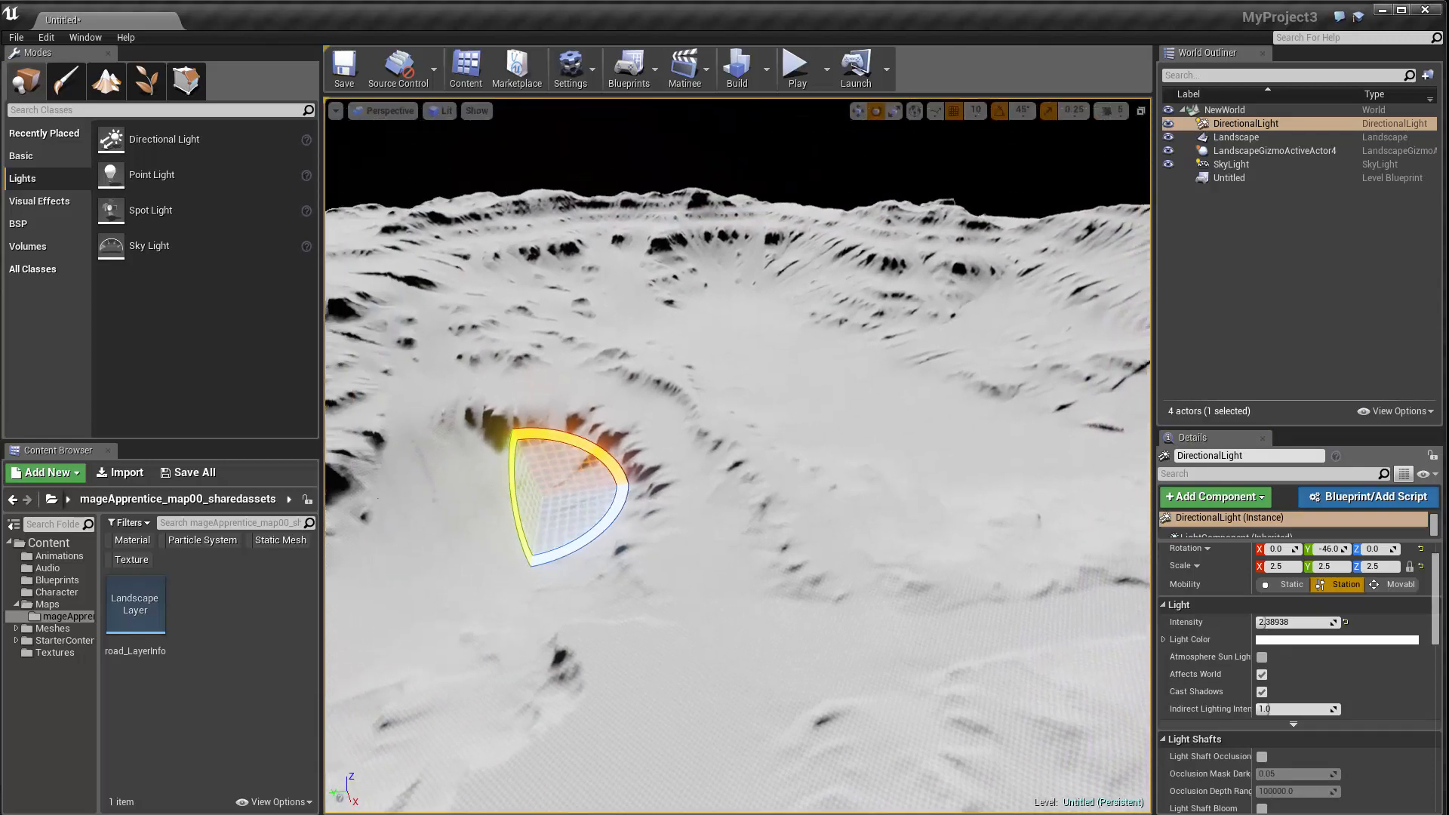
left_click_drag(647, 370, 832, 508)
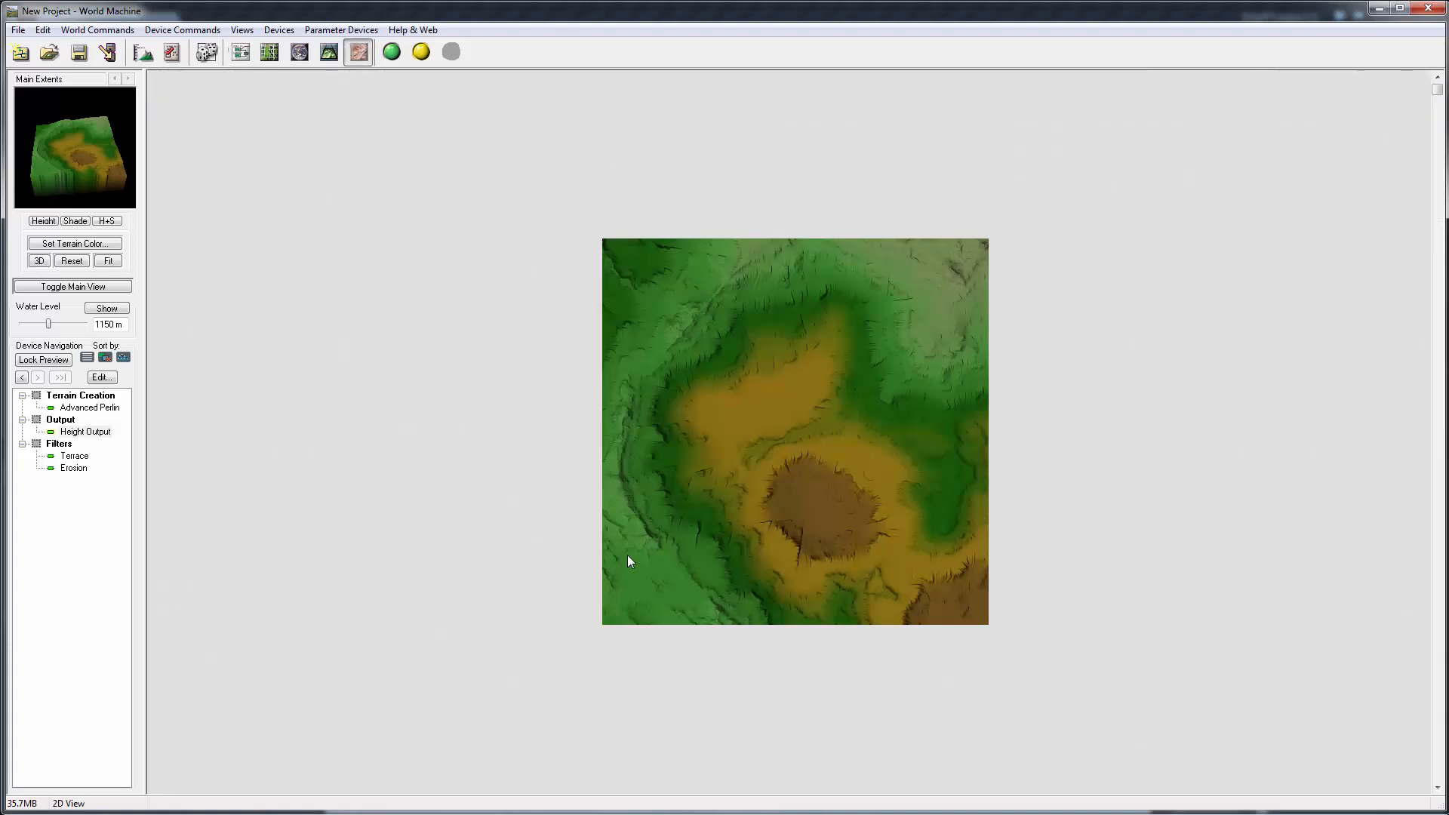
Switch World Machine's preview between 2D and 3D, ending in a rotated 3D view.
left_click(328, 51)
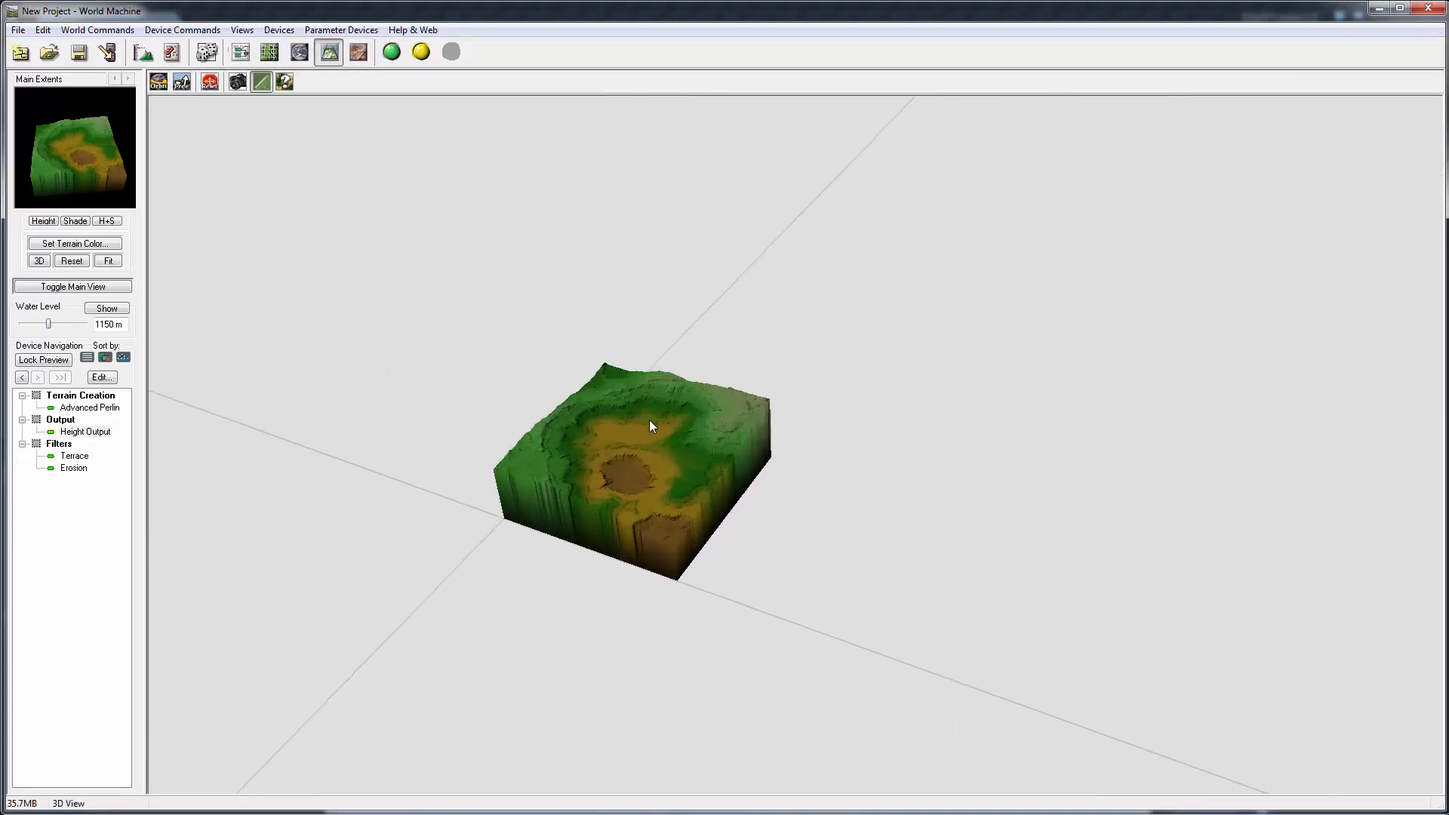
left_click(358, 51)
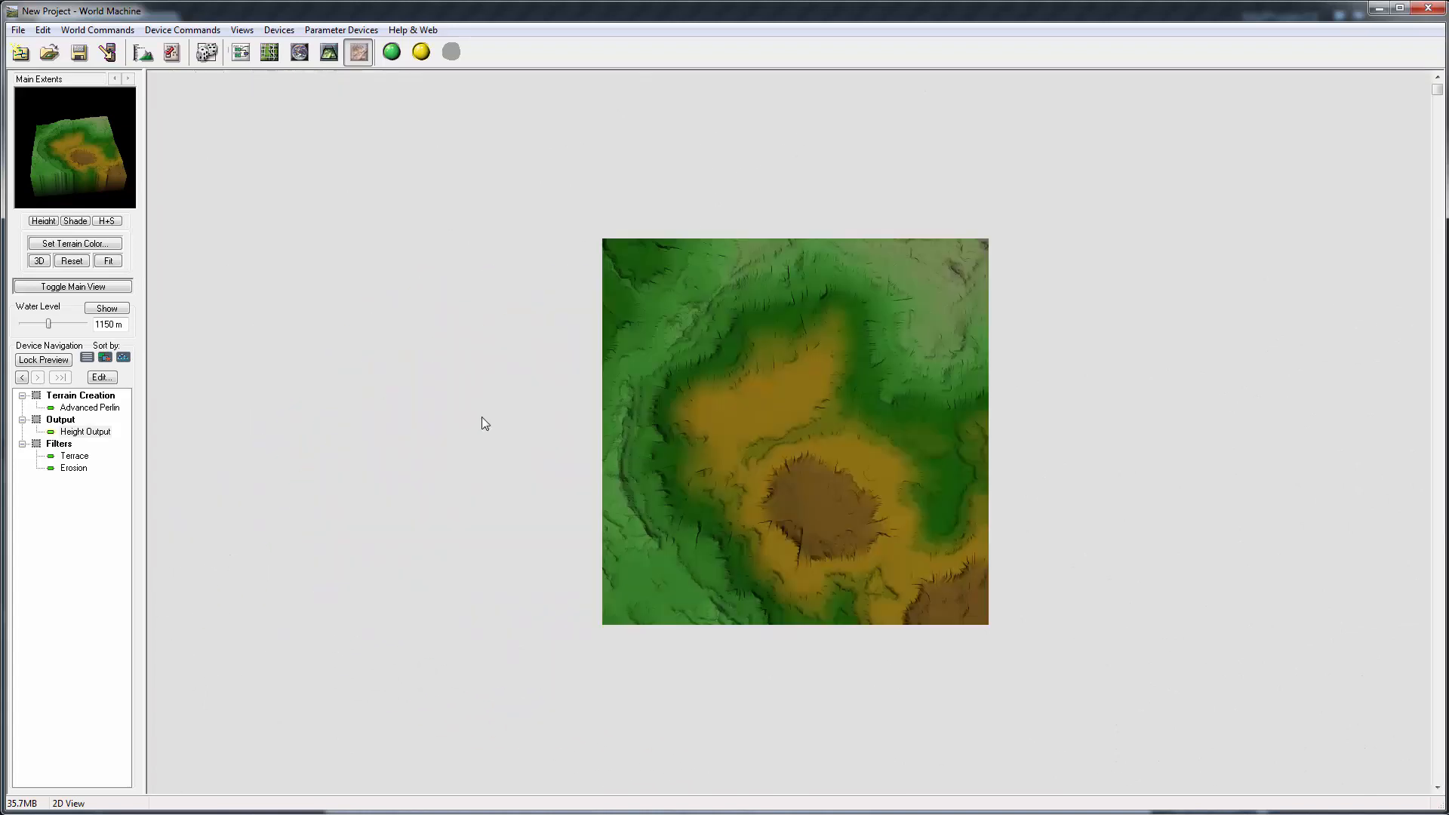
left_click(38, 260)
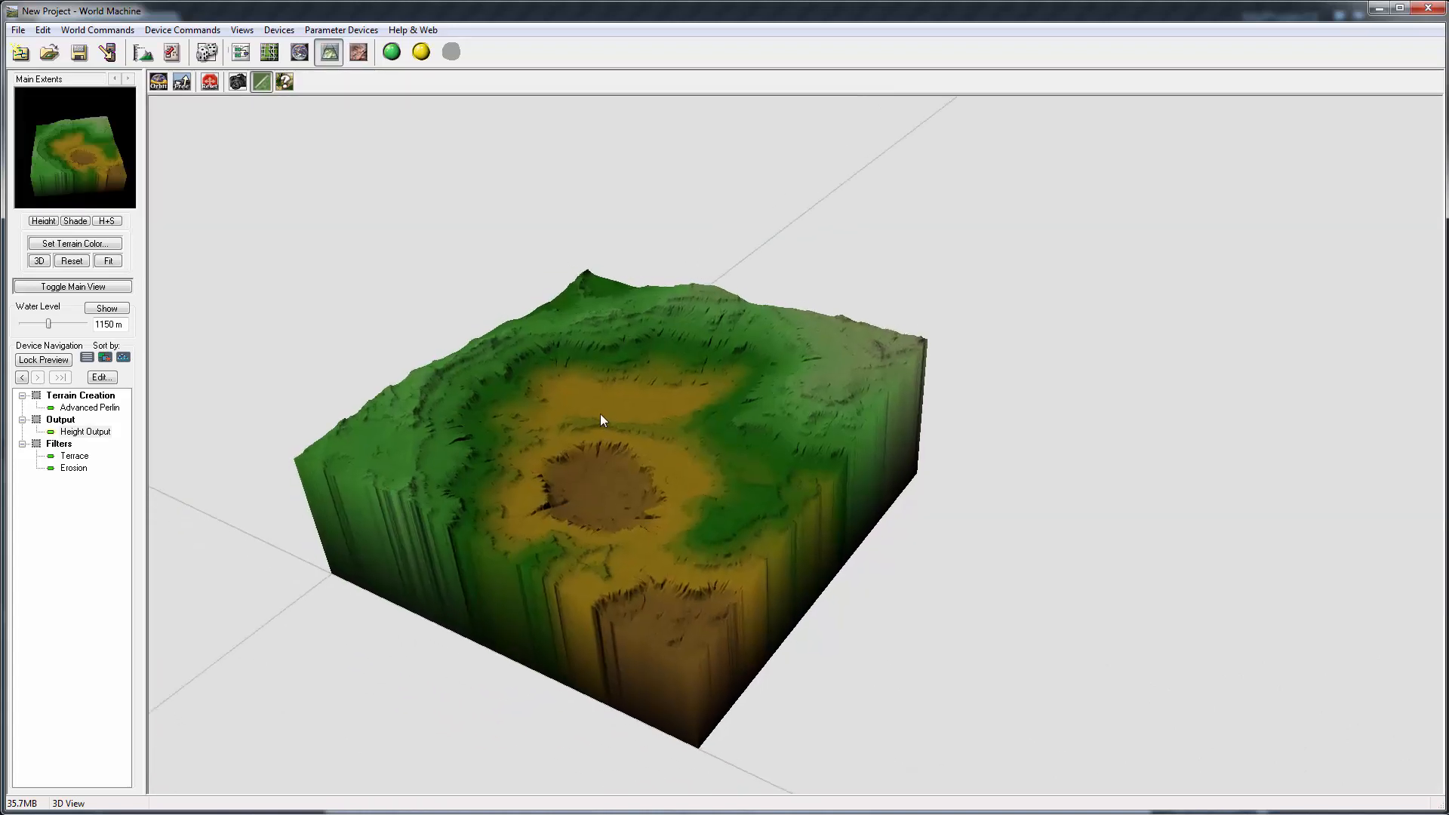
left_click_drag(601, 420, 708, 366)
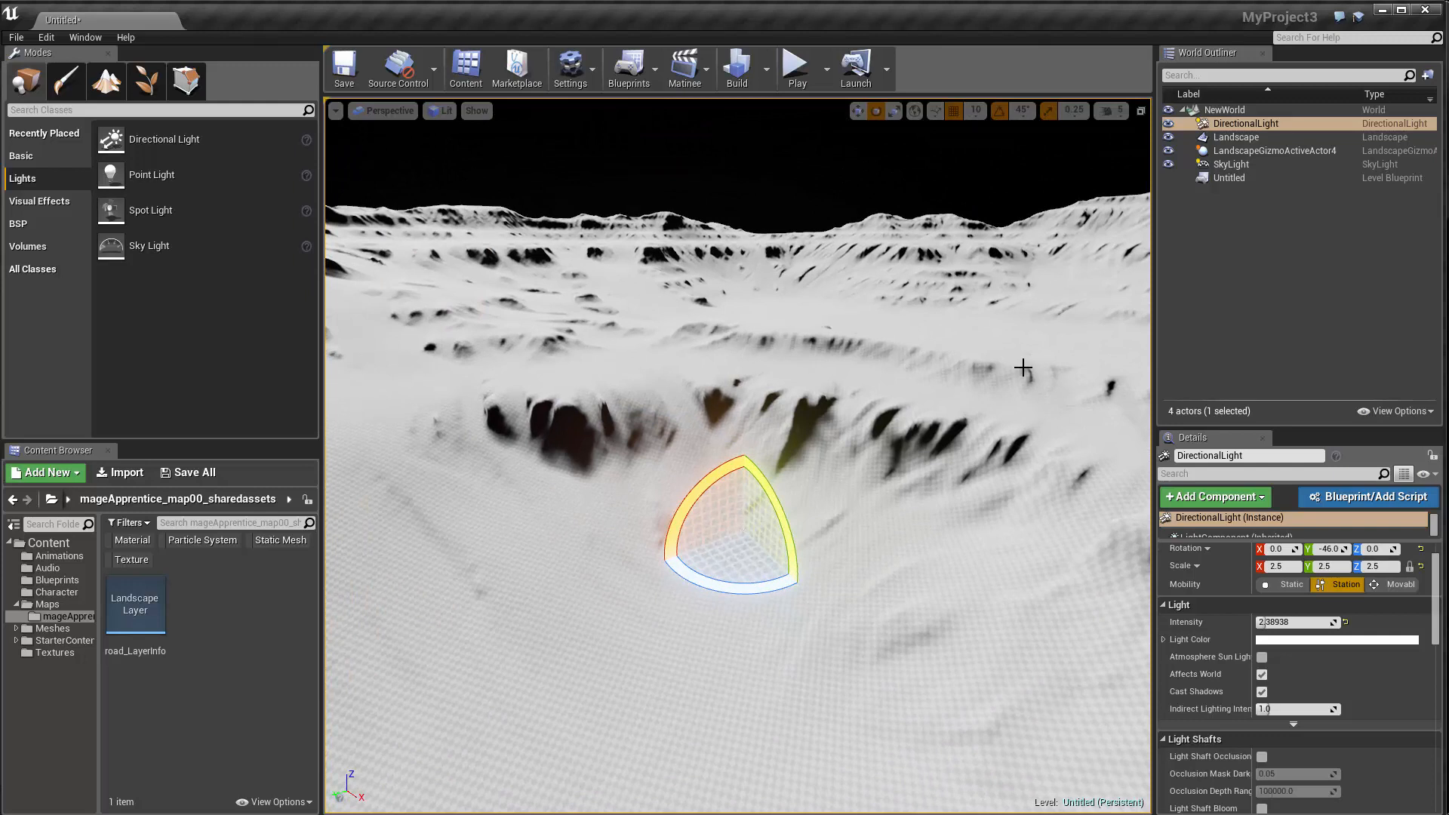
mouse_move(567, 655)
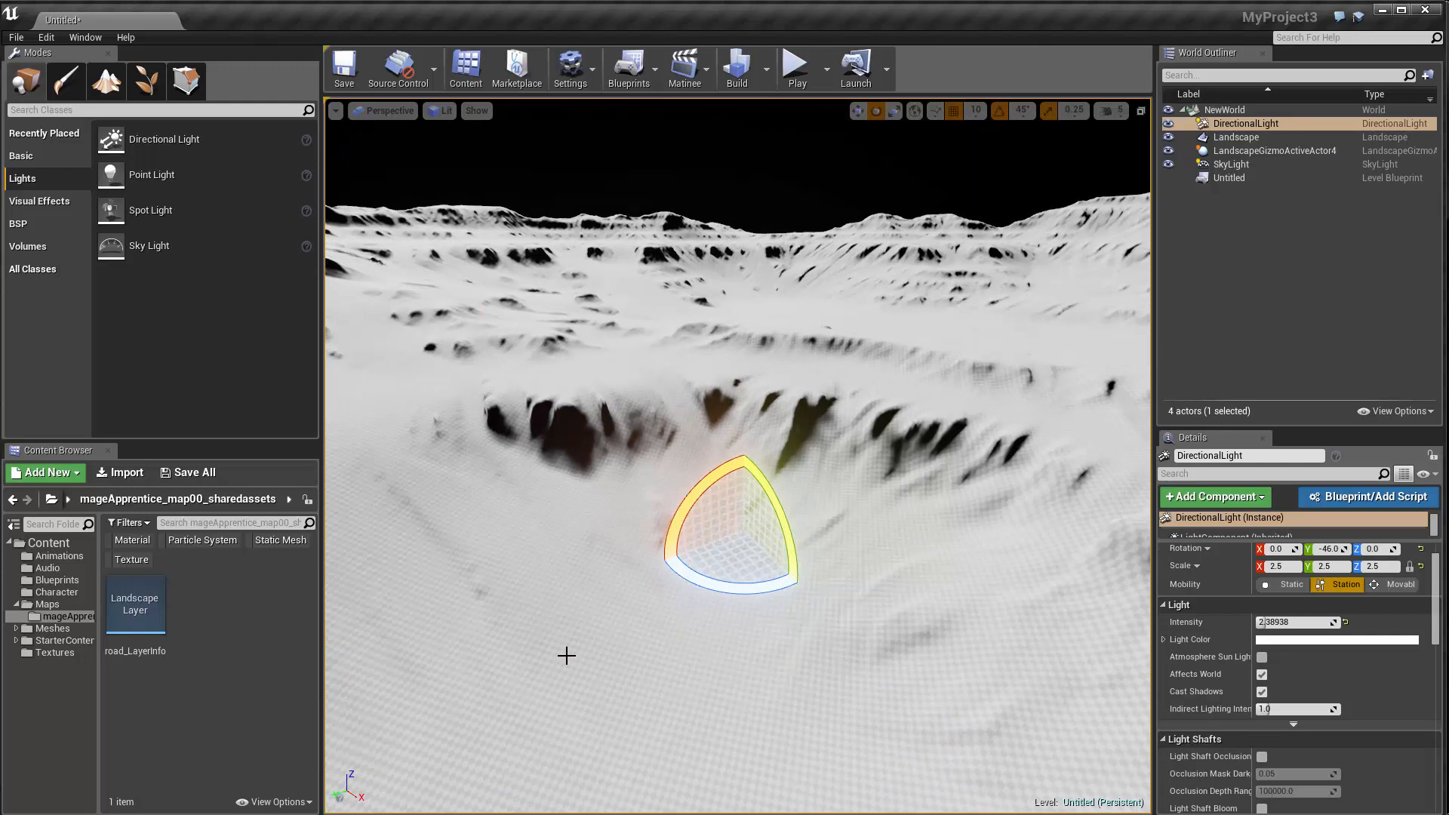